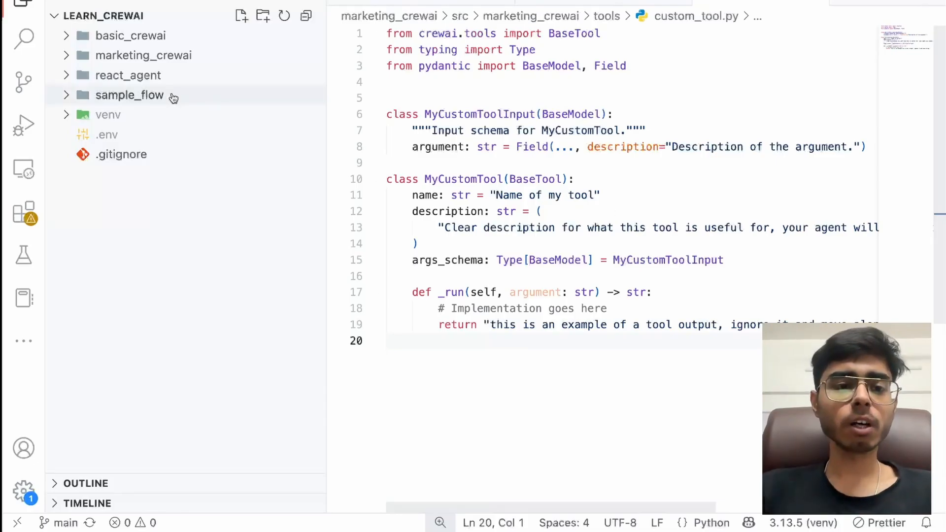
Select all of custom_tool.py, expand marketing_crewai > src and review crew.py's tools=[SerperDevTool()] line
{"action": "key", "text": "ctrl+a"}
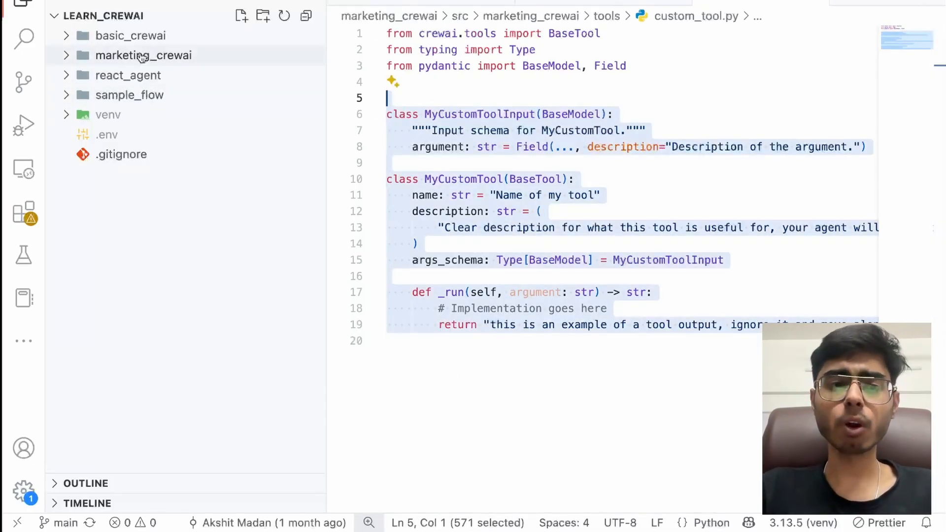
{"action": "left_click", "coordinate": [143, 55]}
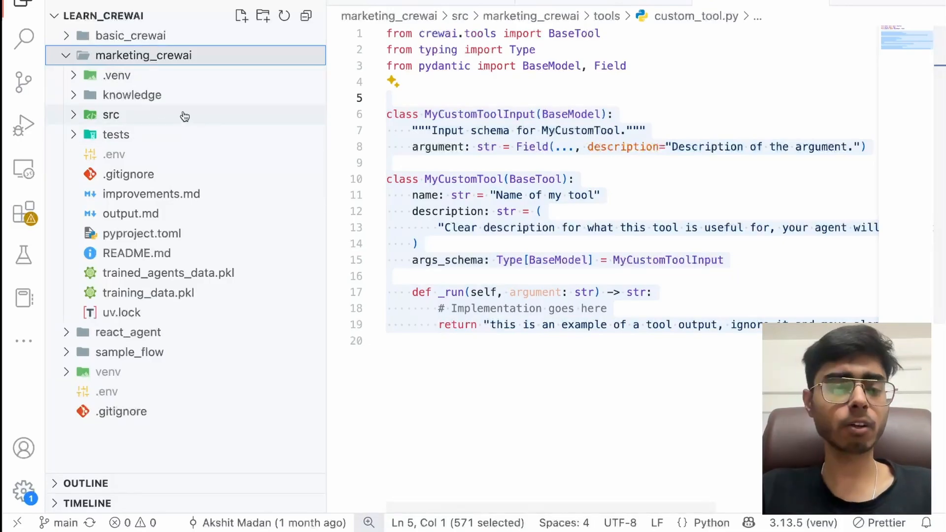
{"action": "left_click", "coordinate": [111, 114]}
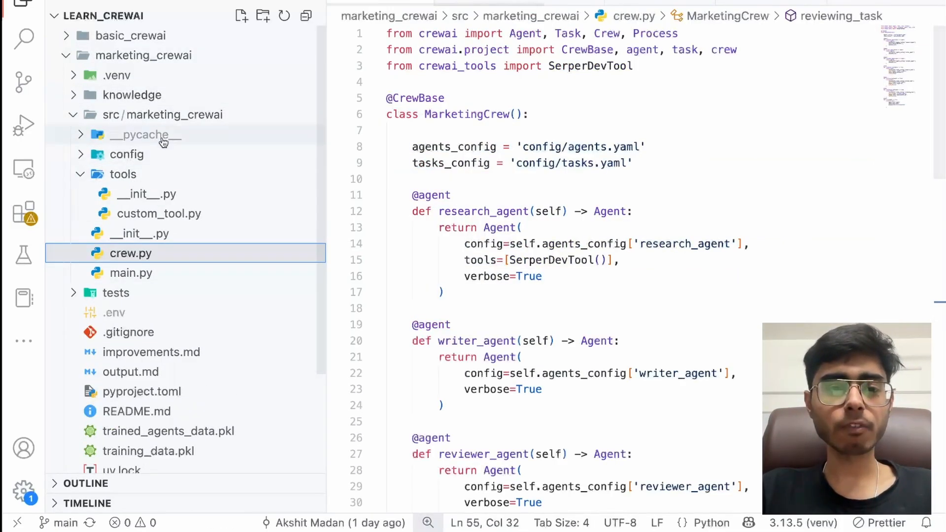
{"action": "scroll", "scroll_direction": "down", "scroll_amount": 3}
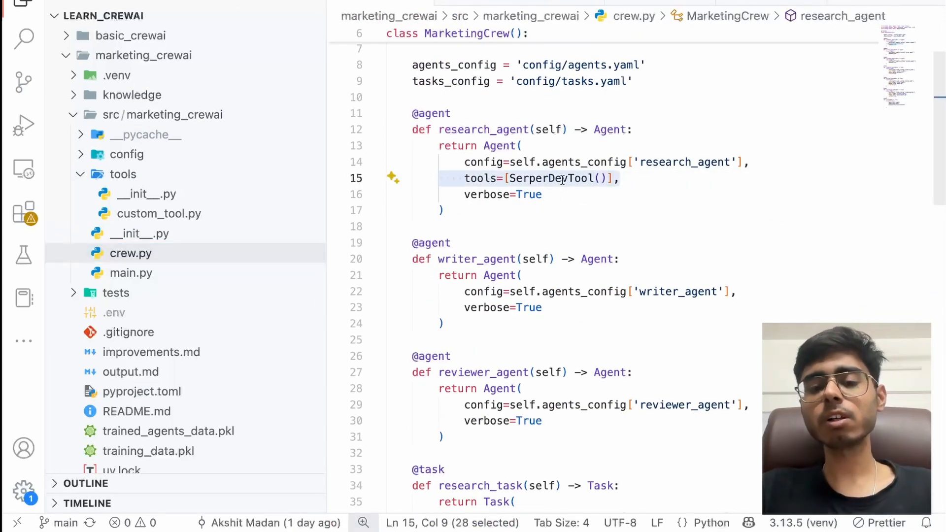
{"action": "mouse_move", "coordinate": [570, 190]}
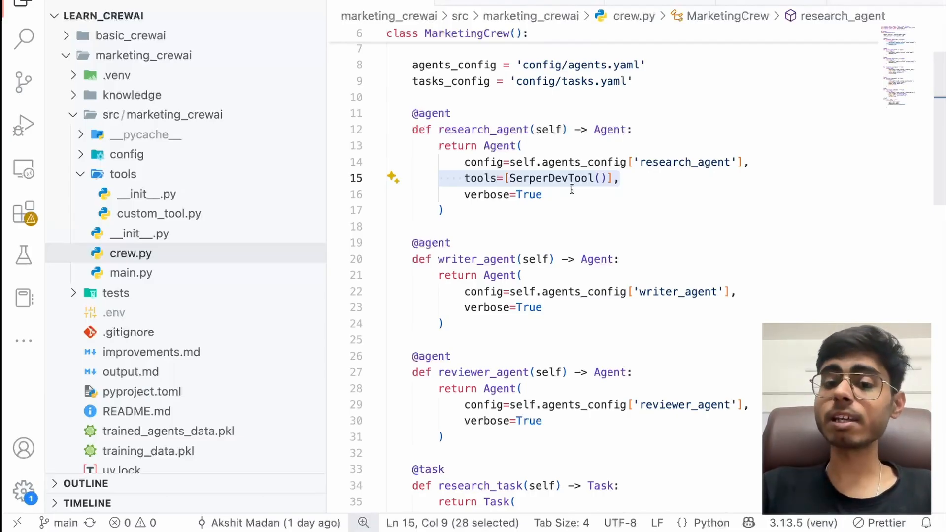
{"action": "mouse_move", "coordinate": [548, 178]}
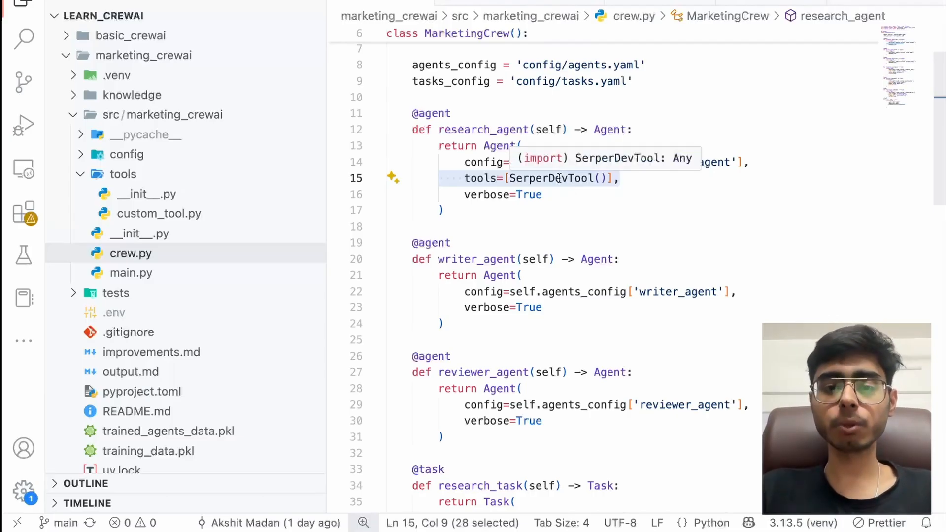
{"action": "scroll", "scroll_direction": "up", "scroll_amount": 3}
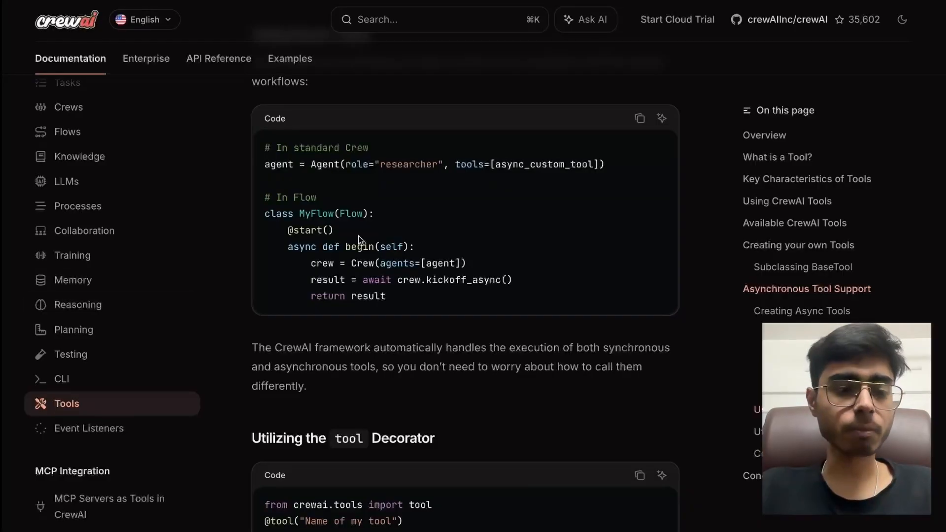
{"action": "scroll", "scroll_direction": "down", "scroll_amount": 3}
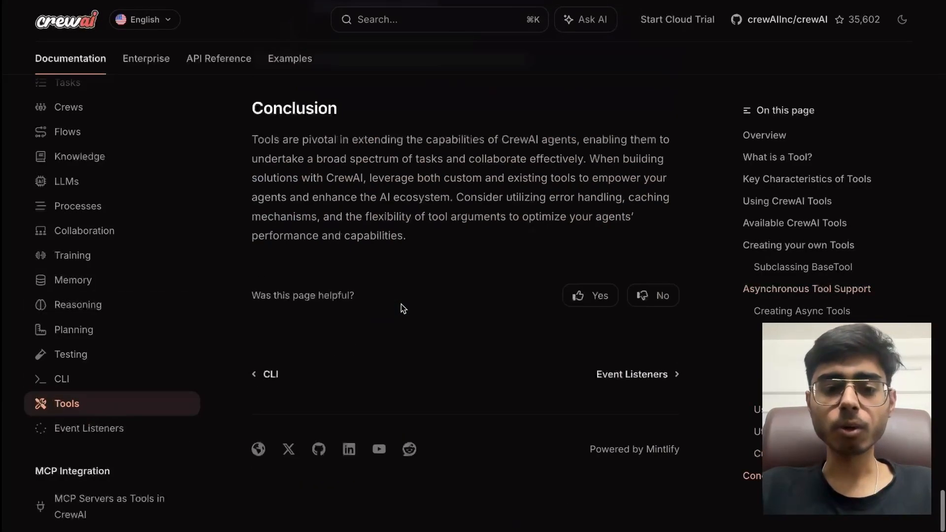
{"action": "scroll", "scroll_direction": "up", "scroll_amount": 3}
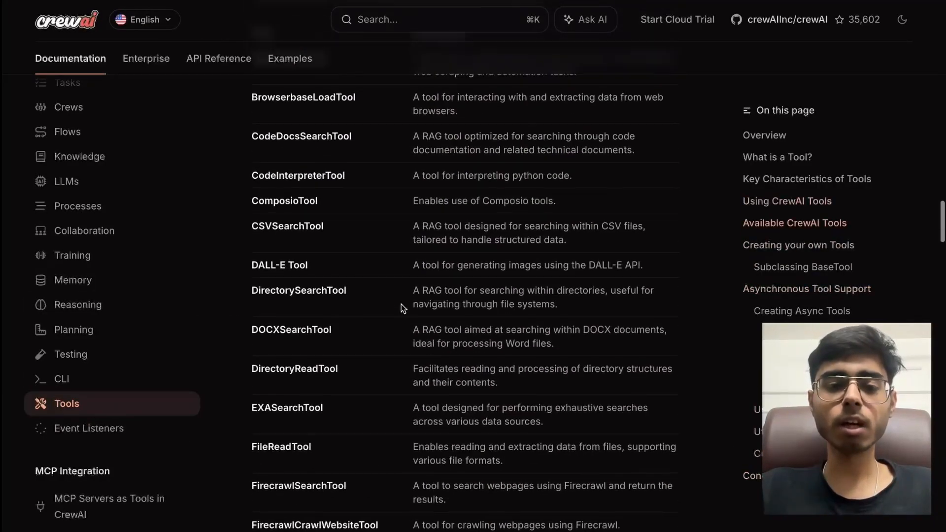
{"action": "scroll", "scroll_direction": "up", "scroll_amount": 3}
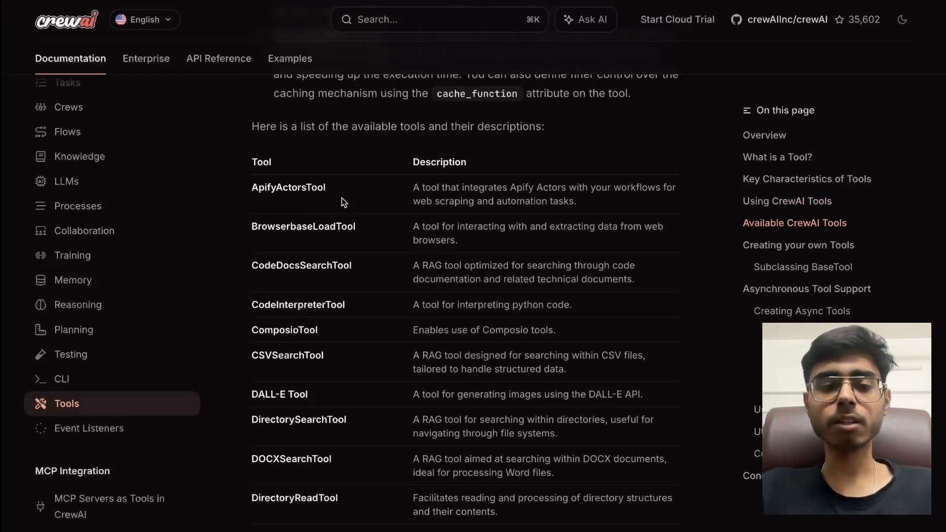
{"action": "scroll", "scroll_direction": "down", "scroll_amount": 3}
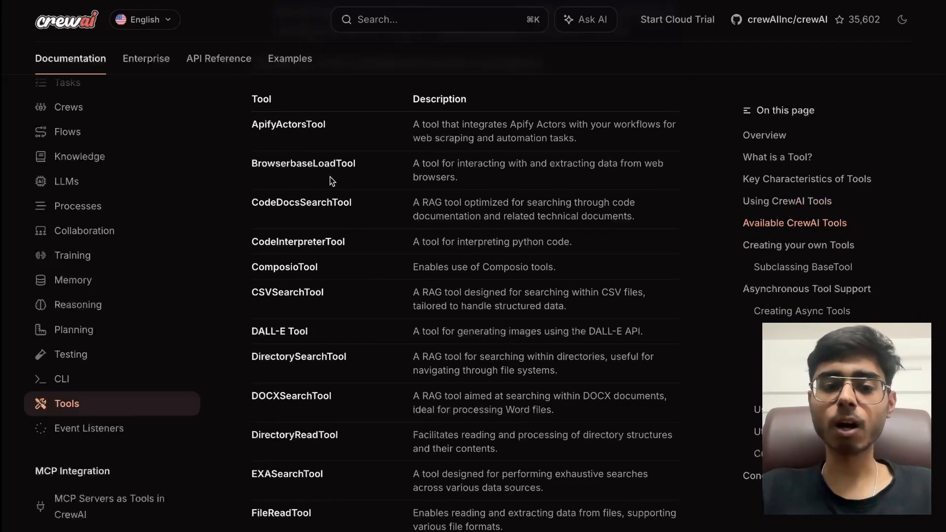
{"action": "scroll", "scroll_direction": "down", "scroll_amount": 3}
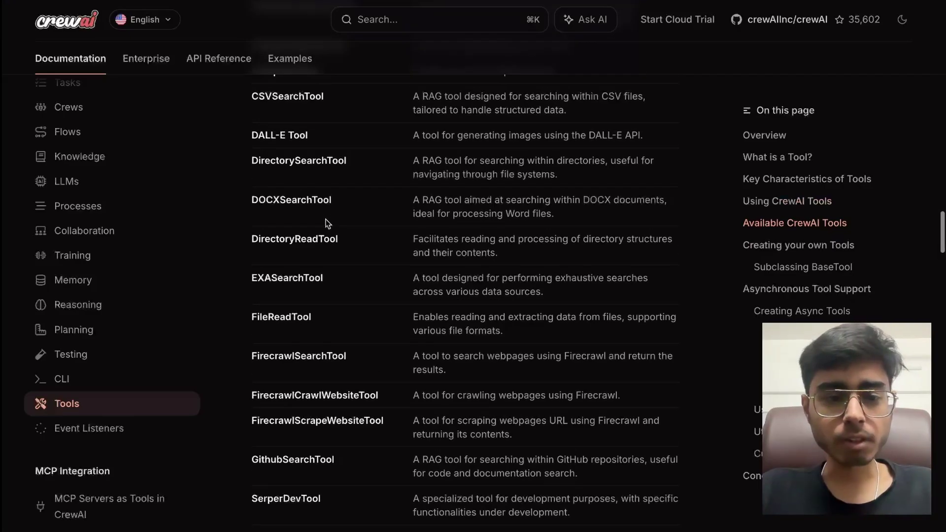
{"action": "scroll", "scroll_direction": "down", "scroll_amount": 3}
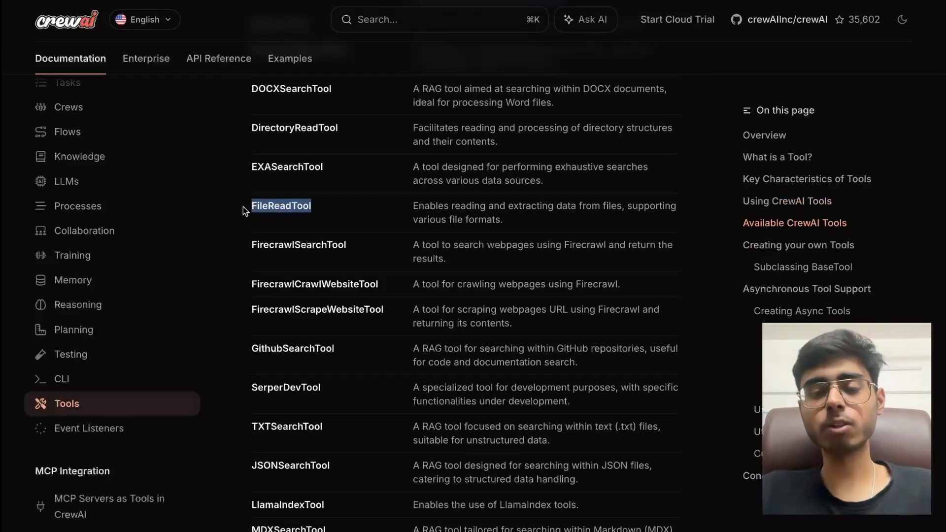
{"action": "double_click", "coordinate": [319, 245]}
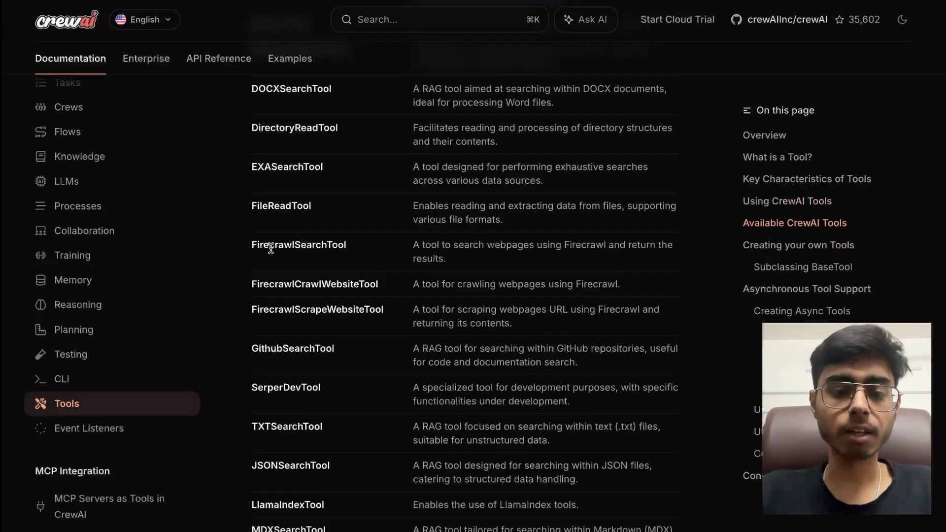
{"action": "scroll", "scroll_direction": "down", "scroll_amount": 3}
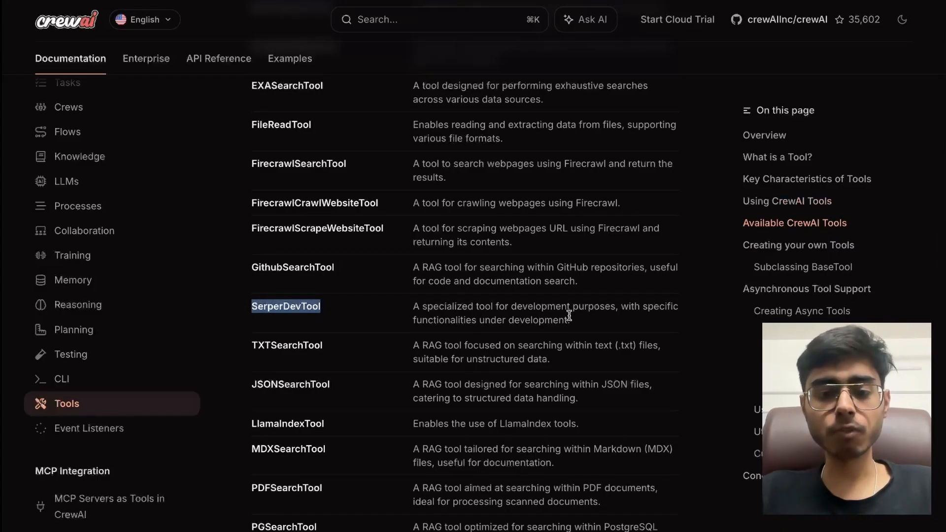
{"action": "mouse_move", "coordinate": [310, 326]}
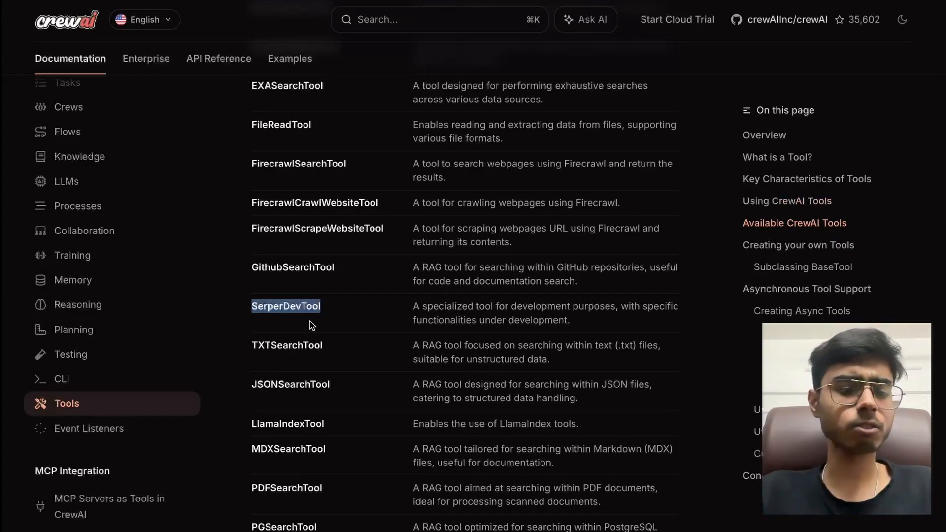
{"action": "mouse_move", "coordinate": [326, 323]}
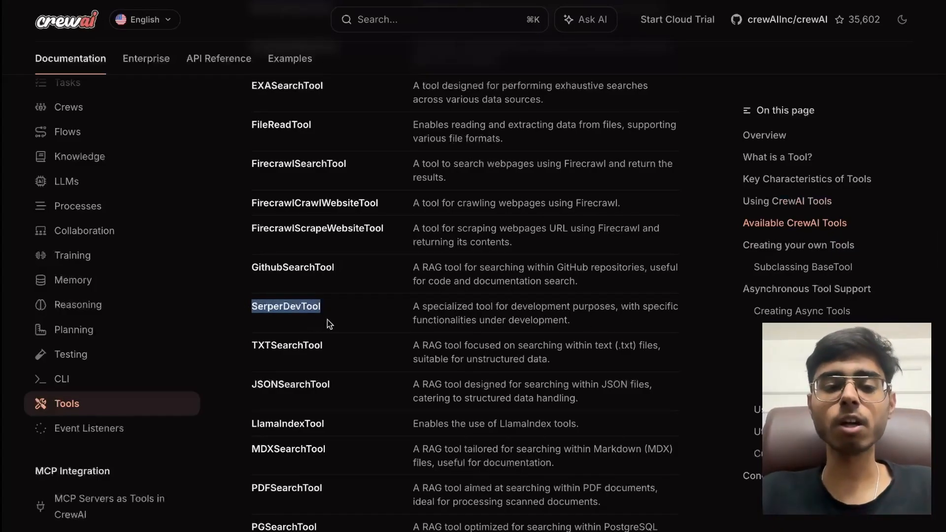
{"action": "scroll", "scroll_direction": "down", "scroll_amount": 3}
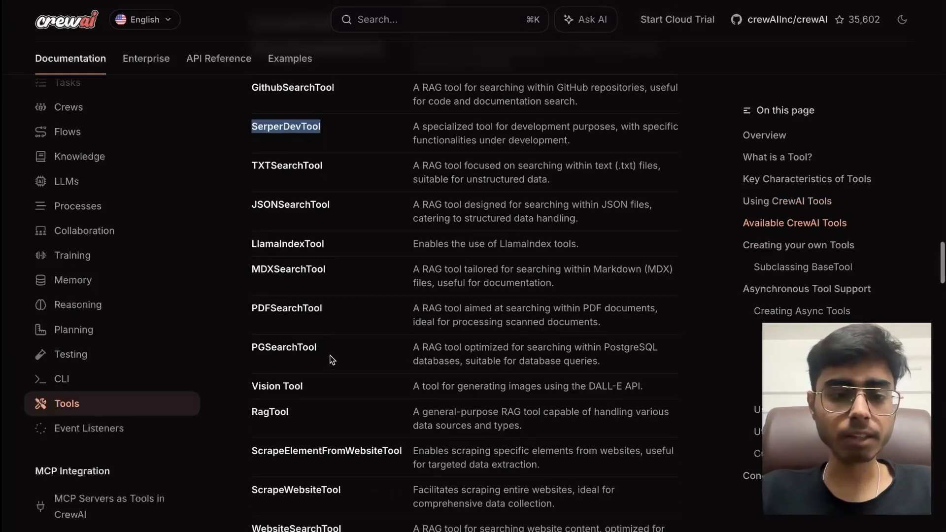
{"action": "scroll", "scroll_direction": "down", "scroll_amount": 3}
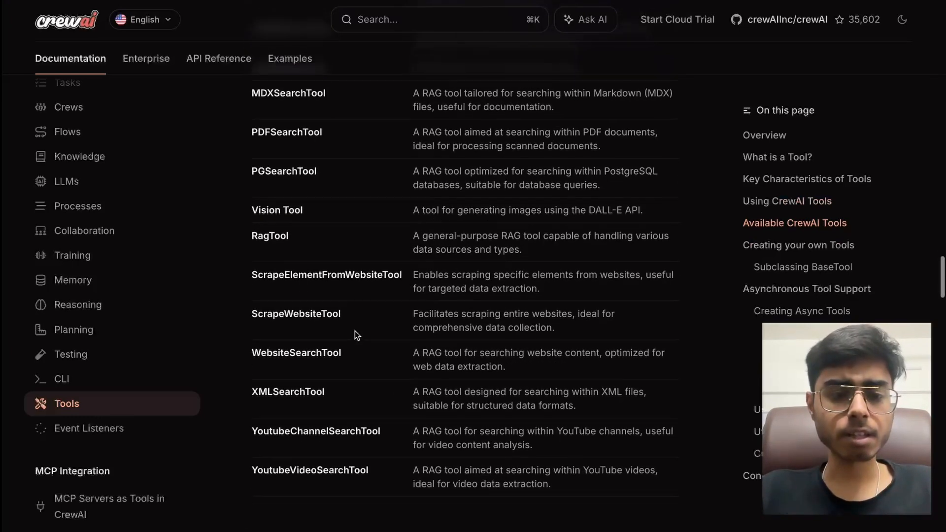
{"action": "scroll", "scroll_direction": "down", "scroll_amount": 3}
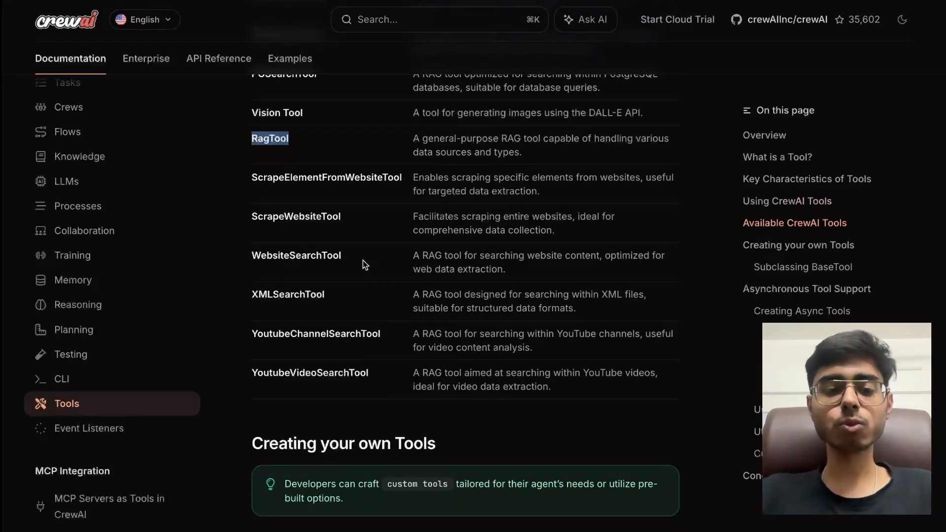
{"action": "mouse_move", "coordinate": [386, 389]}
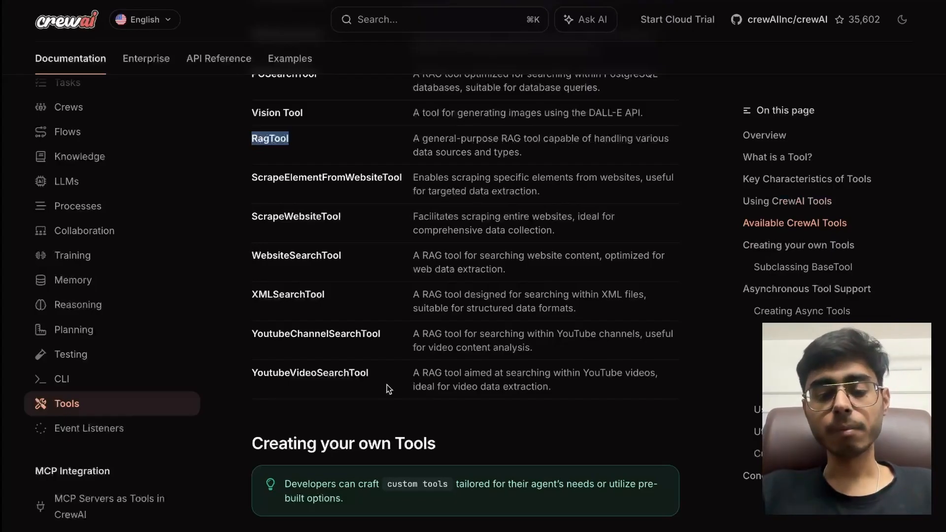
{"action": "scroll", "scroll_direction": "up", "scroll_amount": 3}
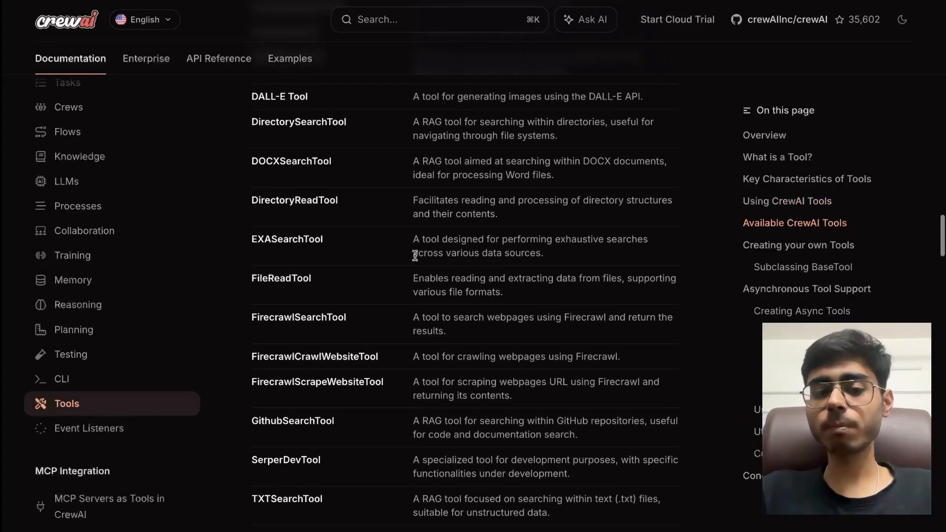
{"action": "scroll", "scroll_direction": "up", "scroll_amount": 3}
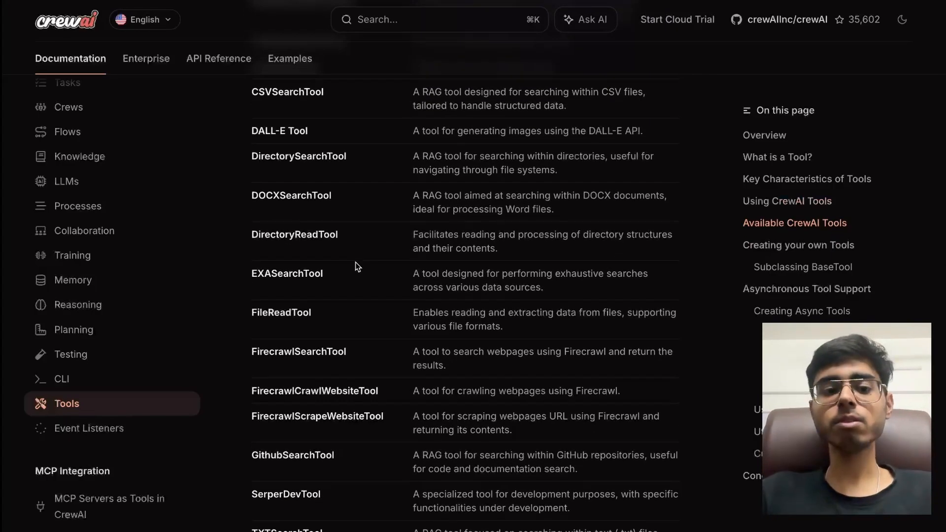
{"action": "scroll", "scroll_direction": "up", "scroll_amount": 3}
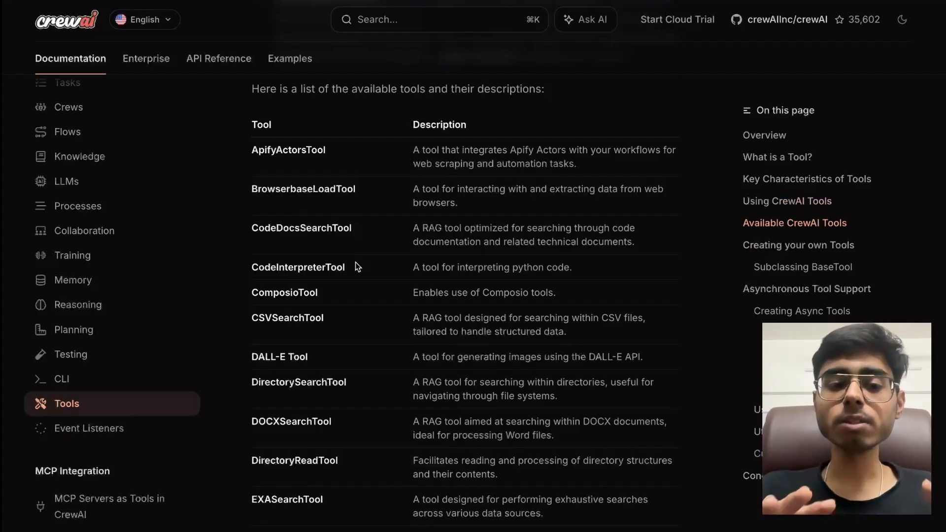
{"action": "mouse_move", "coordinate": [445, 201]}
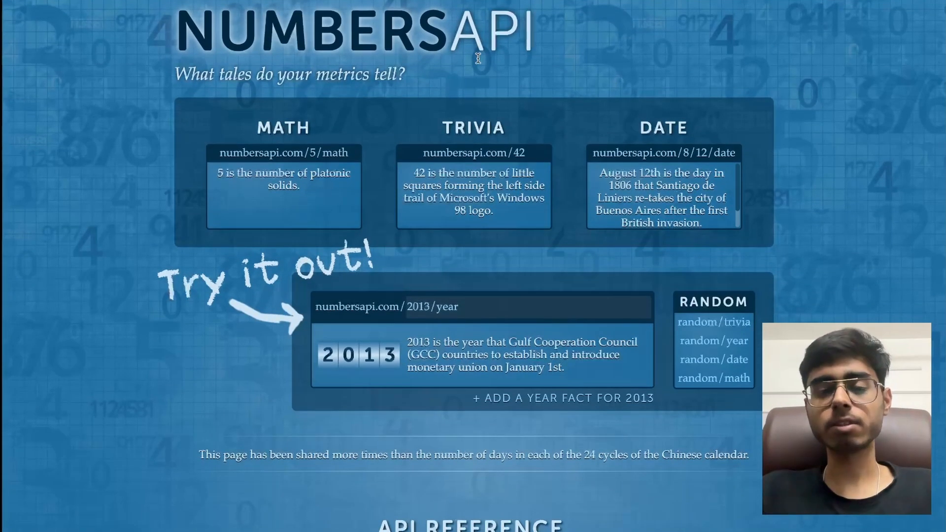
Query 2/12/date in the Try it out box to get the February 12th date fact
{"action": "scroll", "scroll_direction": "down", "scroll_amount": 3}
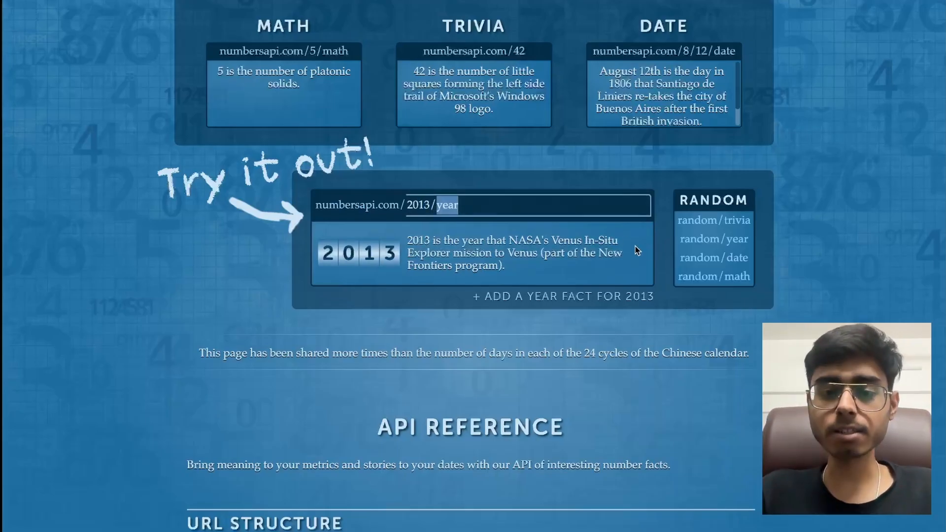
{"action": "mouse_move", "coordinate": [558, 272]}
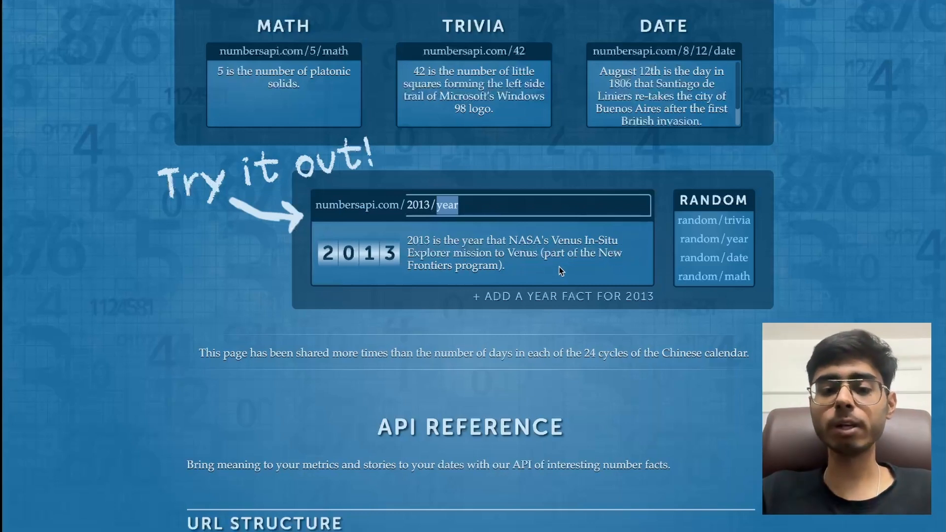
{"action": "mouse_move", "coordinate": [472, 209]}
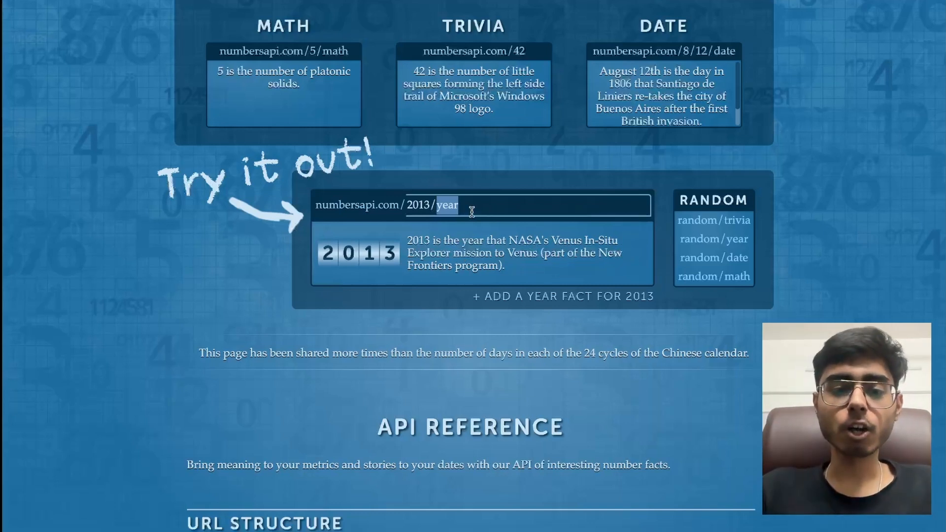
{"action": "type", "text": "2"}
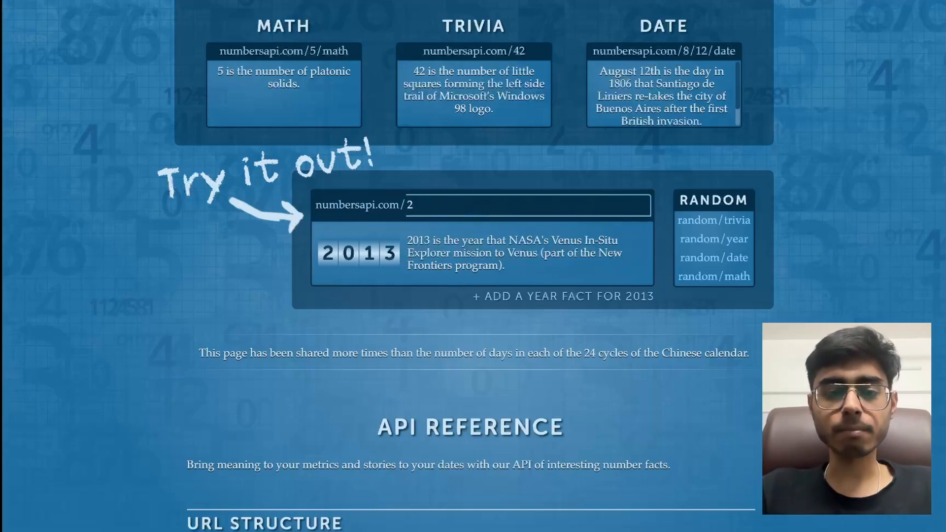
{"action": "type", "text": "/12/date"}
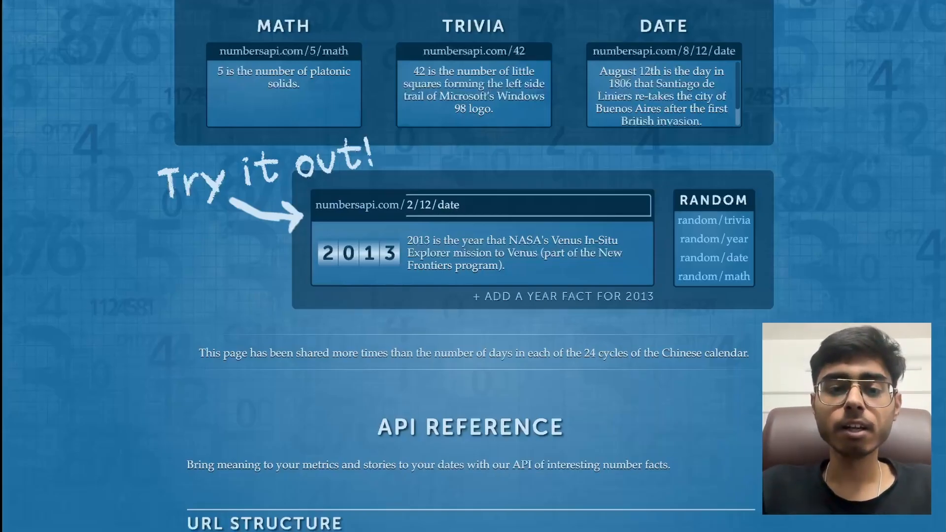
{"action": "left_click", "coordinate": [713, 257]}
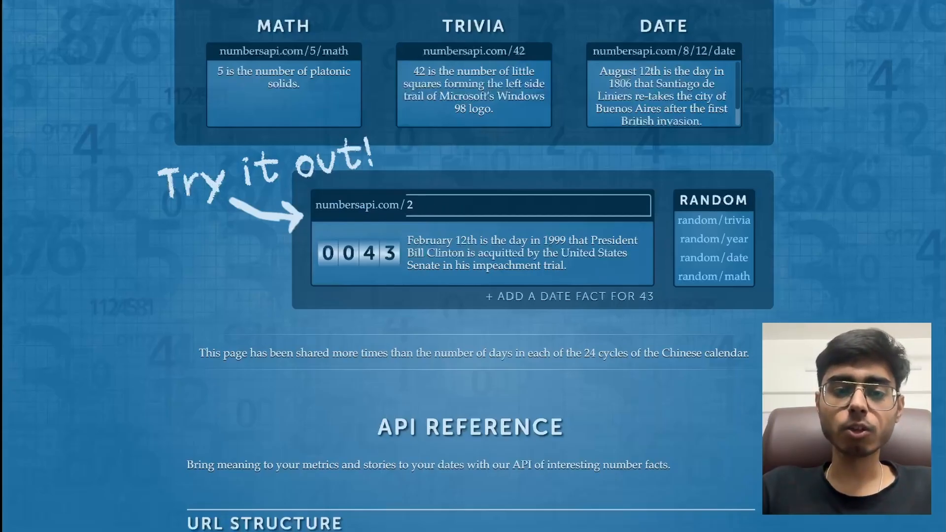
Query 45/math in the Try it out box to get the math fact for 45
{"action": "type", "text": "4"}
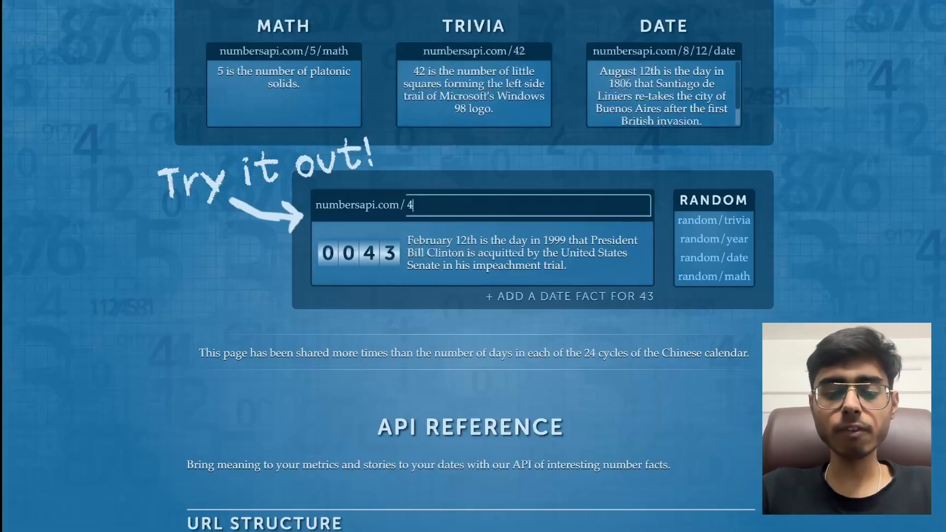
{"action": "type", "text": "5/"}
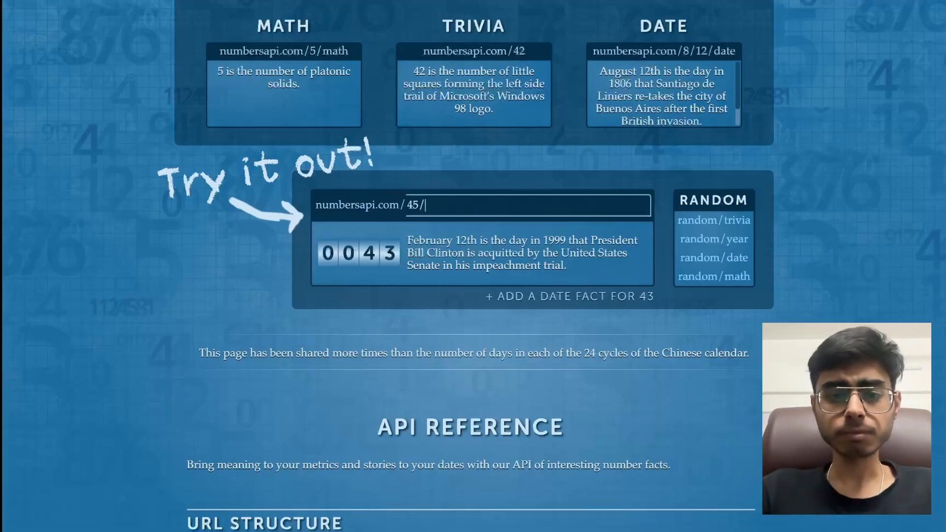
{"action": "type", "text": "math"}
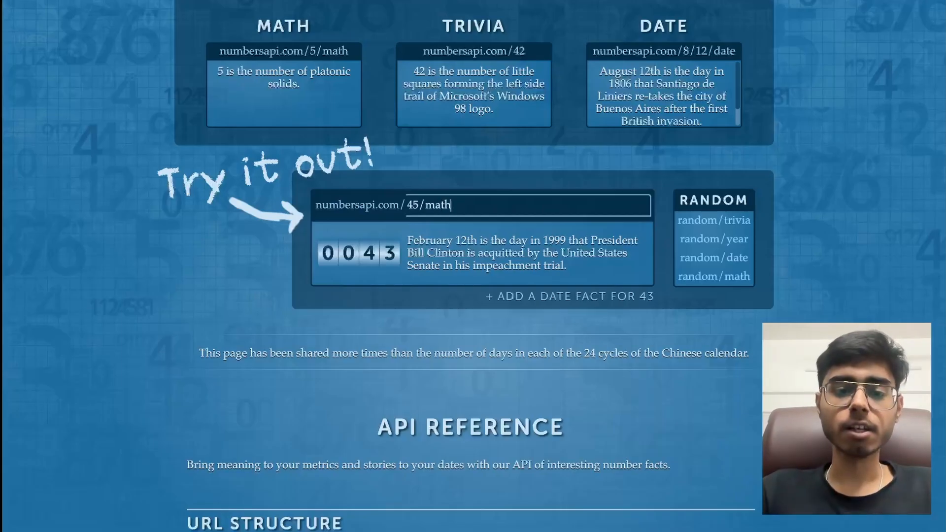
{"action": "key", "text": "Return"}
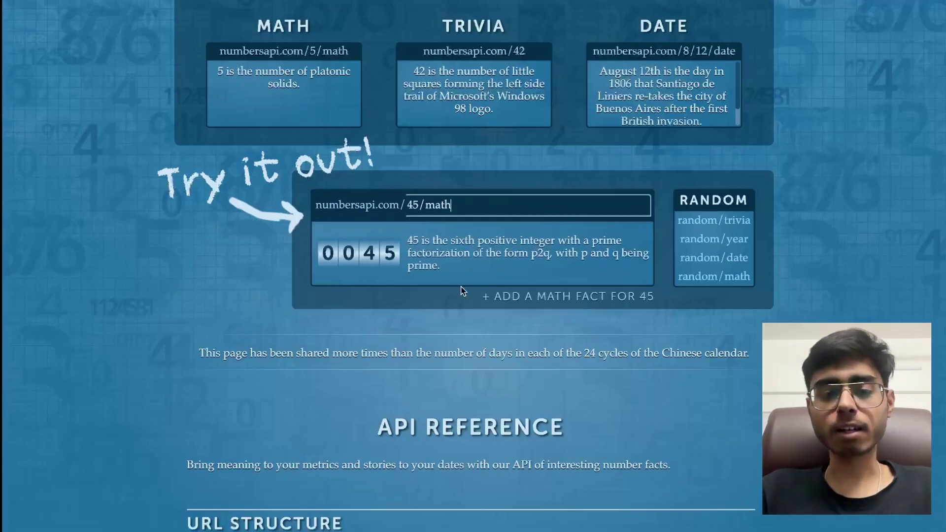
{"action": "mouse_move", "coordinate": [570, 253]}
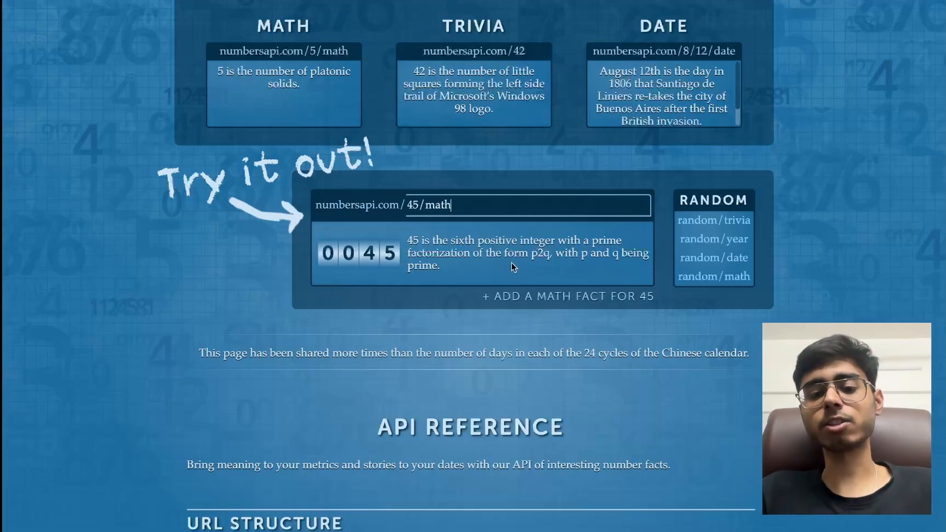
{"action": "scroll", "scroll_direction": "down", "scroll_amount": 3}
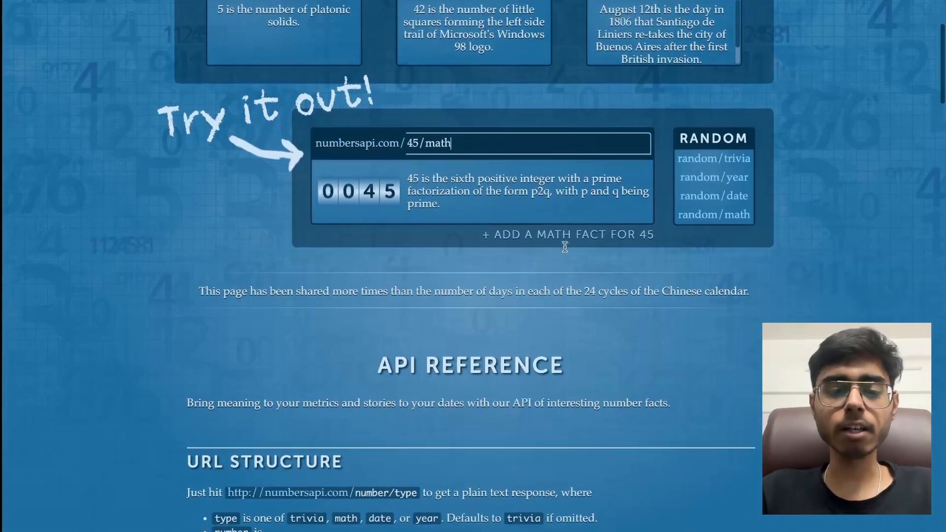
Change the query to 53/trivia to get the UEFA football associations trivia fact
{"action": "scroll", "scroll_direction": "down", "scroll_amount": 3}
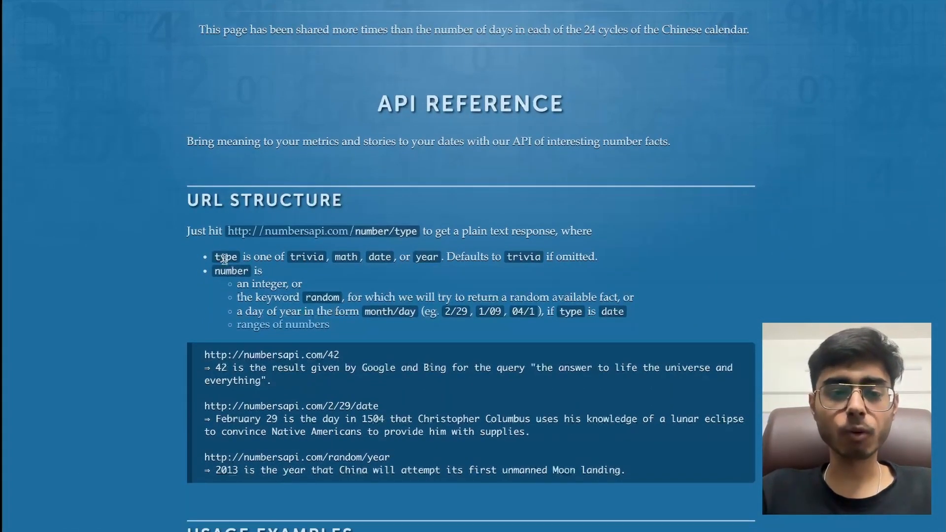
{"action": "scroll", "scroll_direction": "up", "scroll_amount": 3}
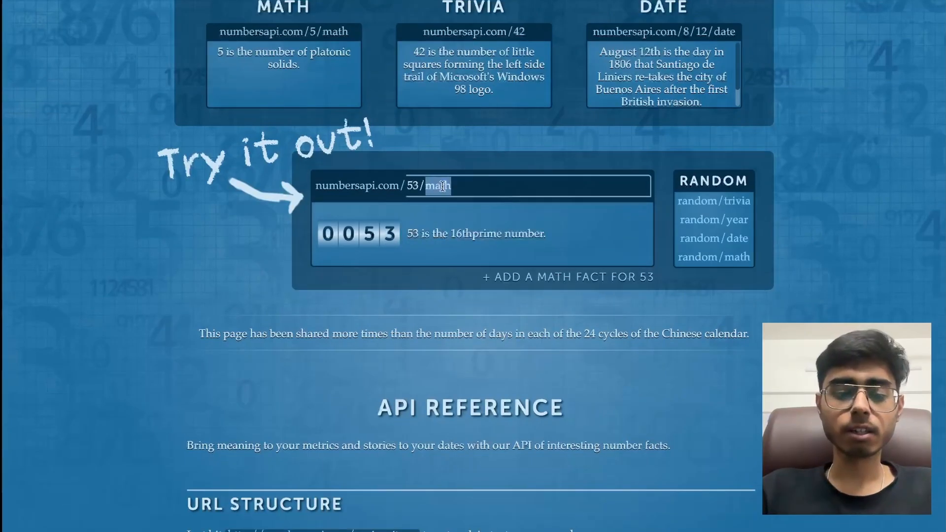
{"action": "type", "text": "trivia"}
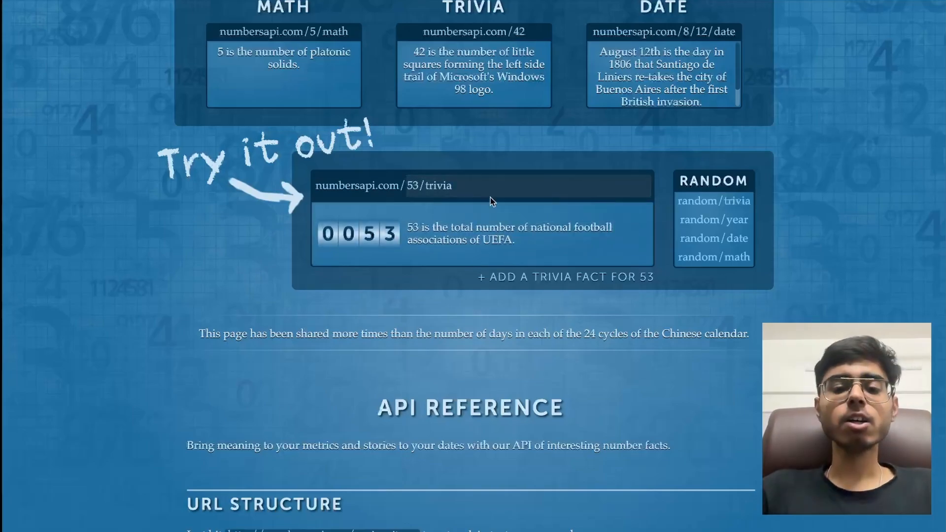
{"action": "left_click", "coordinate": [480, 186]}
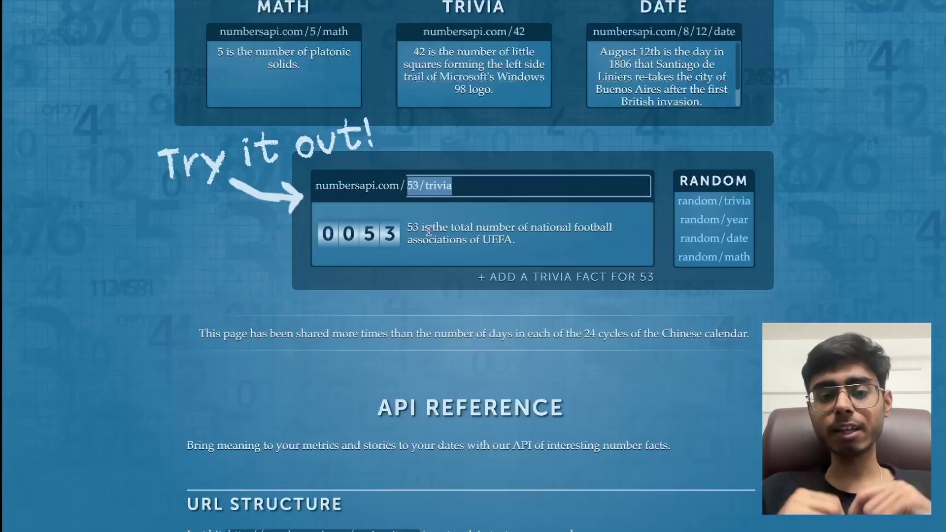
Scroll through the URL Structure section of the API reference
{"action": "scroll", "scroll_direction": "down", "scroll_amount": 3}
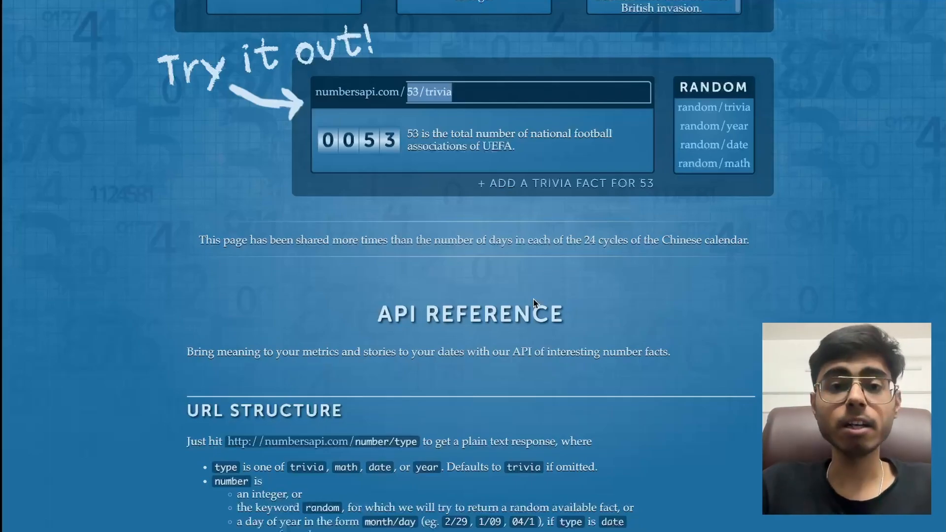
{"action": "mouse_move", "coordinate": [507, 281]}
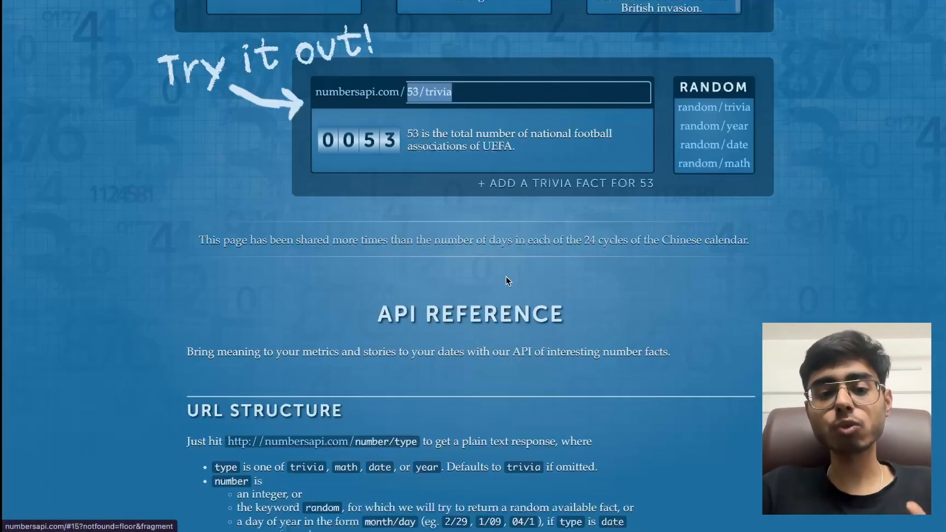
{"action": "scroll", "scroll_direction": "down", "scroll_amount": 3}
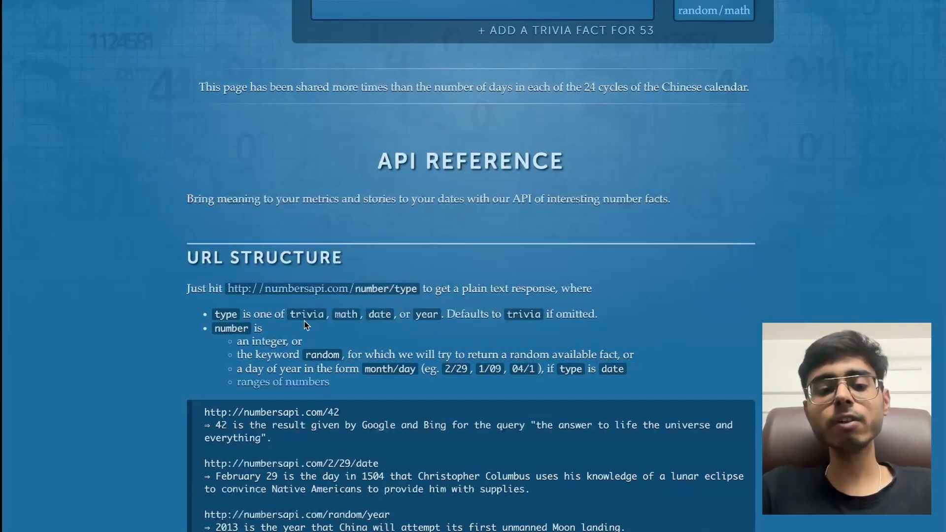
{"action": "mouse_move", "coordinate": [452, 343]}
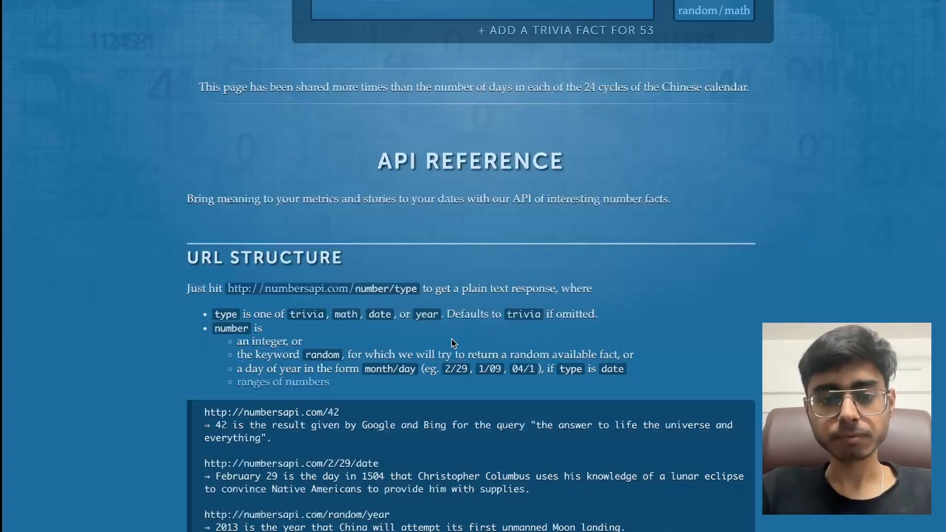
{"action": "scroll", "scroll_direction": "up", "scroll_amount": 3}
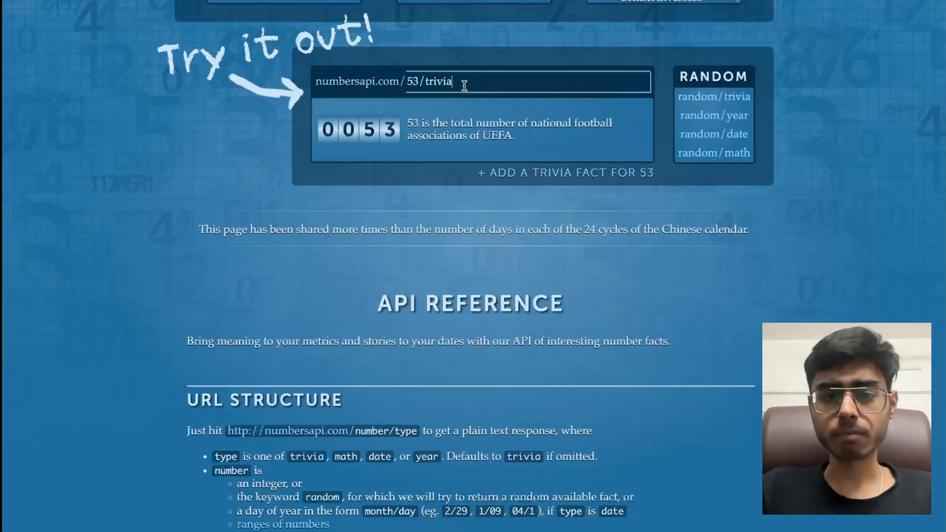
{"action": "mouse_move", "coordinate": [499, 117]}
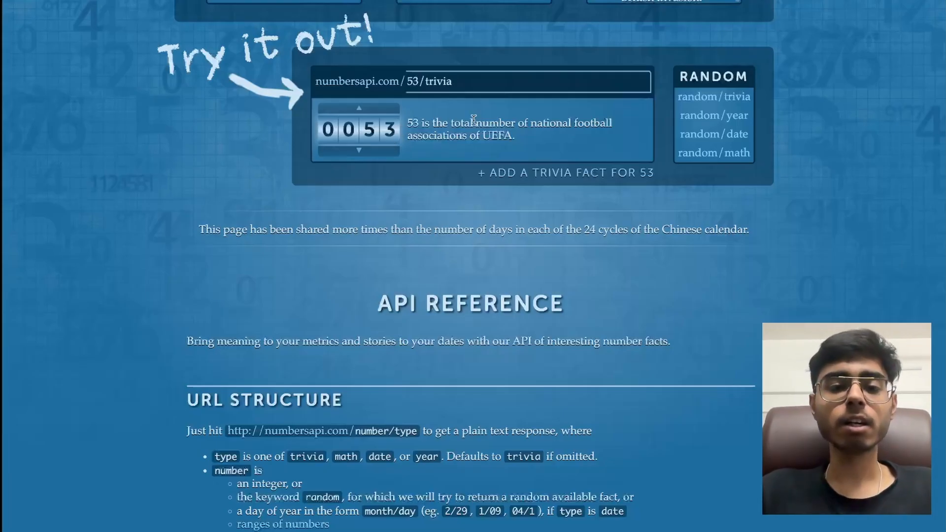
Run 'crewai create crew numbers_api' in the VS Code terminal
{"action": "key", "text": "alt+tab"}
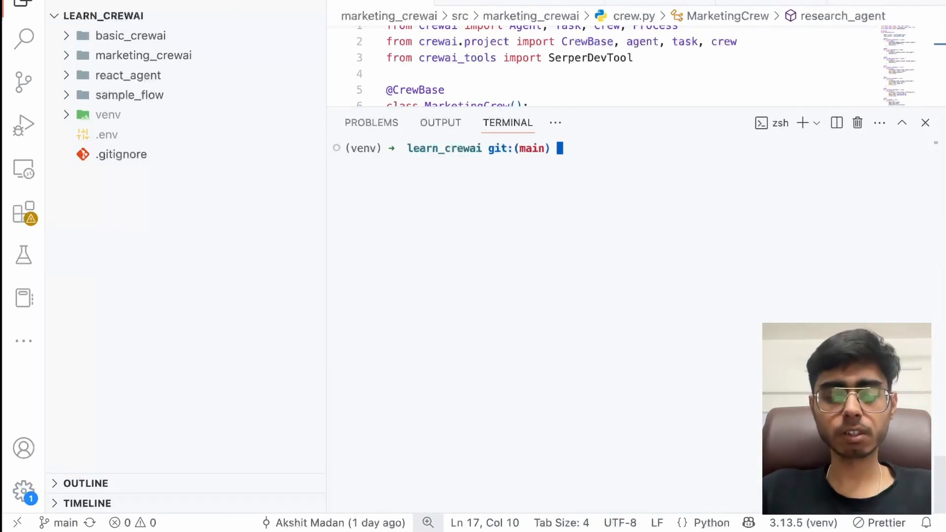
{"action": "type", "text": "crewai create crew latest-ai-developme"}
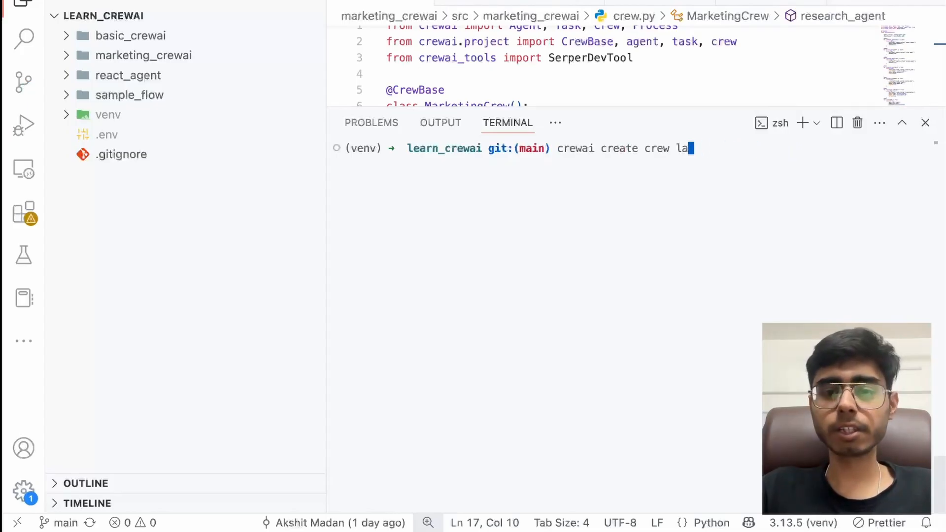
{"action": "type", "text": "numbers_"}
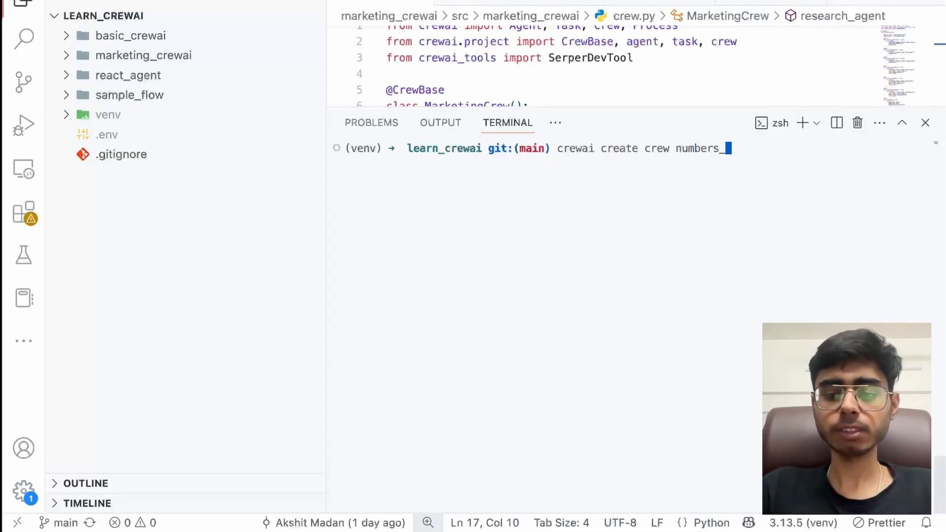
{"action": "type", "text": "_api"}
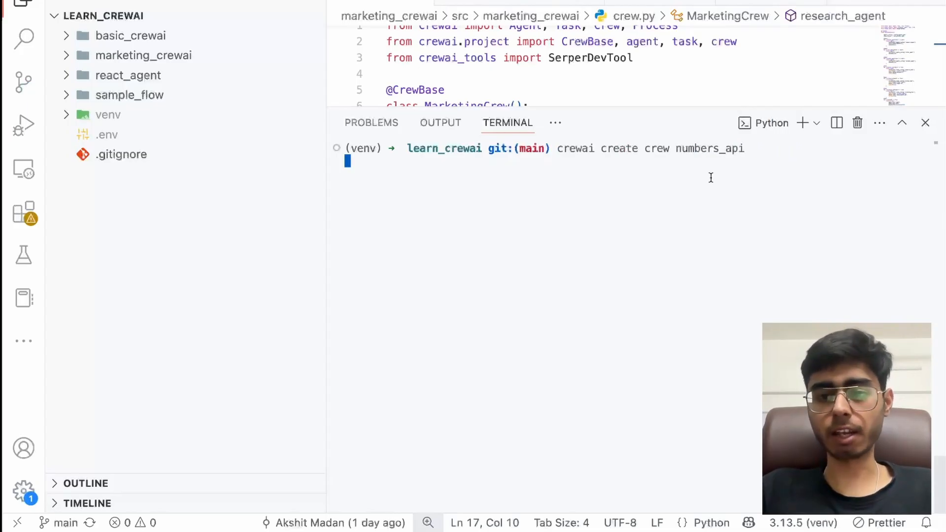
{"action": "key", "text": "Return"}
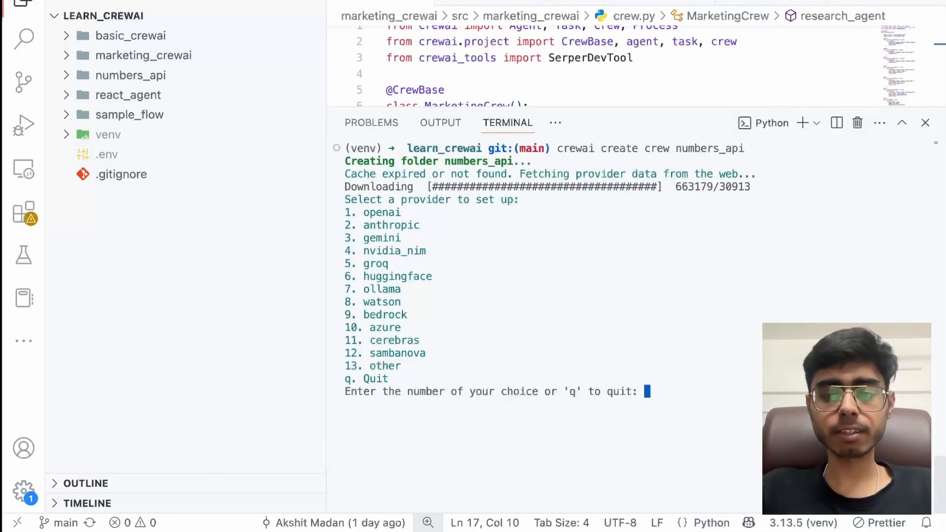
Choose provider 3 (gemini) and model 1 (gemini-1.5-flash) for the new crew
{"action": "type", "text": "3"}
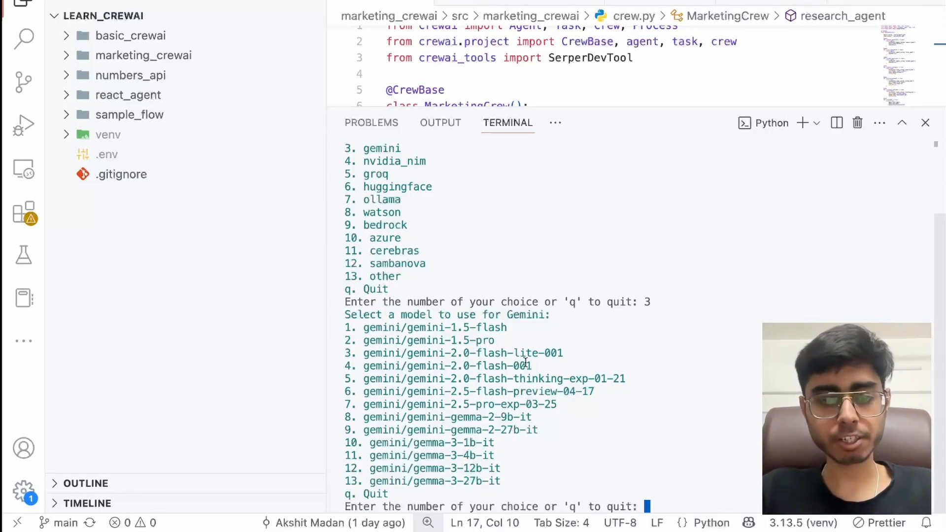
{"action": "type", "text": "1"}
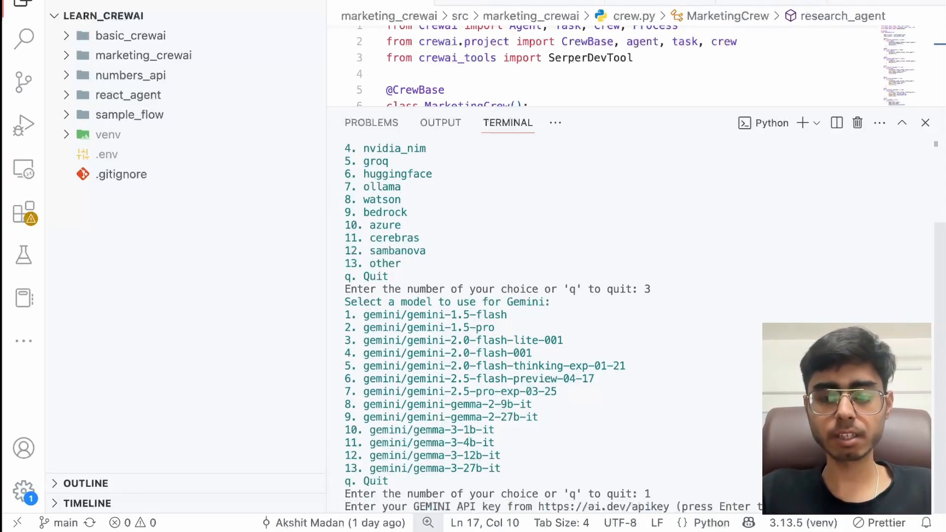
{"action": "mouse_move", "coordinate": [642, 301]}
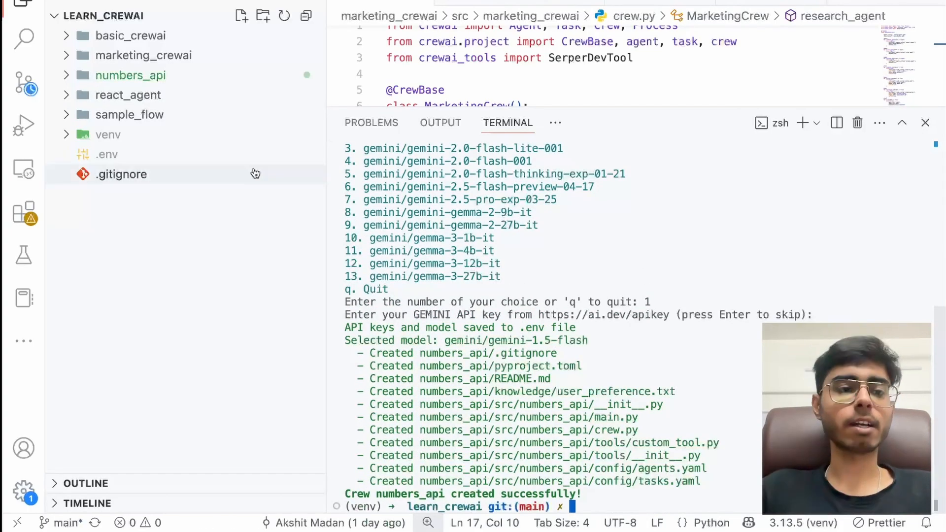
Expand numbers_api > src and view the generated custom_tool.py
{"action": "left_click", "coordinate": [130, 75]}
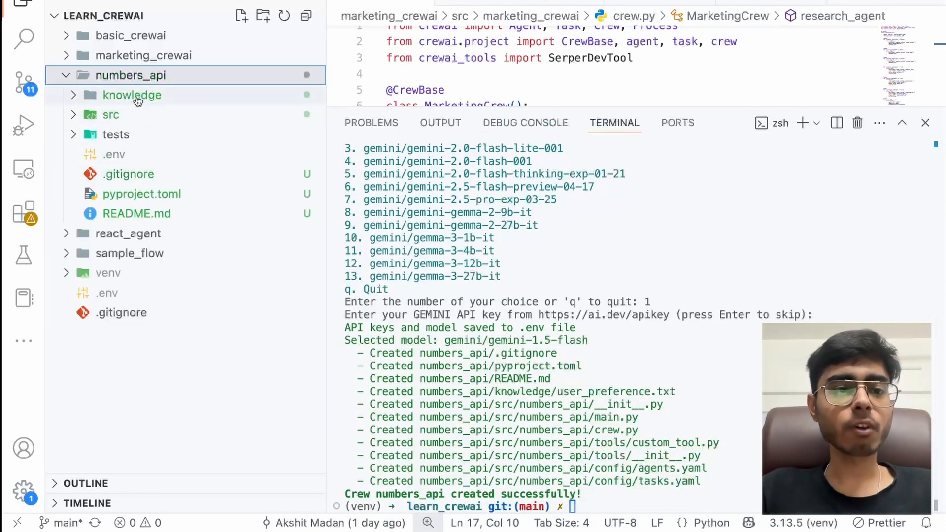
{"action": "left_click", "coordinate": [111, 114]}
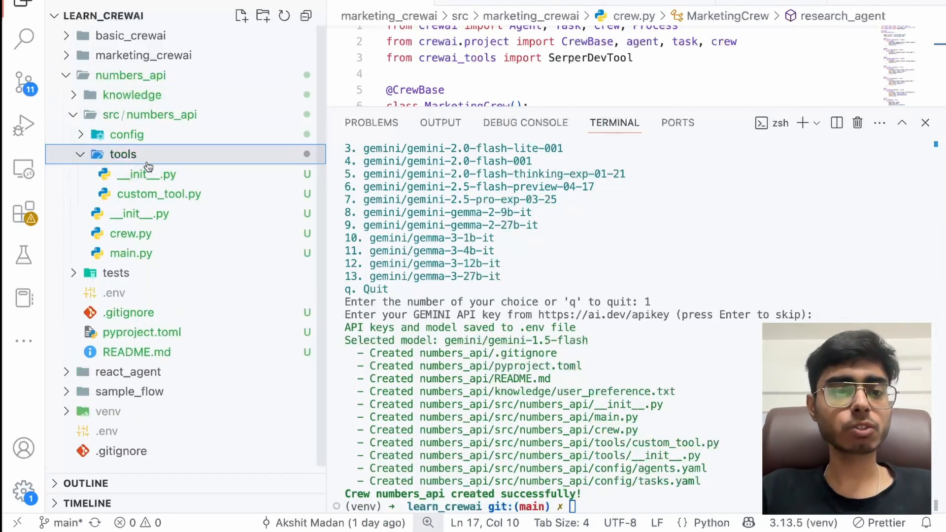
{"action": "left_click", "coordinate": [159, 194]}
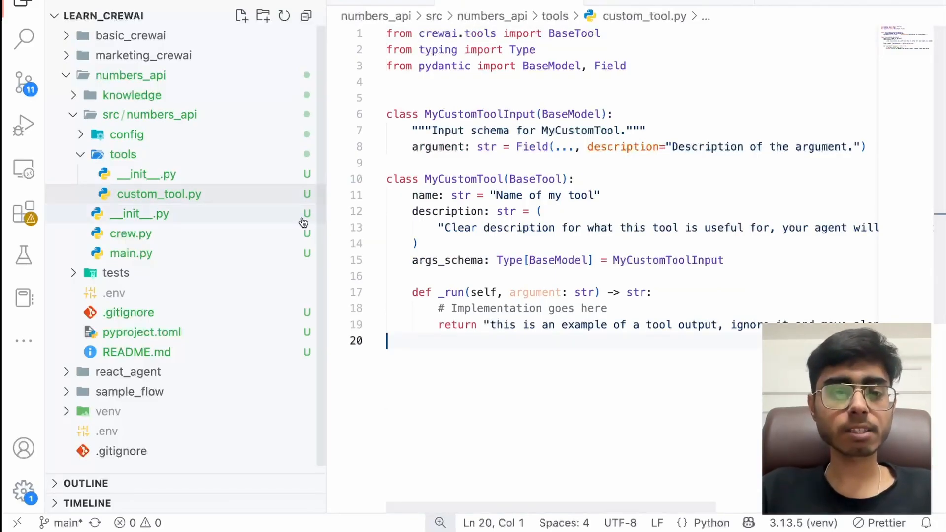
Create numbers_api_tool.py in the tools folder from the custom tool template
{"action": "left_click", "coordinate": [240, 15]}
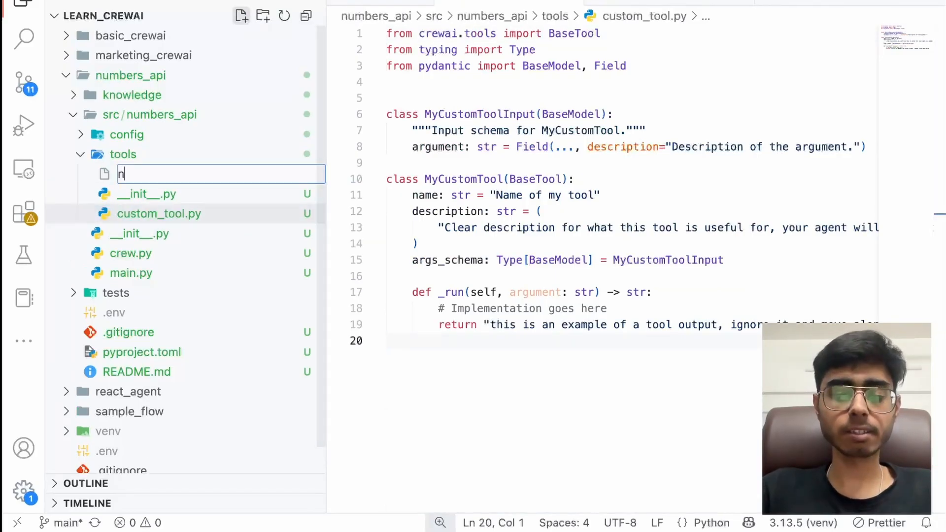
{"action": "type", "text": "umbers_api"}
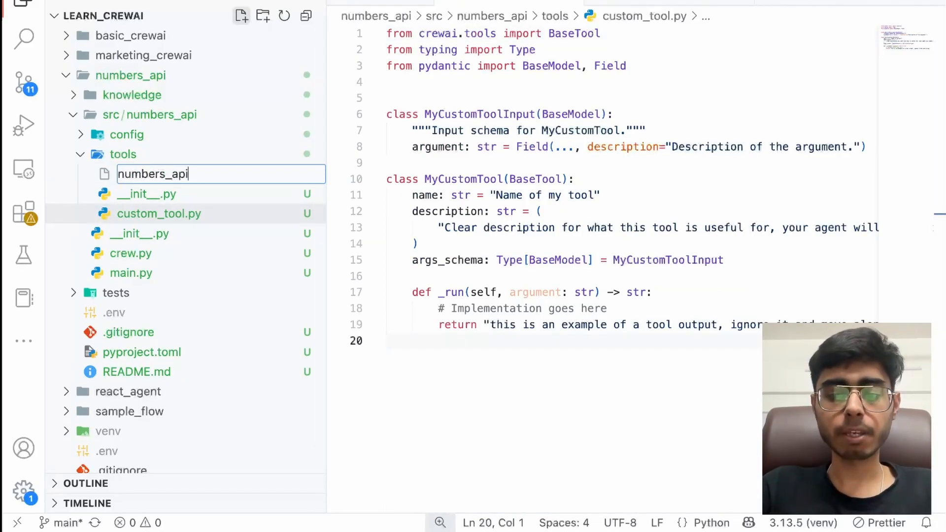
{"action": "type", "text": "_tool.py"}
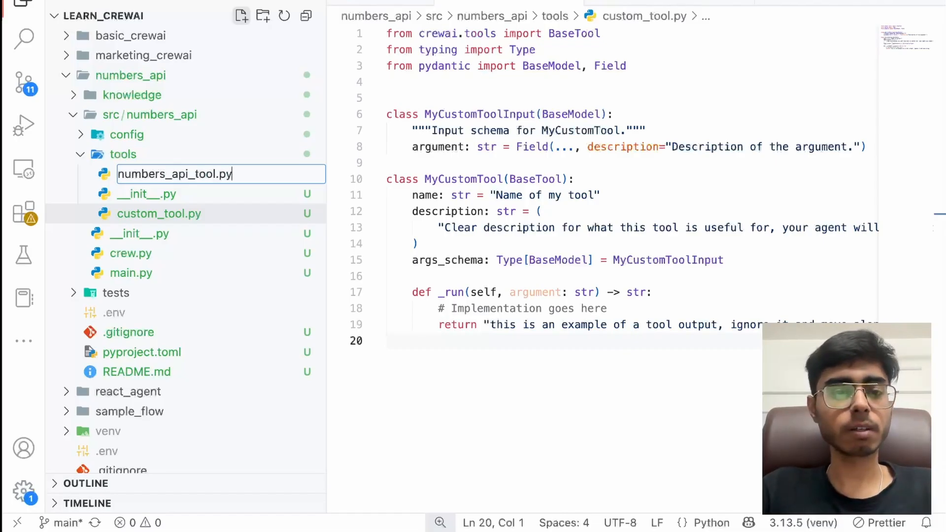
{"action": "left_click", "coordinate": [420, 243]}
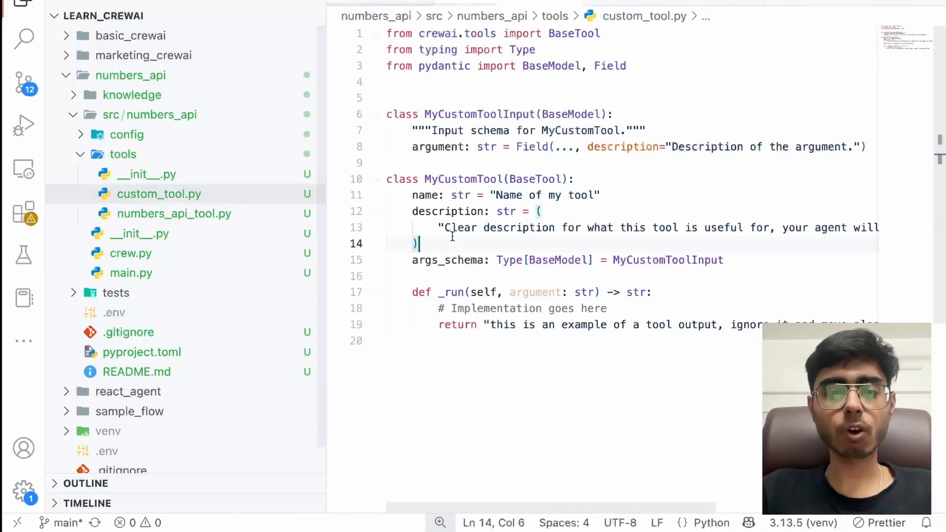
{"action": "left_click", "coordinate": [174, 213]}
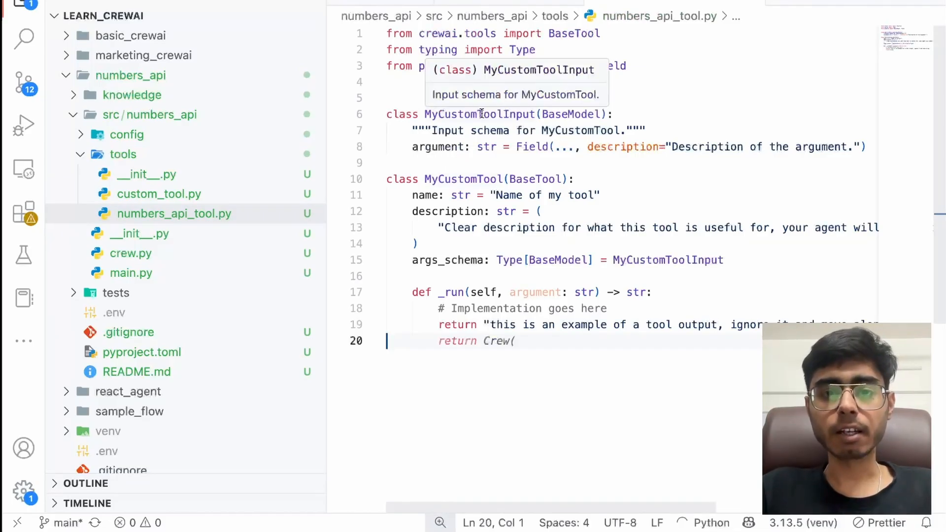
Go to the definition of BaseTool to inspect crewai/tools/base_tool.py
{"action": "double_click", "coordinate": [480, 114]}
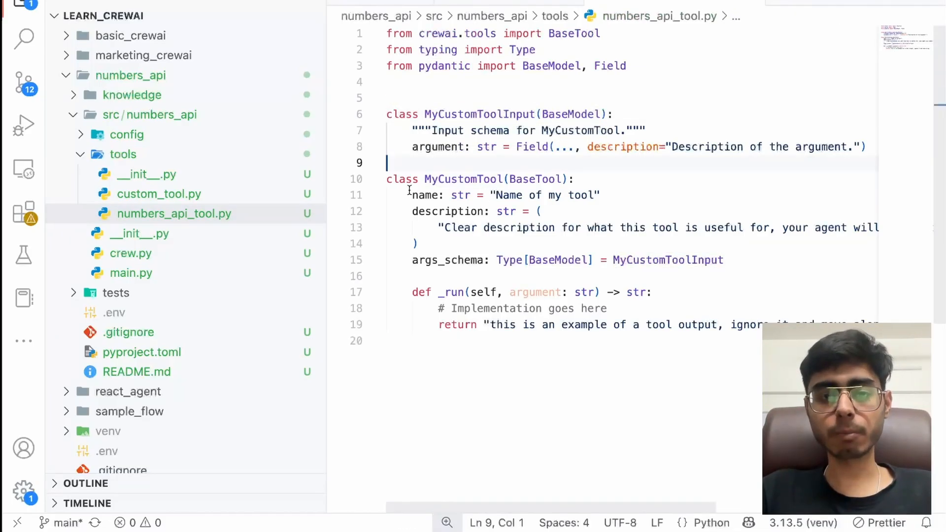
{"action": "left_click", "coordinate": [410, 195]}
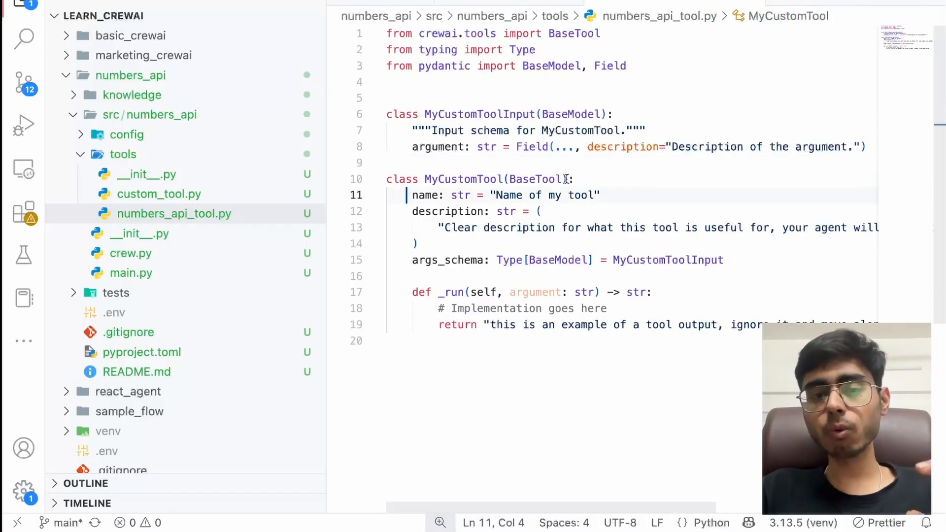
{"action": "double_click", "coordinate": [536, 178]}
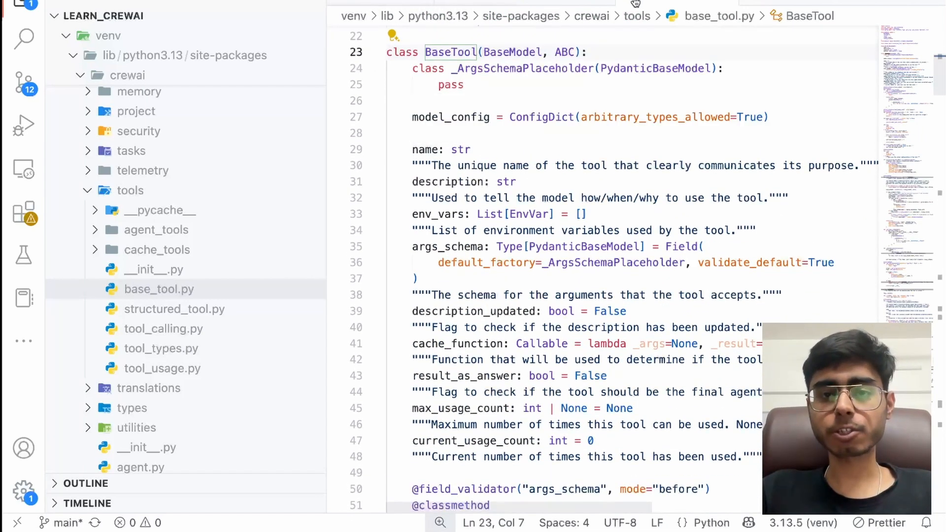
{"action": "left_click", "coordinate": [175, 214]}
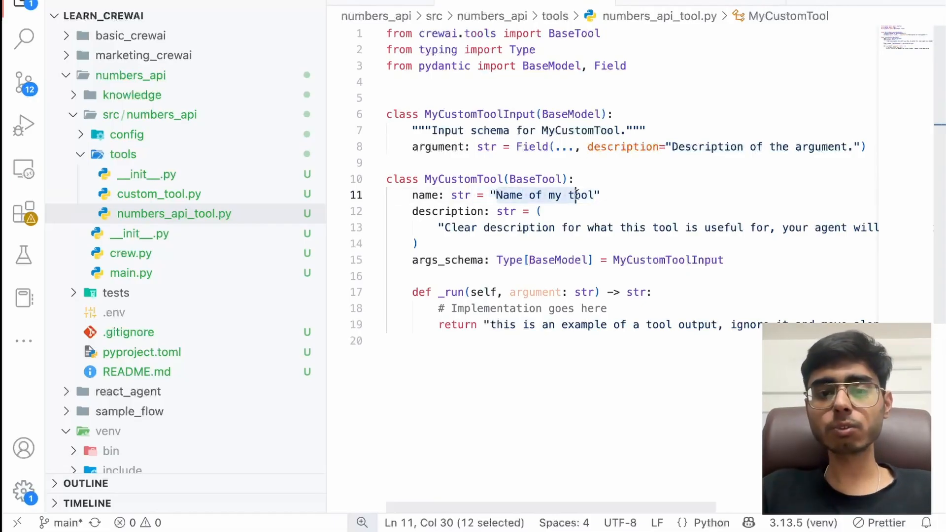
Name the tool 'This is a Numbers API tool' and describe it as returning a number fact by type
{"action": "type", "text": "This is a custom tool"}
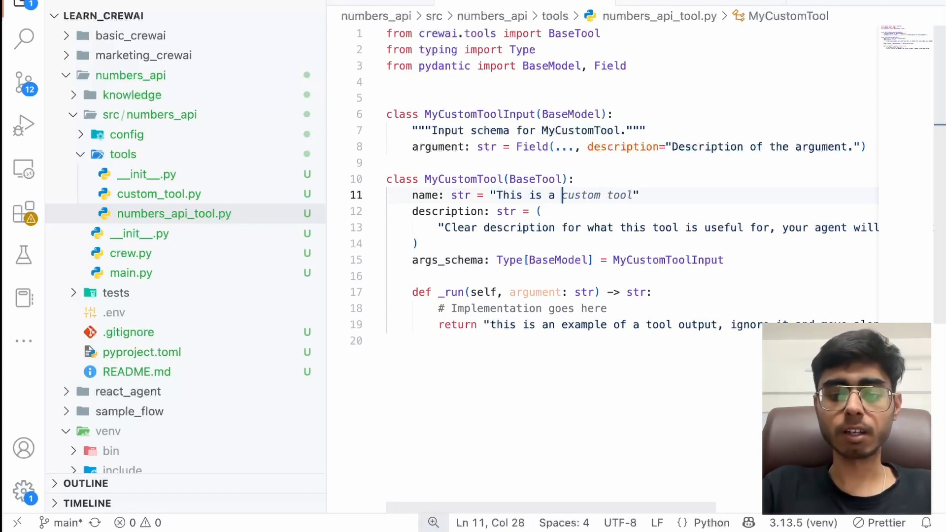
{"action": "type", "text": "Numbers PAI Tool"}
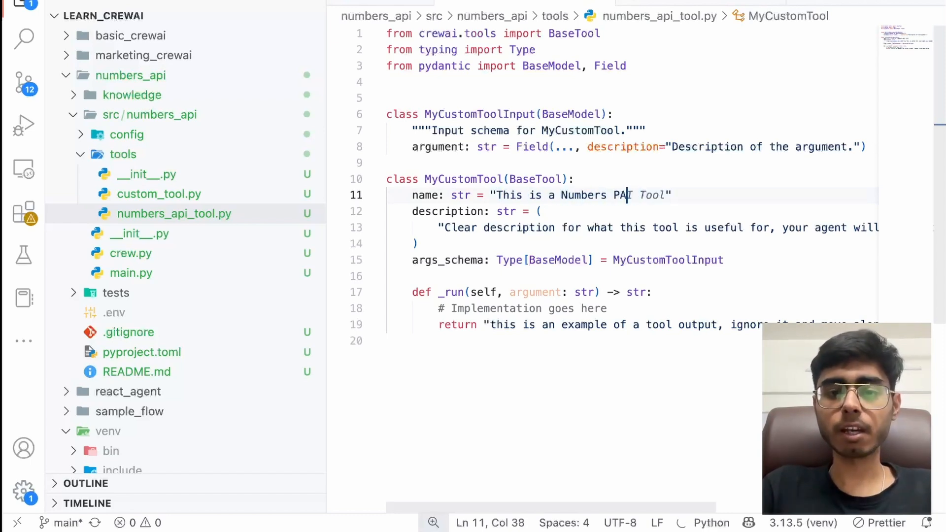
{"action": "type", "text": "API tool, it take"}
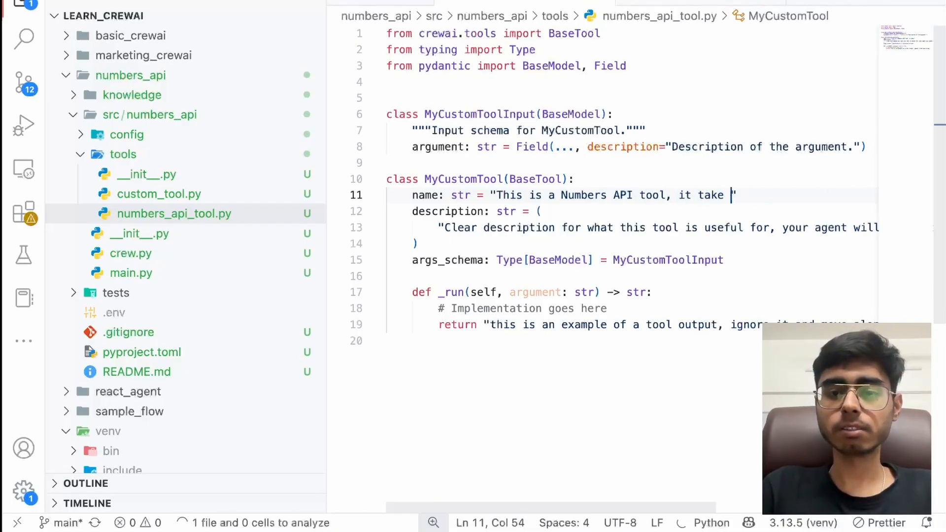
{"action": "type", "text": "a"}
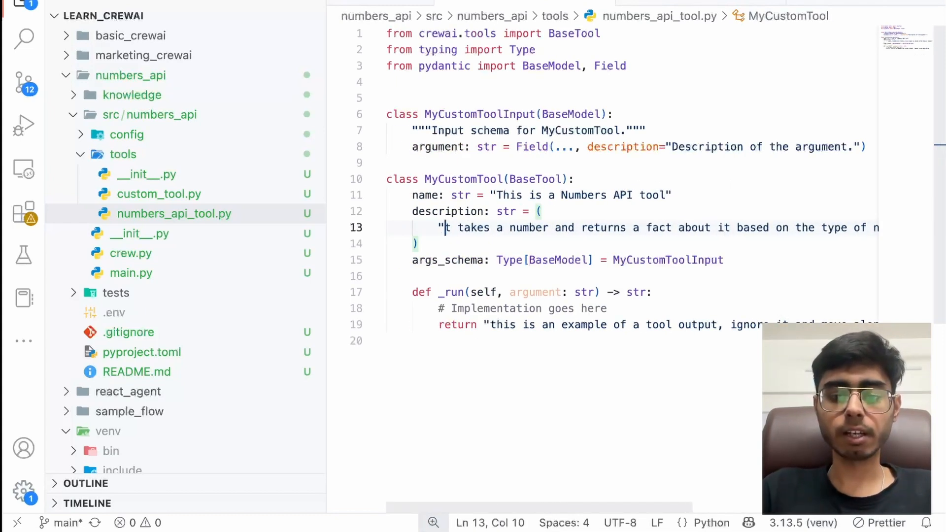
{"action": "scroll", "scroll_direction": "right", "scroll_amount": 3}
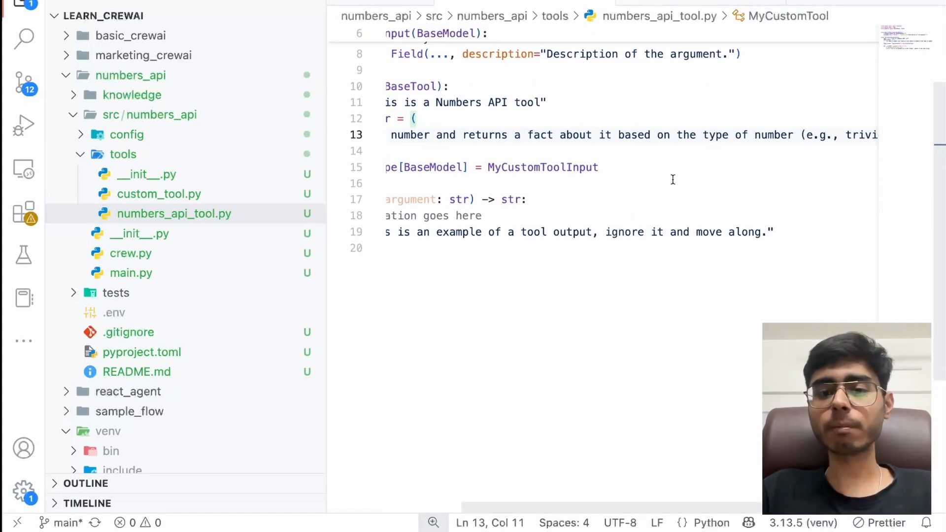
{"action": "scroll", "scroll_direction": "right", "scroll_amount": 3}
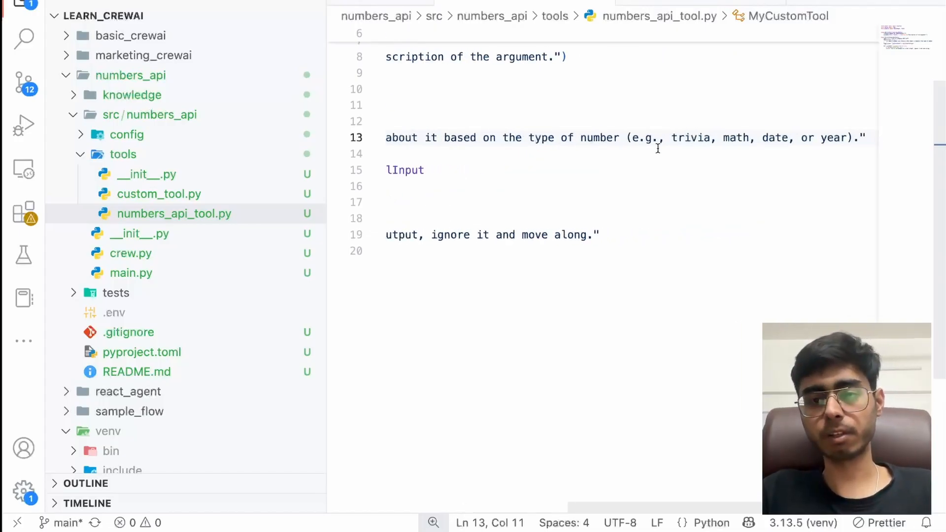
{"action": "scroll", "scroll_direction": "up", "scroll_amount": 3}
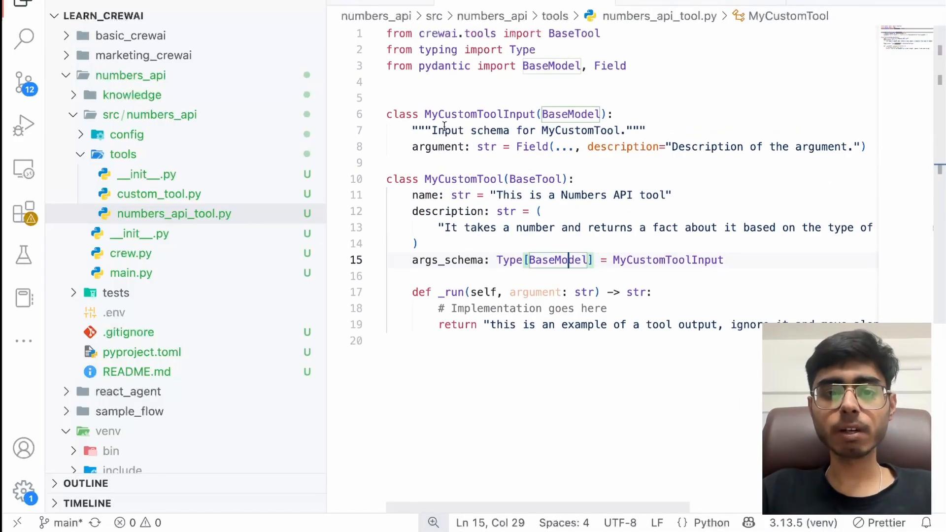
Rename the input field to number: int described as 'The number to get a fact about.'
{"action": "double_click", "coordinate": [438, 147]}
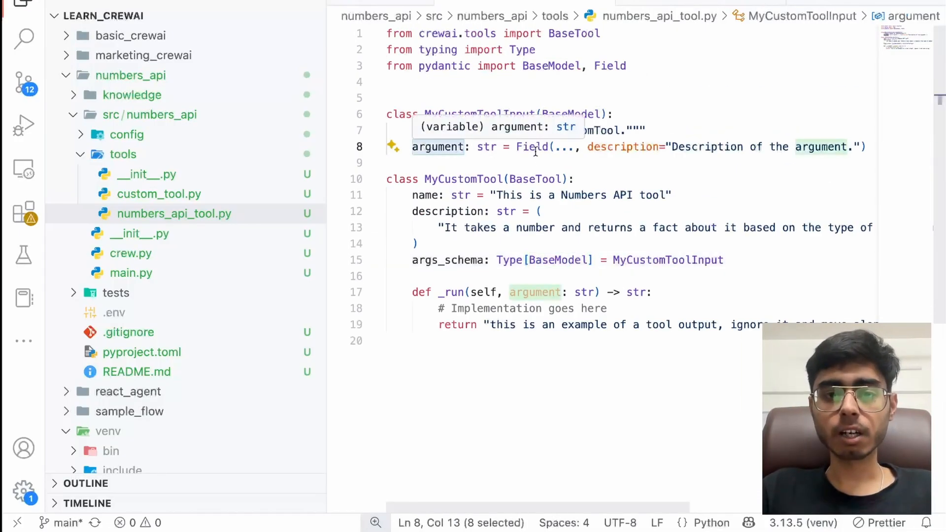
{"action": "type", "text": "number"}
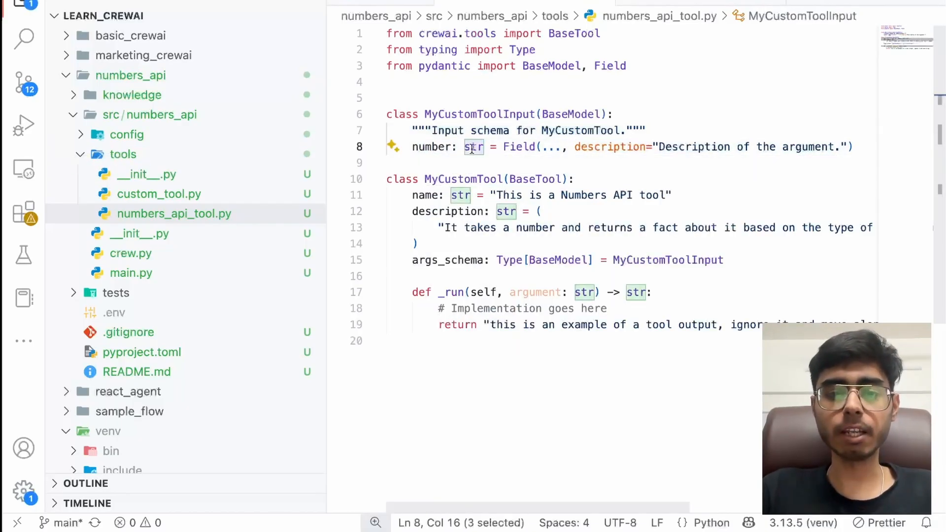
{"action": "type", "text": "int"}
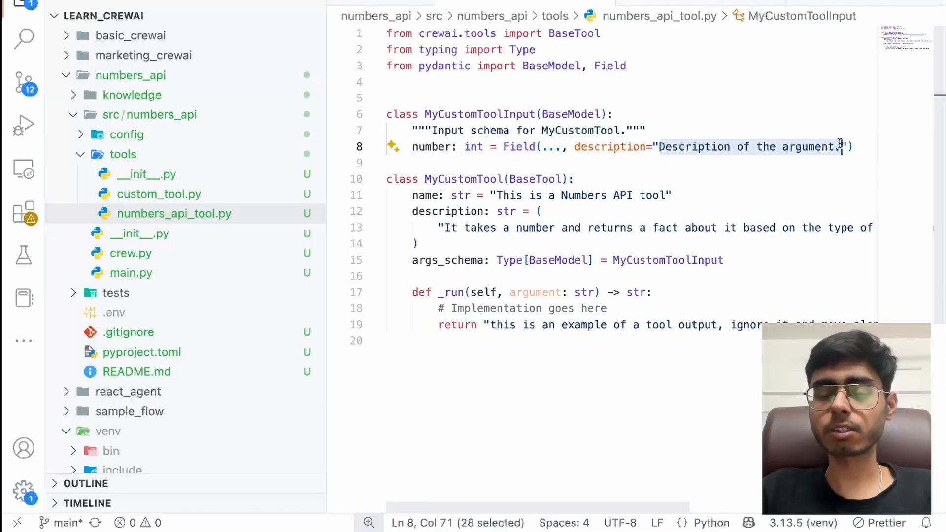
{"action": "type", "text": "The number to get a fact about."}
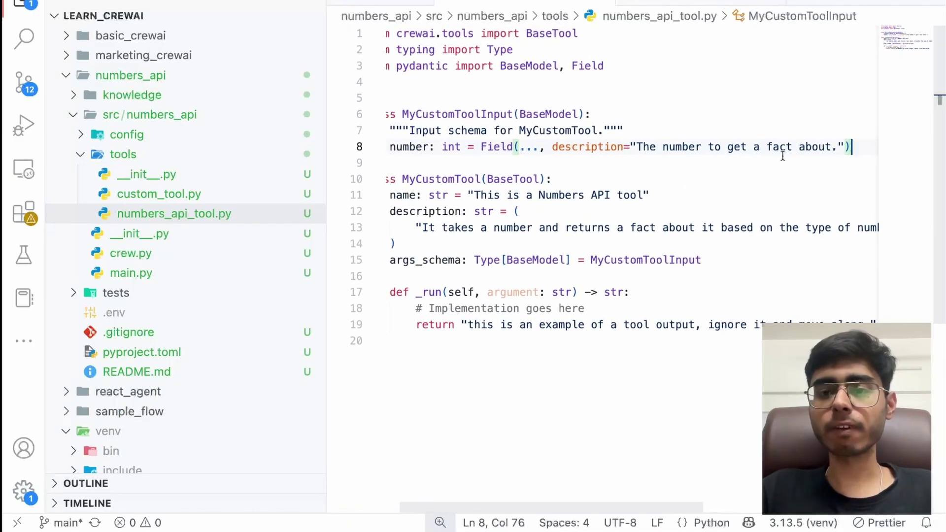
Add type: str = Field(default="trivia") listing options trivia, math, date or year
{"action": "type", "text": "ty"}
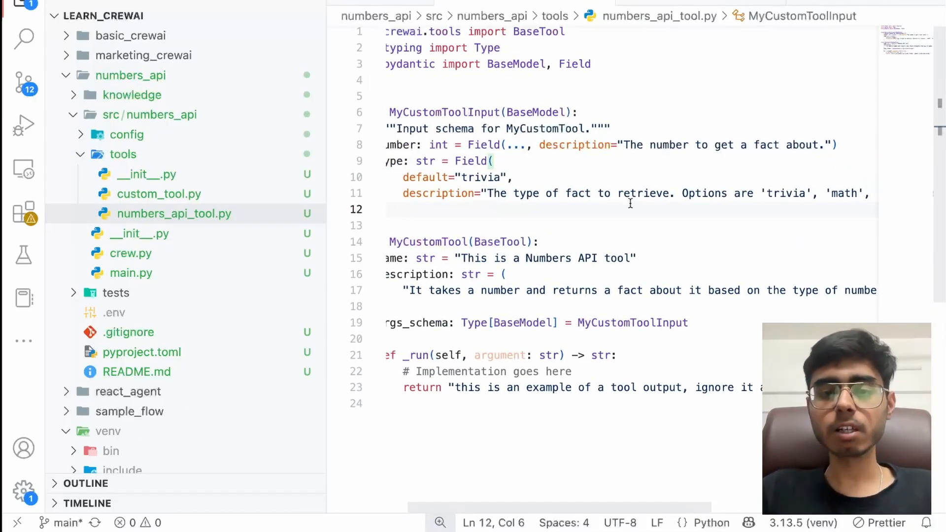
{"action": "scroll", "scroll_direction": "right", "scroll_amount": 3}
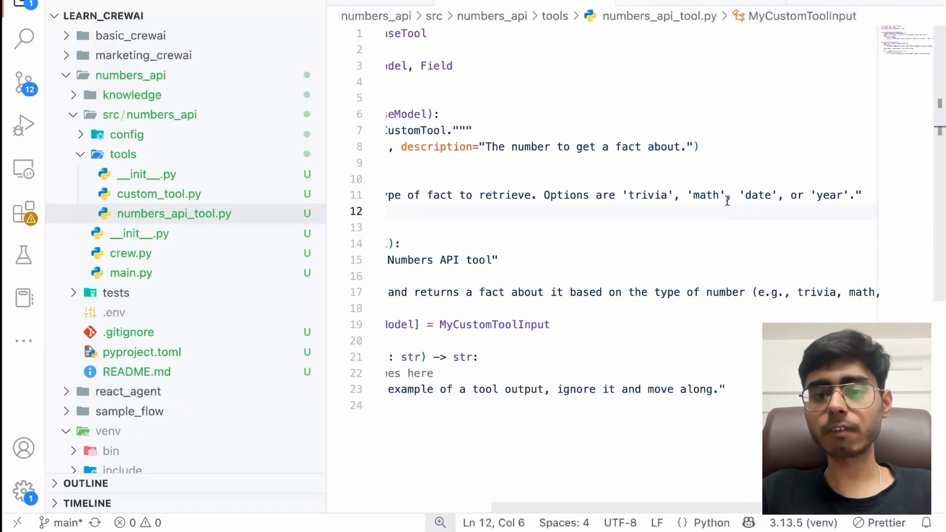
{"action": "scroll", "scroll_direction": "left", "scroll_amount": 3}
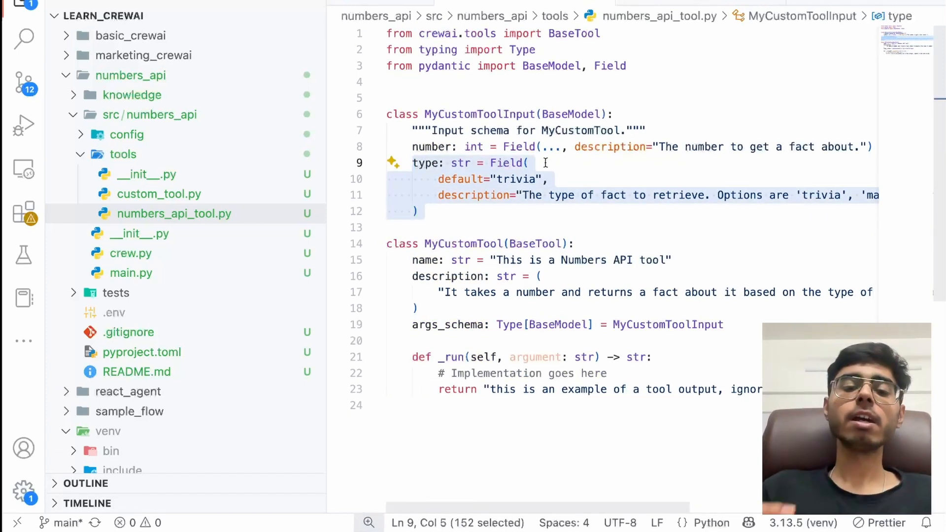
{"action": "scroll", "scroll_direction": "right", "scroll_amount": 3}
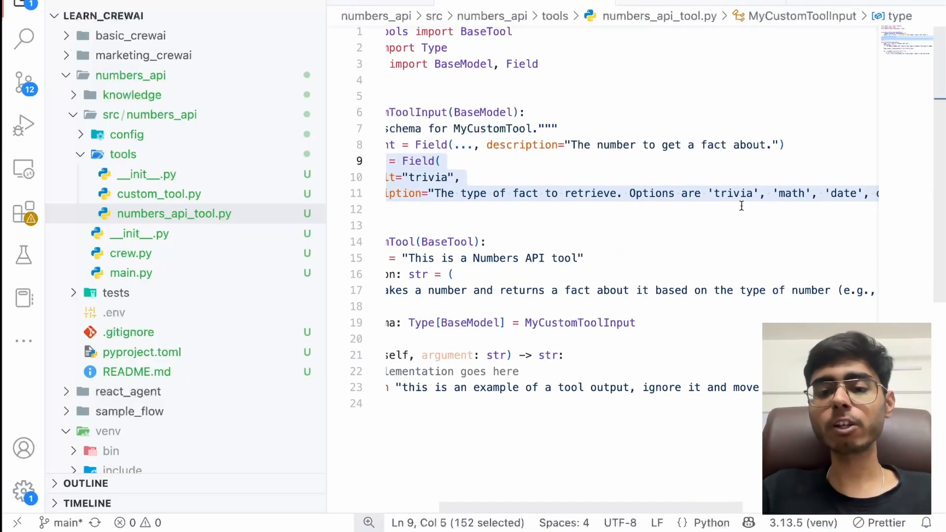
{"action": "scroll", "scroll_direction": "right", "scroll_amount": 3}
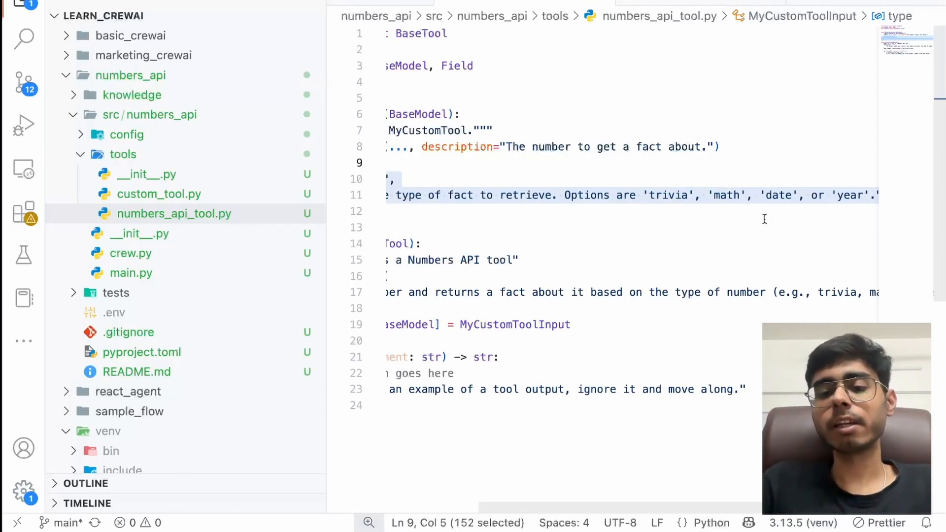
{"action": "double_click", "coordinate": [726, 195]}
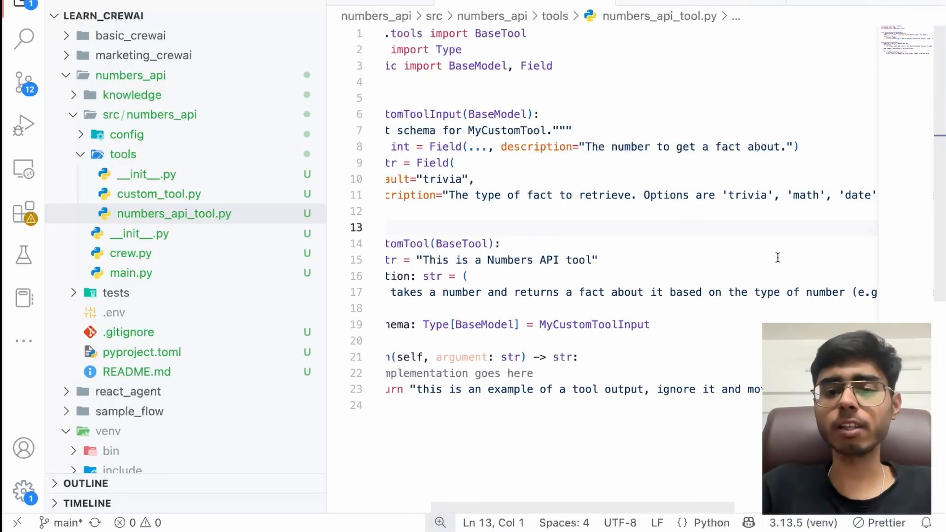
{"action": "scroll", "scroll_direction": "right", "scroll_amount": 3}
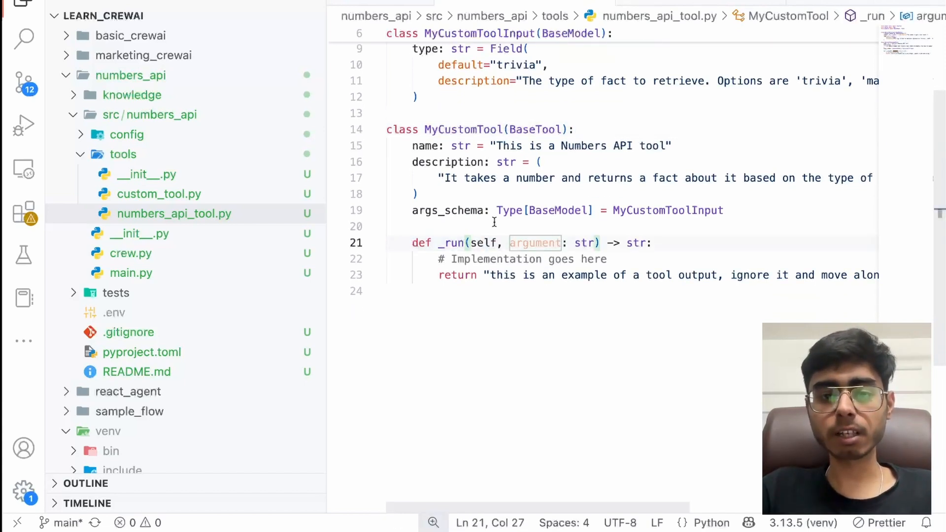
{"action": "scroll", "scroll_direction": "up", "scroll_amount": 3}
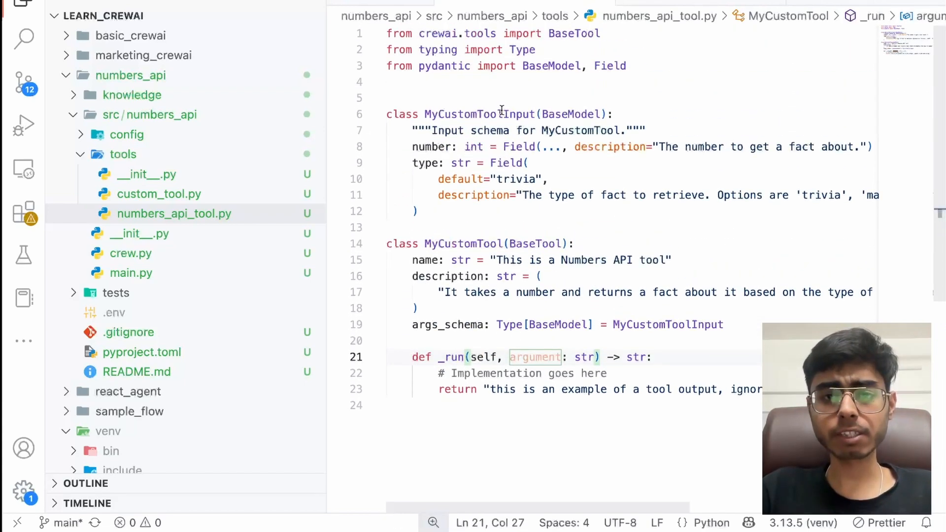
Replace every MyCustomTool with NumbersAPITool via find and replace
{"action": "key", "text": "ctrl+f"}
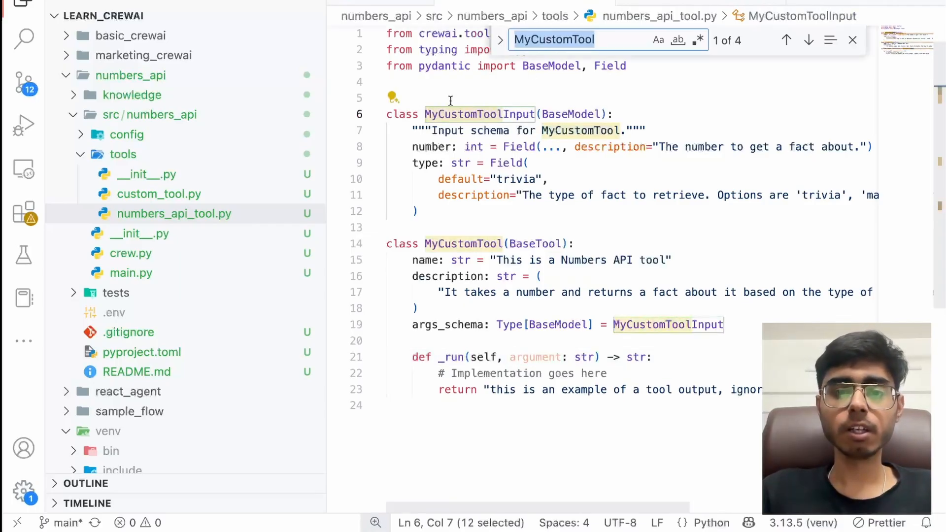
{"action": "left_click", "coordinate": [499, 54]}
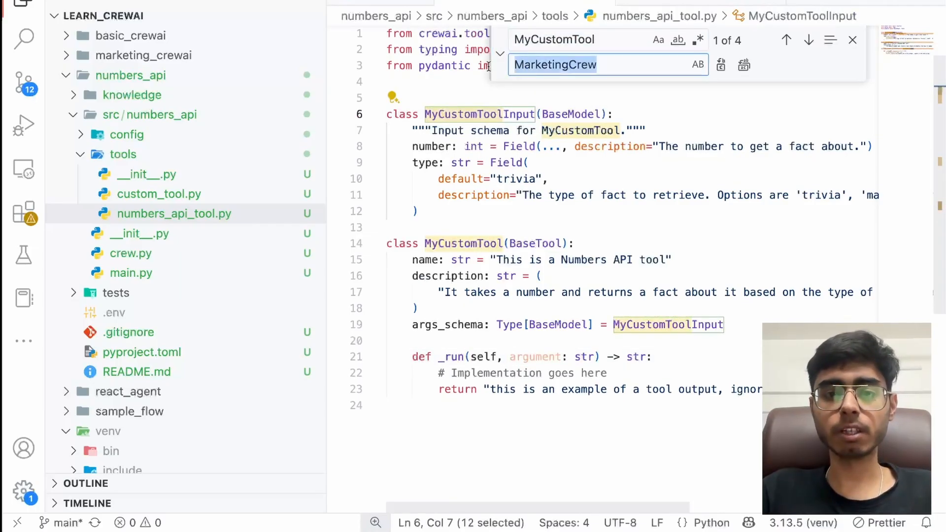
{"action": "type", "text": "NumbersAPI"}
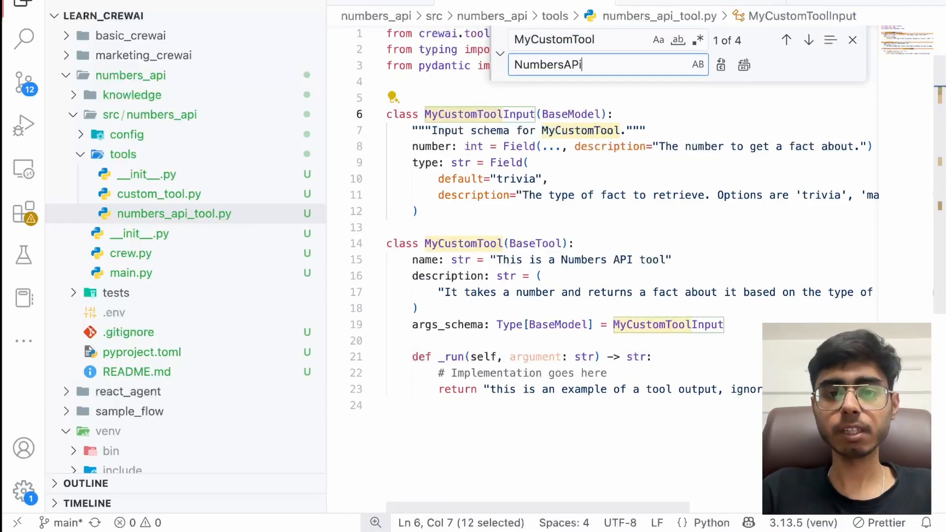
{"action": "type", "text": "Tool"}
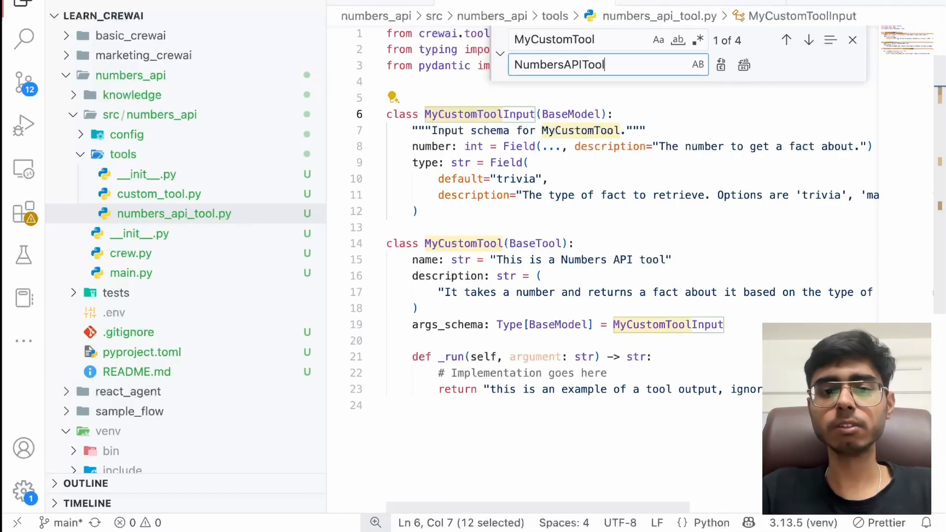
{"action": "left_click", "coordinate": [745, 65]}
{"action": "type", "text": "number"}
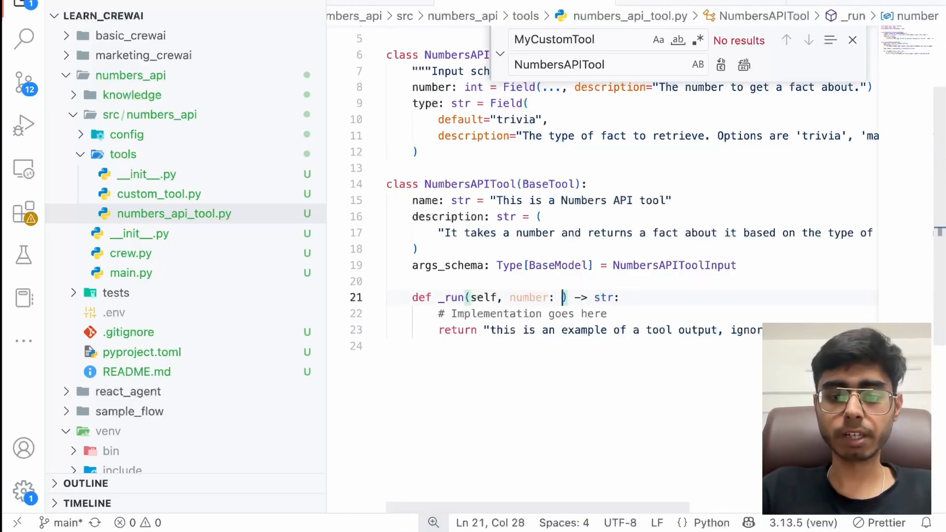
{"action": "type", "text": "int, type: str"}
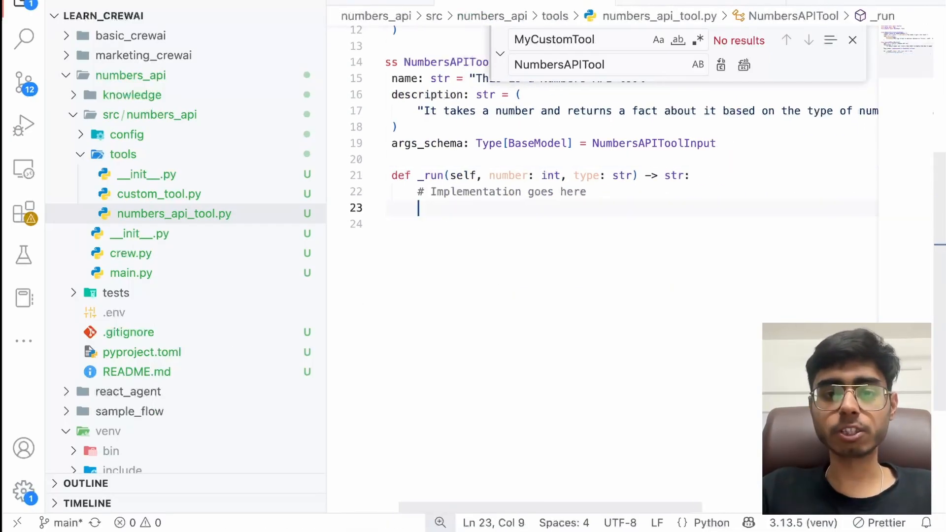
{"action": "type", "text": "import requests"}
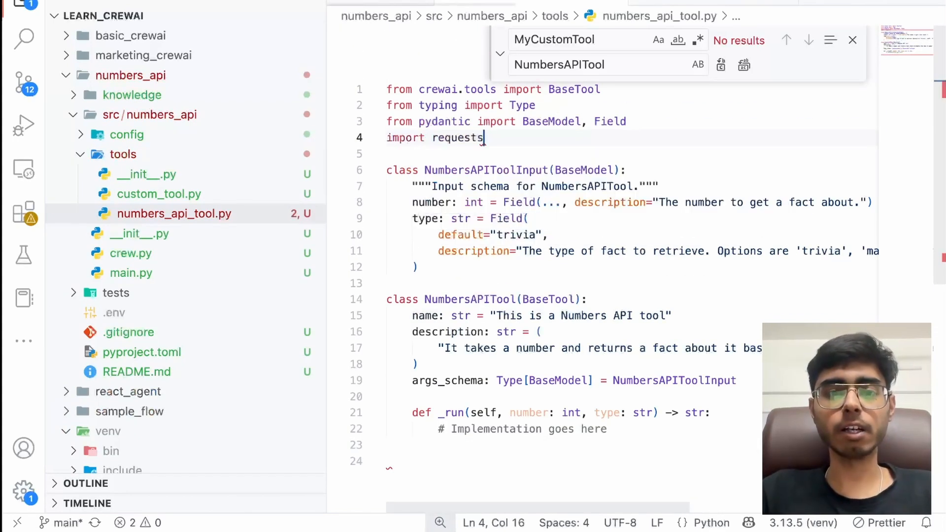
{"action": "type", "text": "url = f\"http://numbersapi.com/{number}/{type}\""}
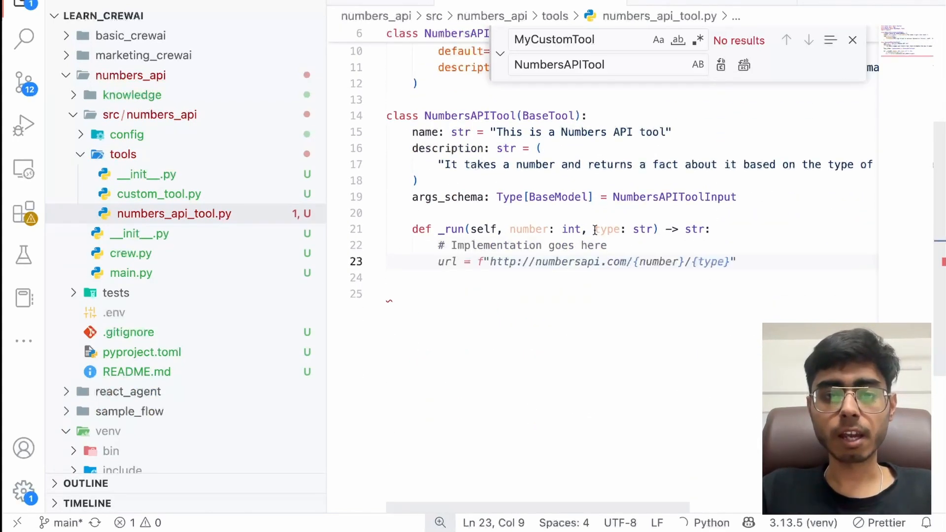
{"action": "type", "text": "try:"}
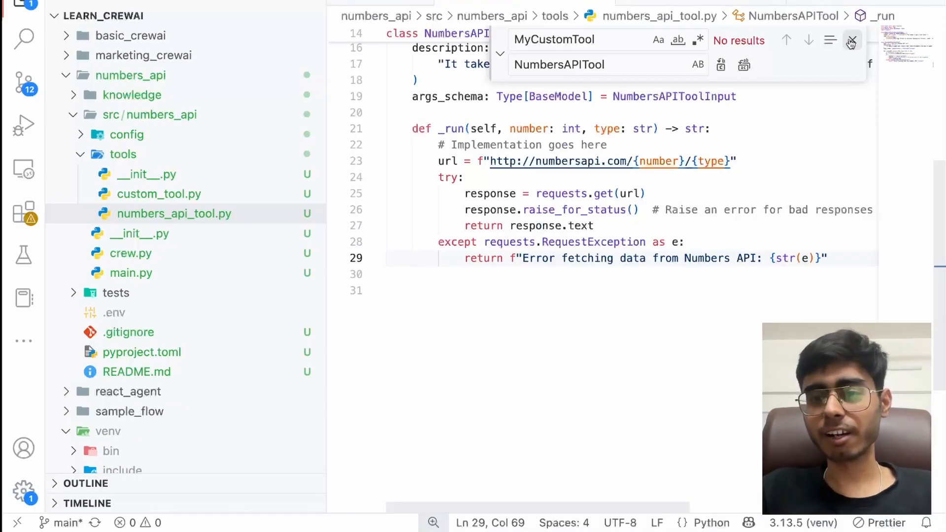
{"action": "left_click", "coordinate": [851, 40]}
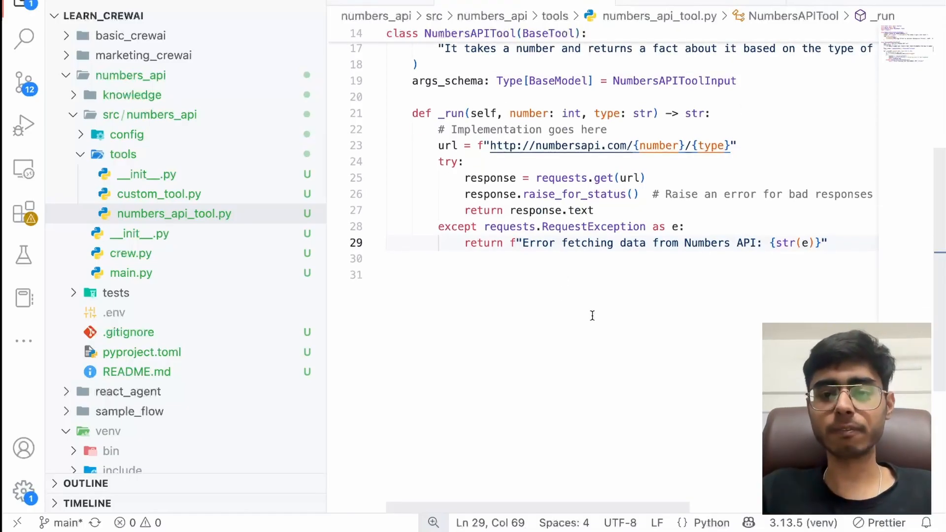
{"action": "scroll", "scroll_direction": "up", "scroll_amount": 3}
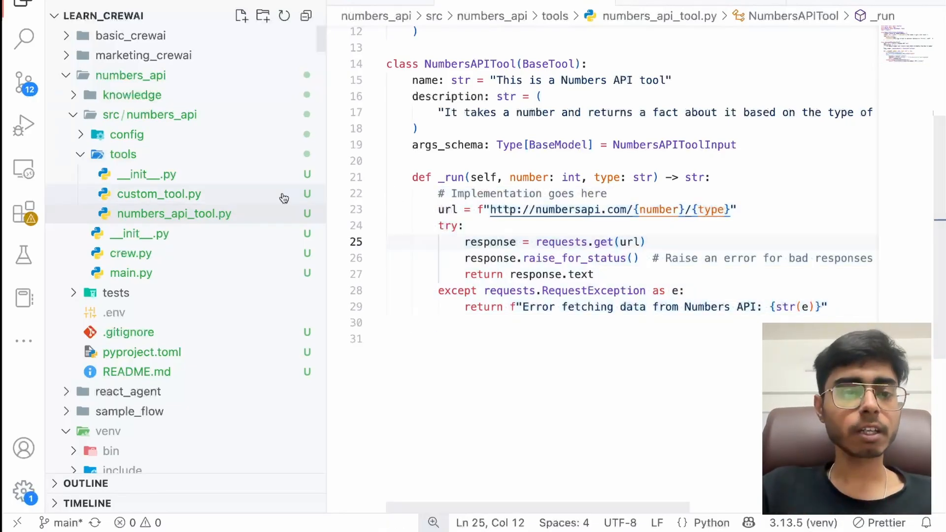
Rename researcher to fact_generator in agents.yaml with a maths-facts specialist role
{"action": "left_click", "coordinate": [126, 134]}
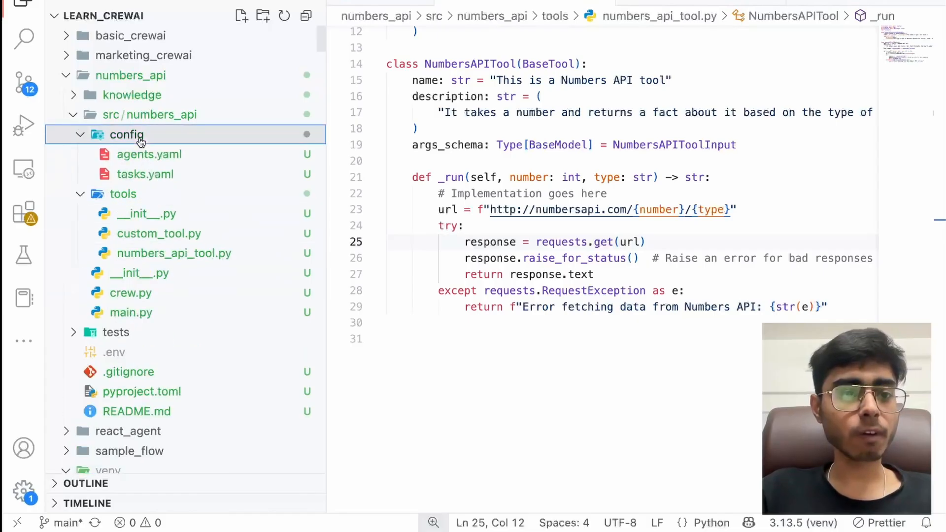
{"action": "left_click", "coordinate": [148, 153]}
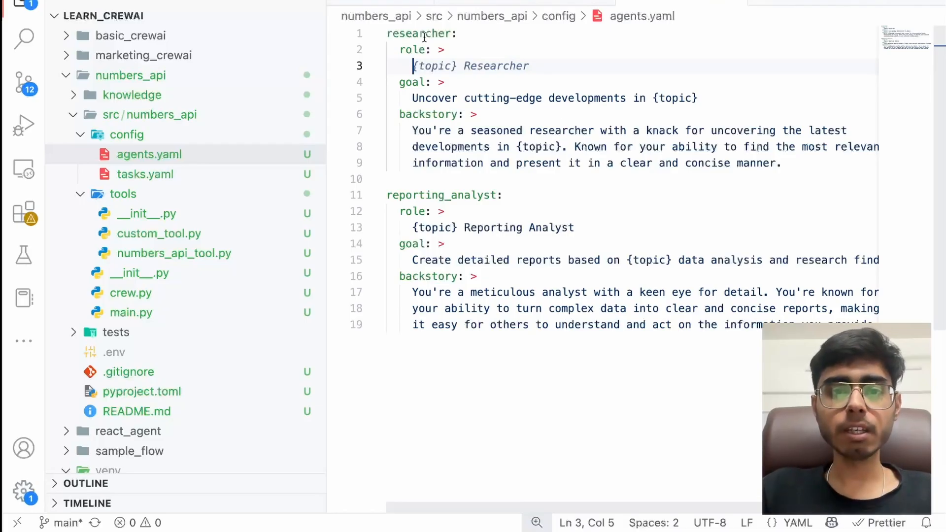
{"action": "double_click", "coordinate": [418, 33]}
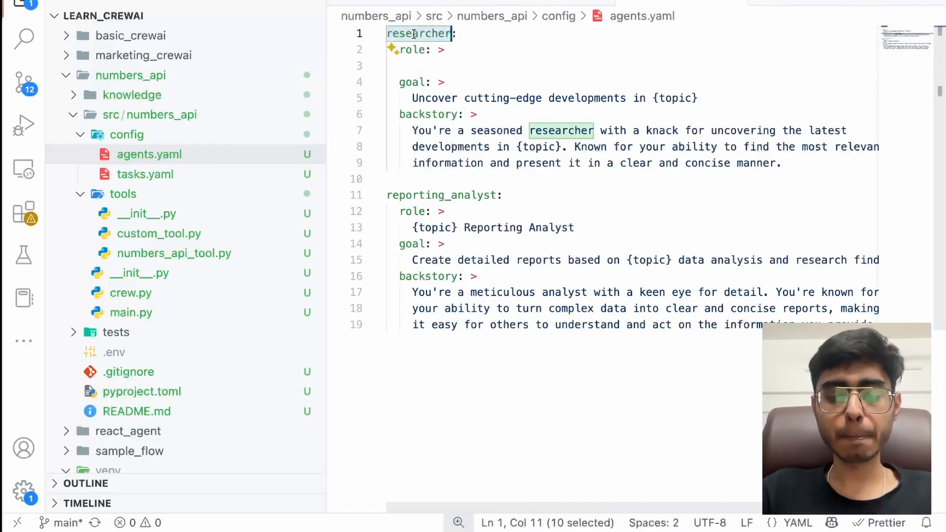
{"action": "type", "text": "fact_generator:"}
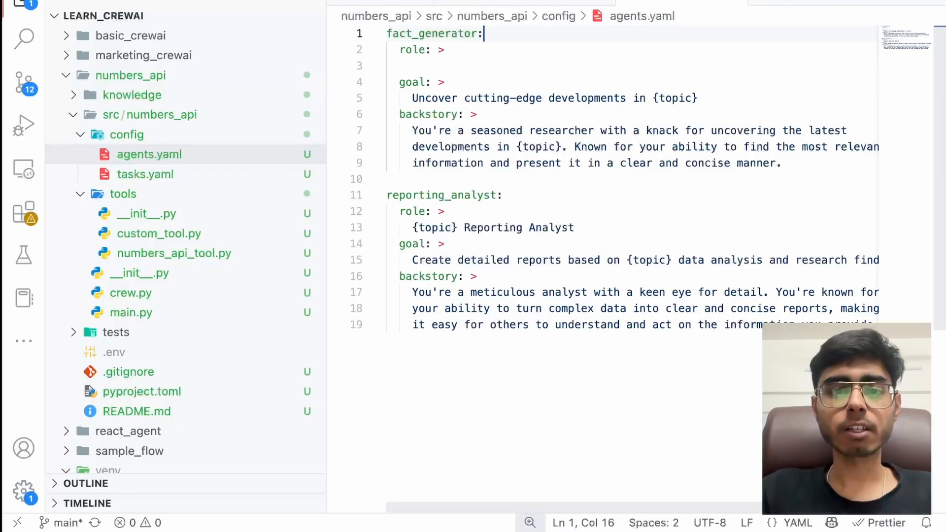
{"action": "type", "text": "You are a fact generator specializing in {topic} facts."}
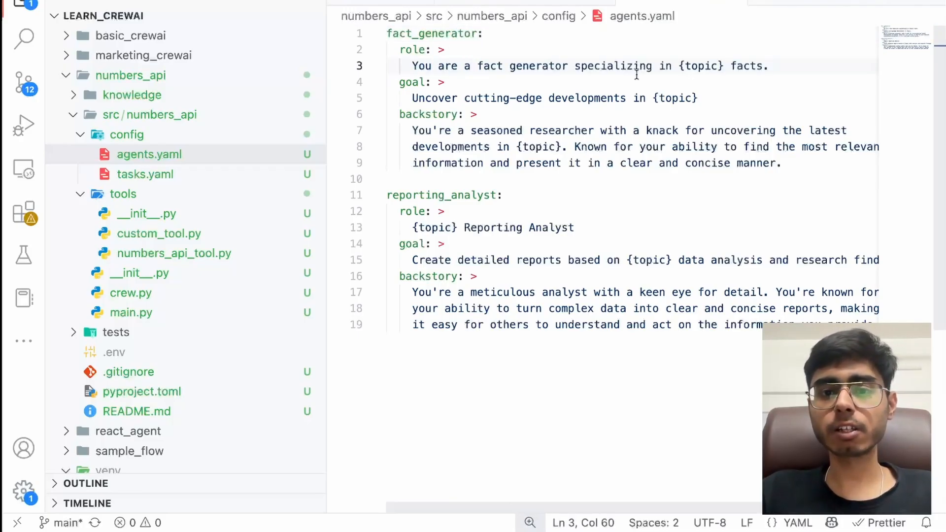
{"action": "double_click", "coordinate": [701, 66]}
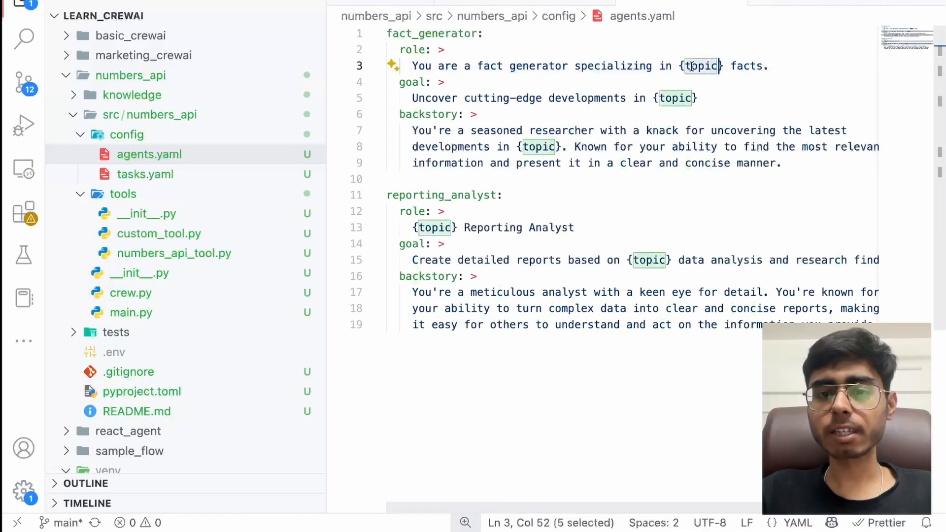
{"action": "key", "text": "Delete"}
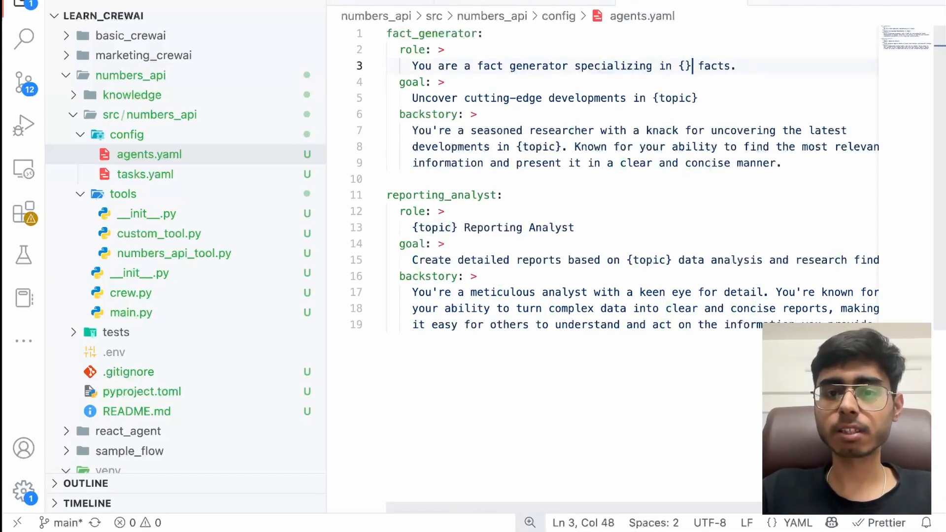
{"action": "type", "text": "maths"}
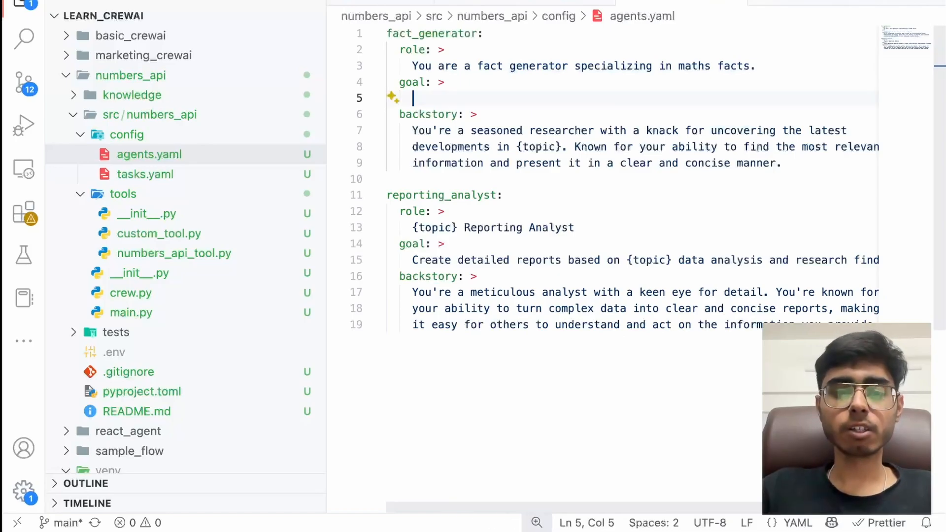
Set the goal 'To generate interesting and educational facts about numbers' using the Numbers API
{"action": "type", "text": "To generate interesting and educational facts about numbers."}
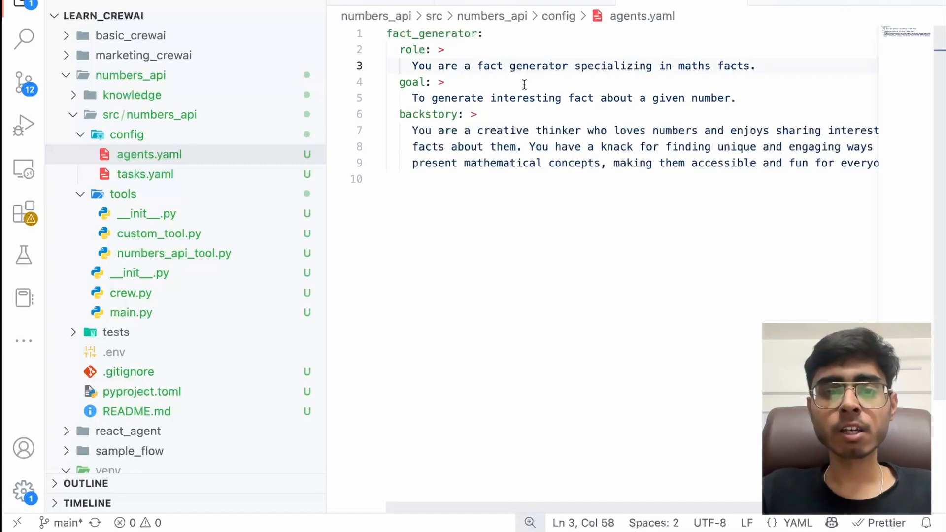
{"action": "type", "text": "using the Numbers API"}
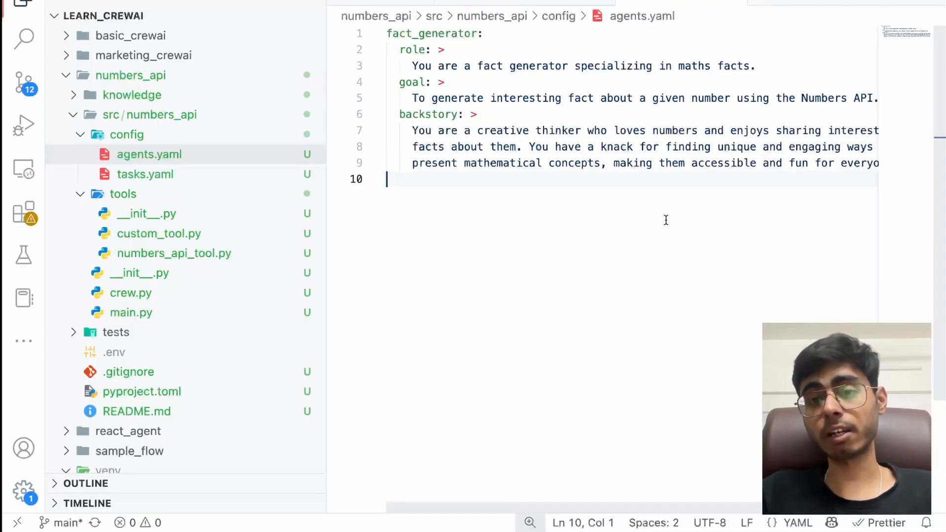
{"action": "mouse_move", "coordinate": [490, 146]}
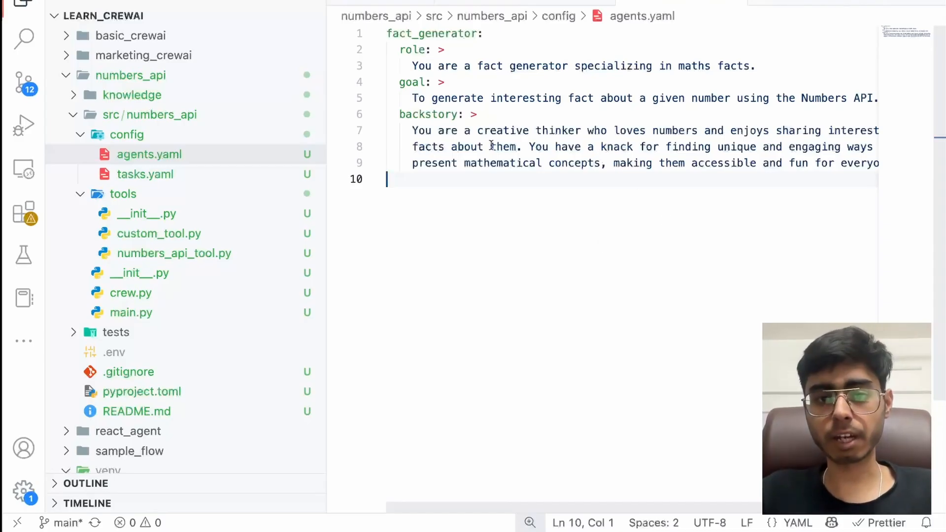
{"action": "scroll", "scroll_direction": "right", "scroll_amount": 3}
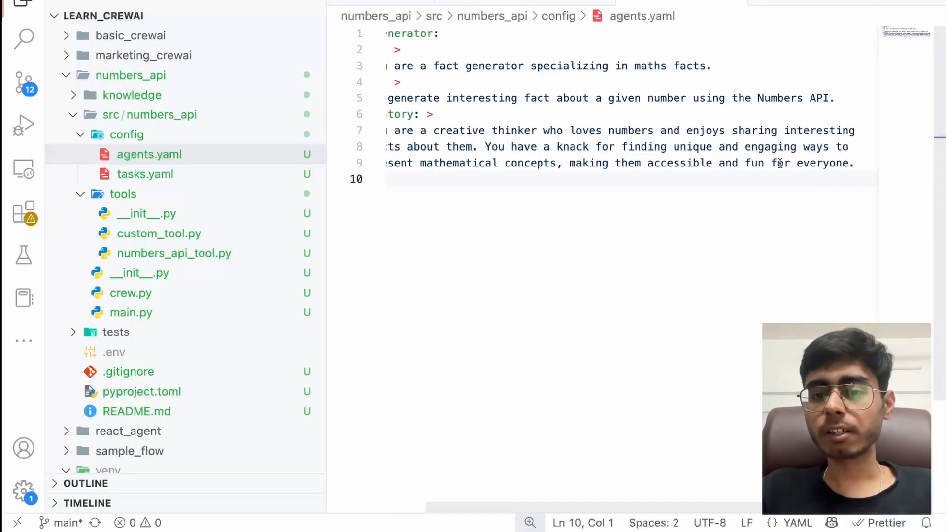
{"action": "scroll", "scroll_direction": "left", "scroll_amount": 3}
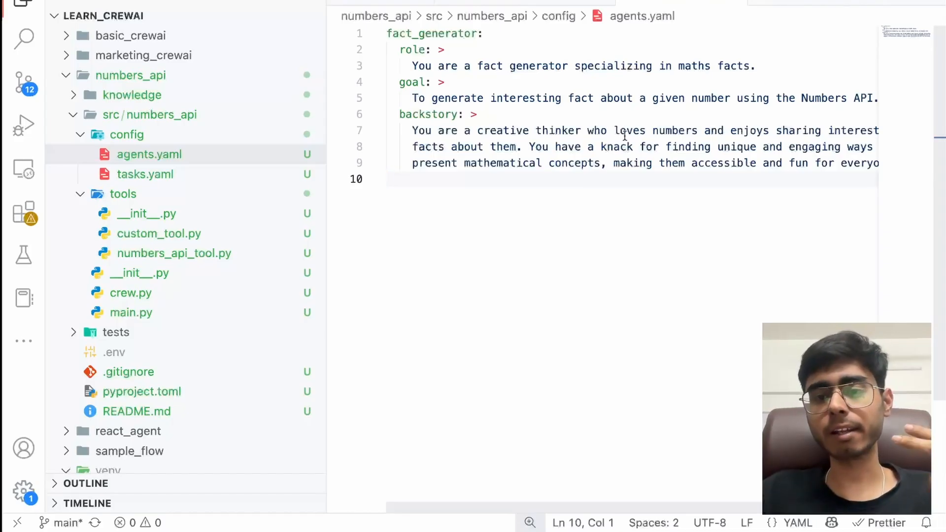
{"action": "mouse_move", "coordinate": [421, 260]}
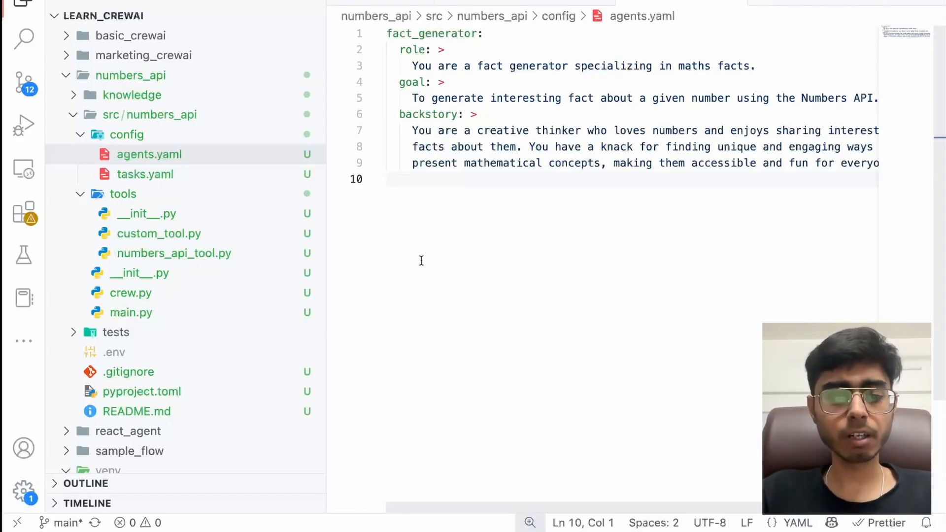
Rename research_task to fact_generator_task in tasks.yaml describing the number received in the prompt
{"action": "left_click", "coordinate": [145, 174]}
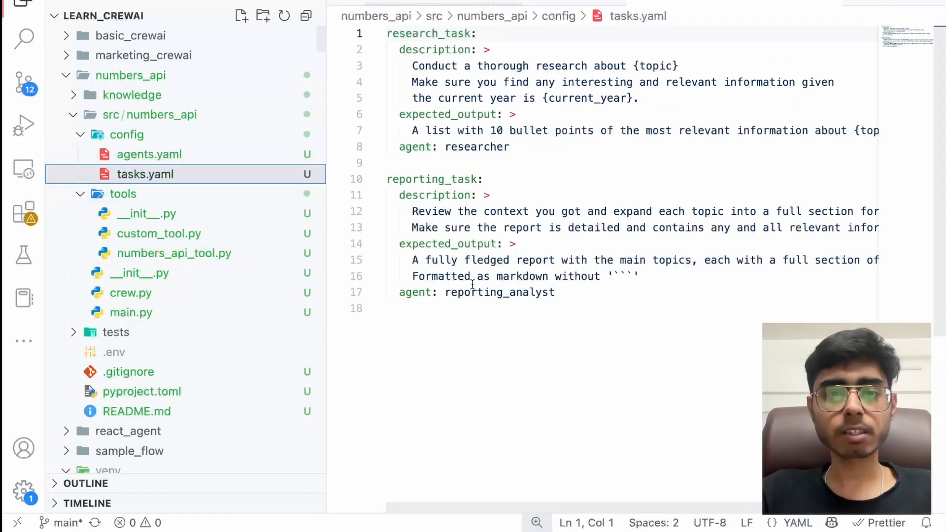
{"action": "double_click", "coordinate": [429, 34]}
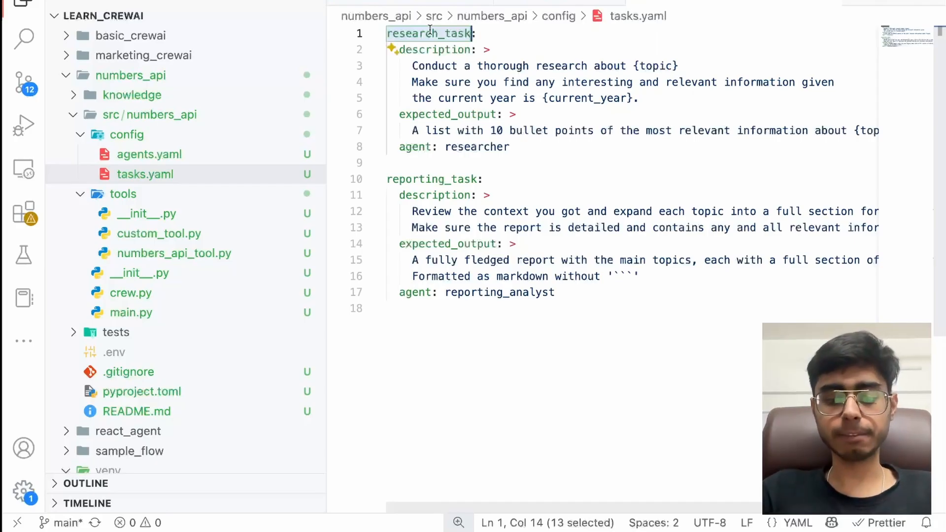
{"action": "type", "text": "fact:"}
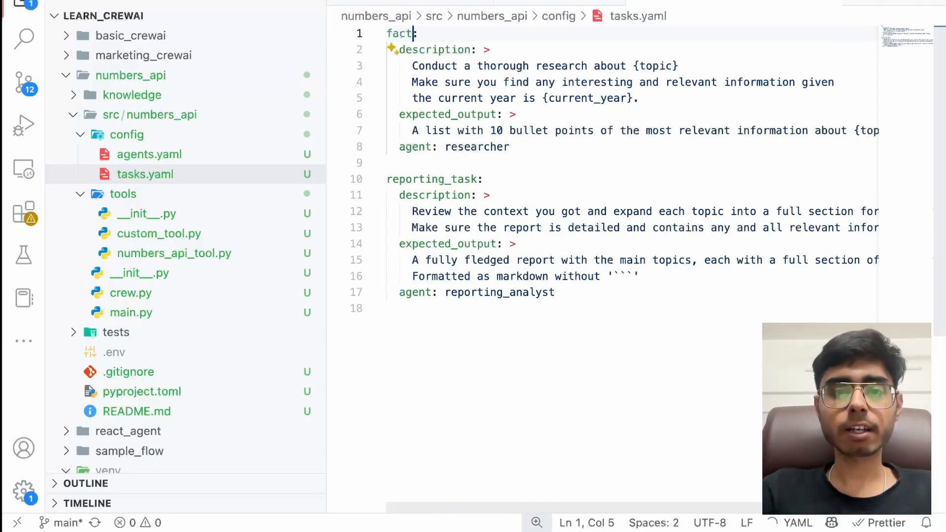
{"action": "type", "text": "_generator"}
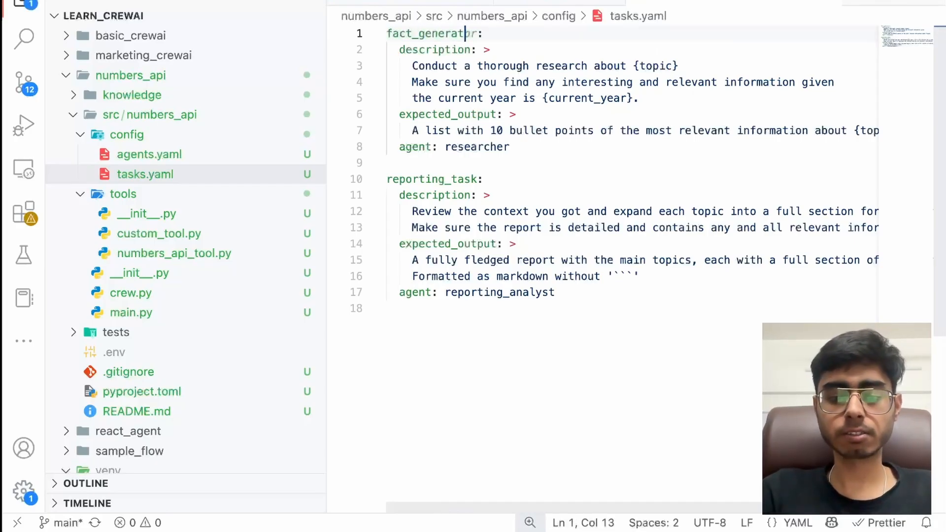
{"action": "type", "text": "_task"}
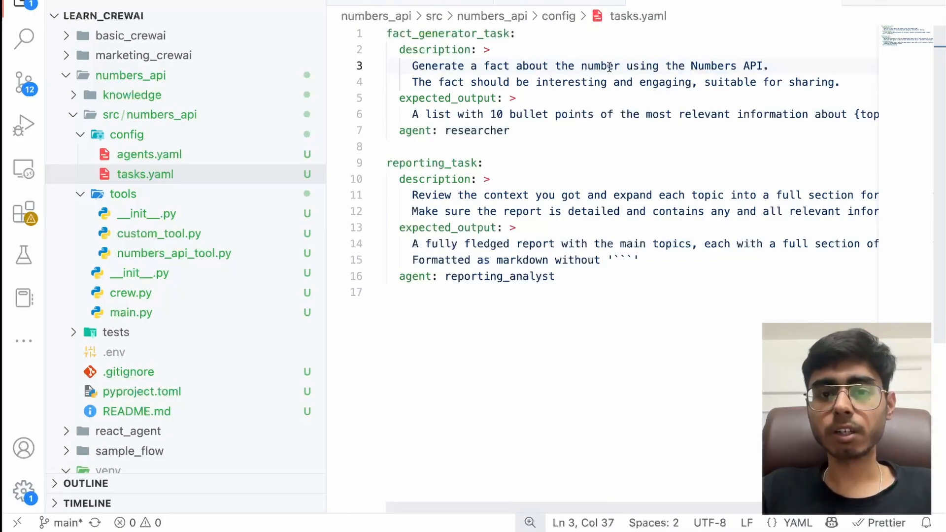
{"action": "type", "text": "recie"}
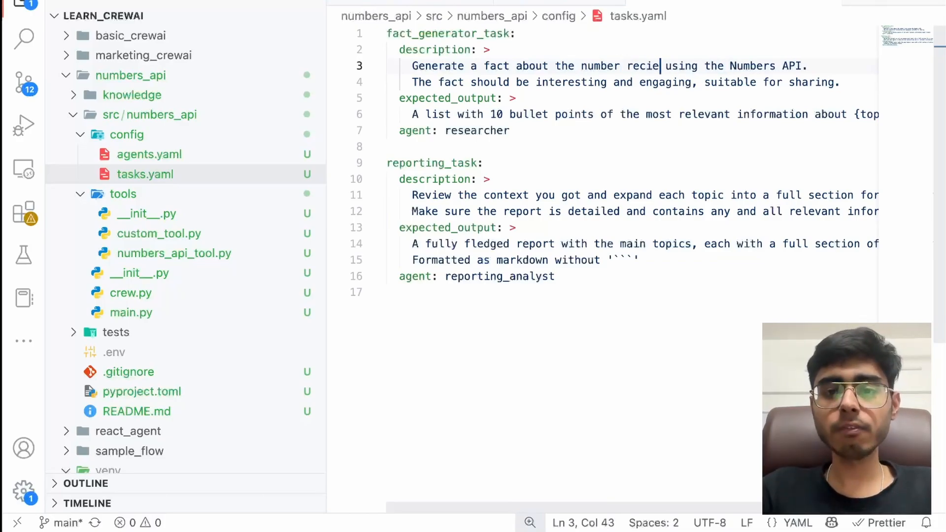
{"action": "type", "text": "ved in the user p"}
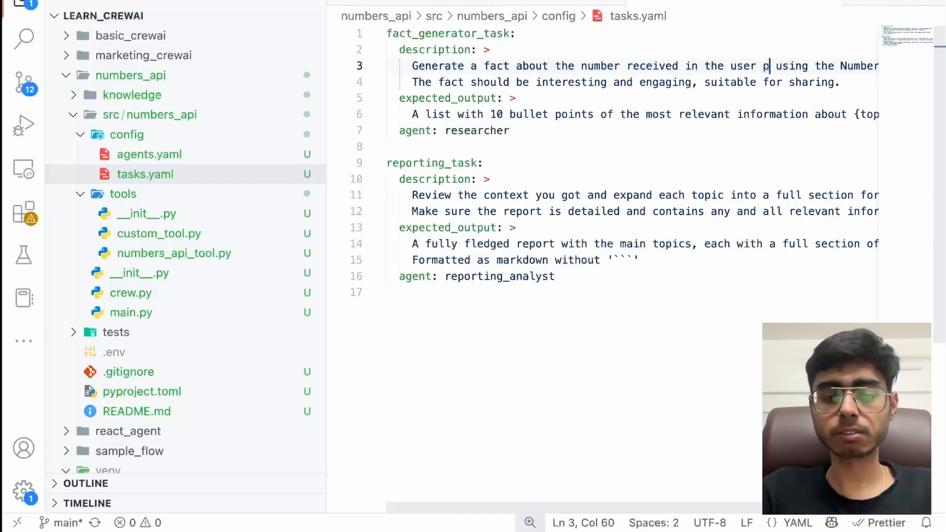
{"action": "type", "text": "rompt"}
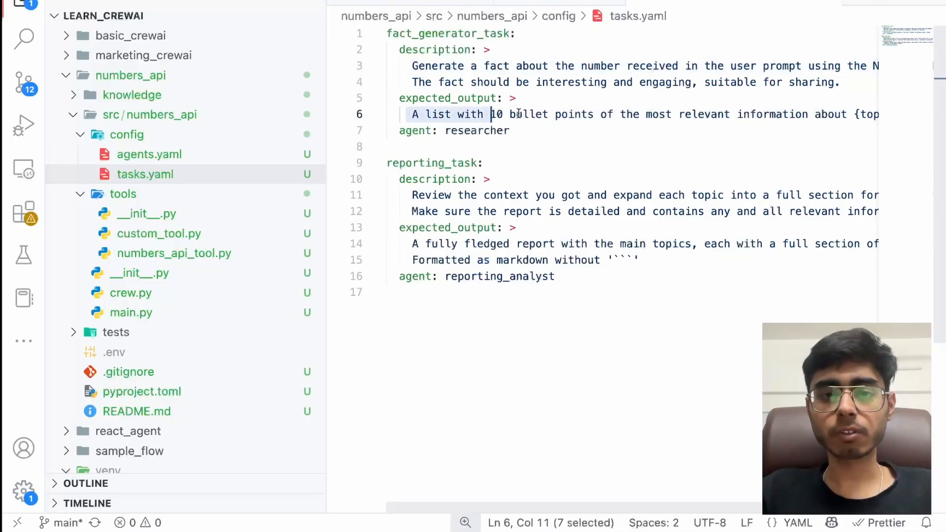
Set expected_output to a simple string fact, agent: fact_generator, and delete reporting_task
{"action": "type", "text": "A markdown with the fact about the number."}
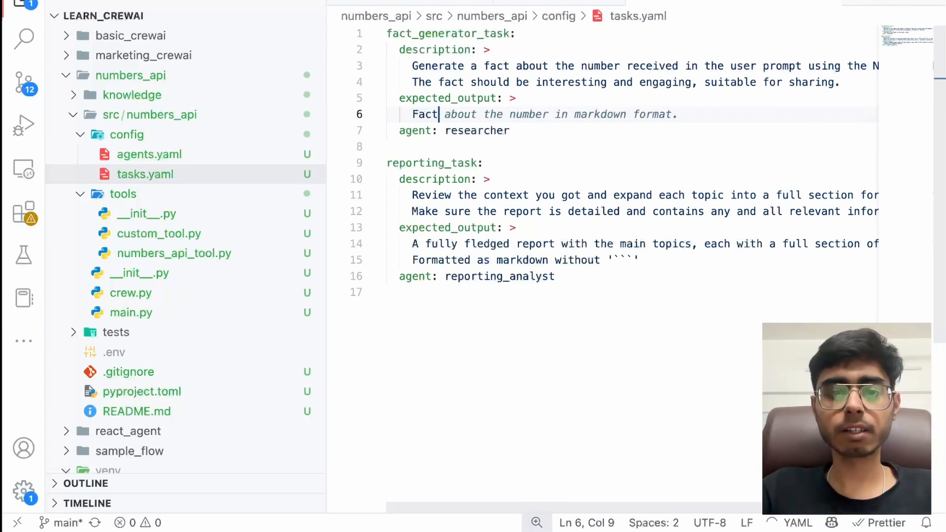
{"action": "type", "text": "agent: fact_generator"}
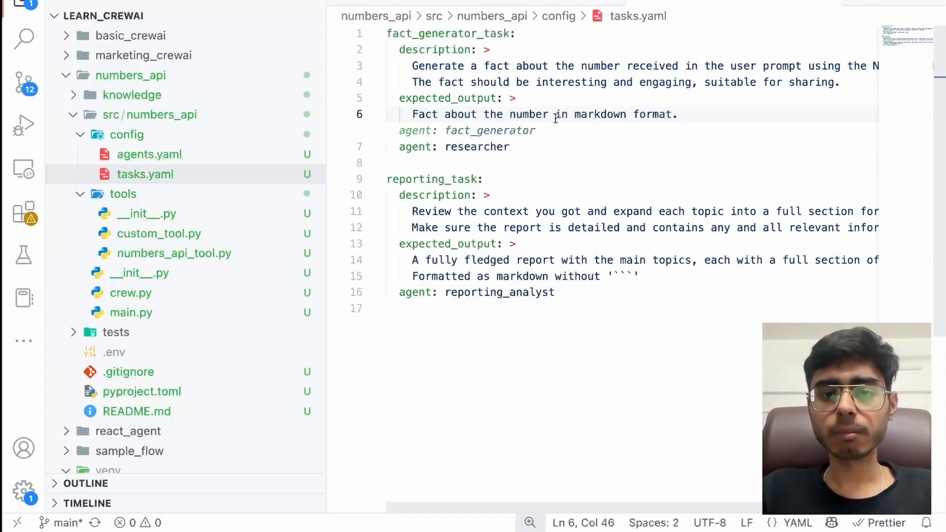
{"action": "type", "text": "s"}
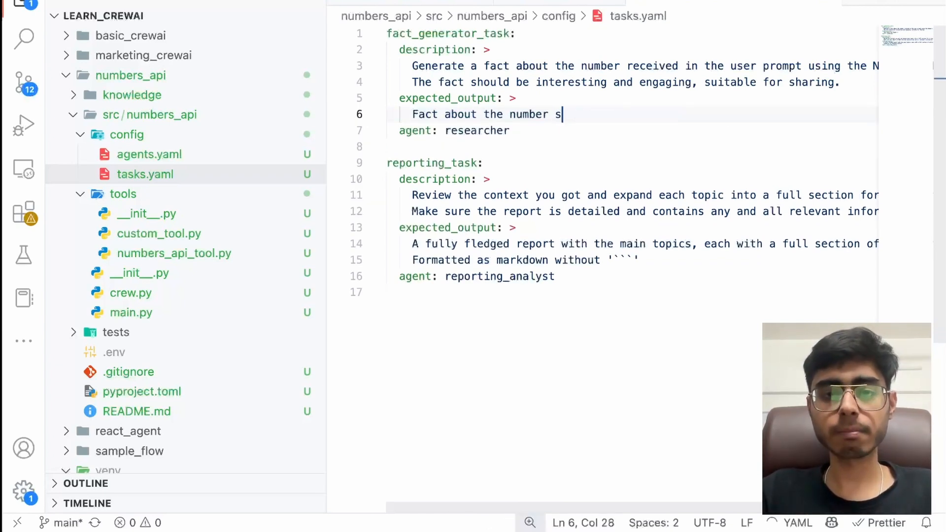
{"action": "type", "text": "in simple string format."}
{"action": "left_click", "coordinate": [632, 130]}
{"action": "type", "text": "fact_generator"}
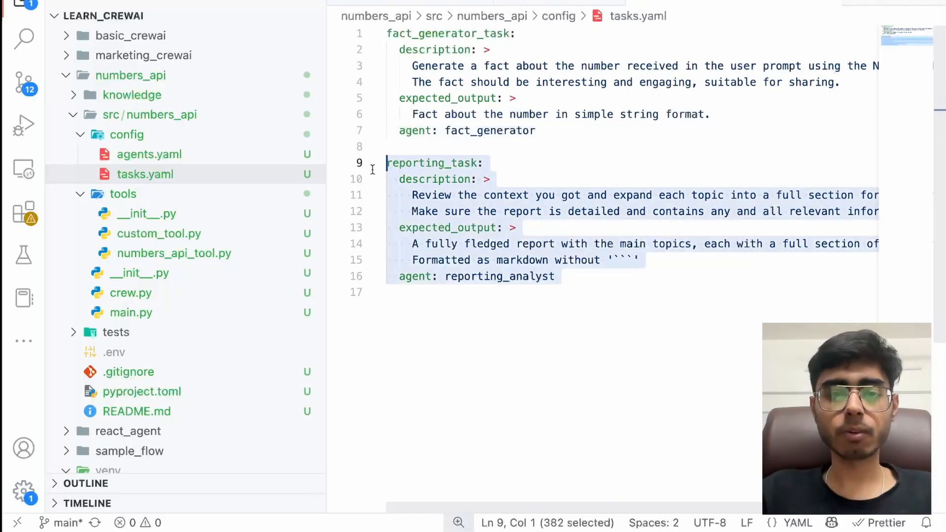
{"action": "key", "text": "Delete"}
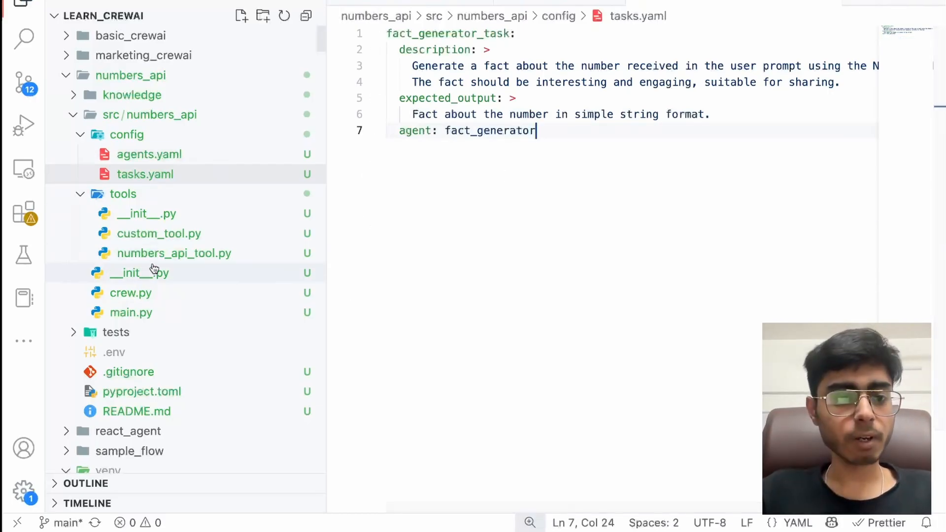
In crew.py, import NumbersAPITool from tools.numbers_api_tool instead of the full numbers_api path
{"action": "left_click", "coordinate": [130, 293]}
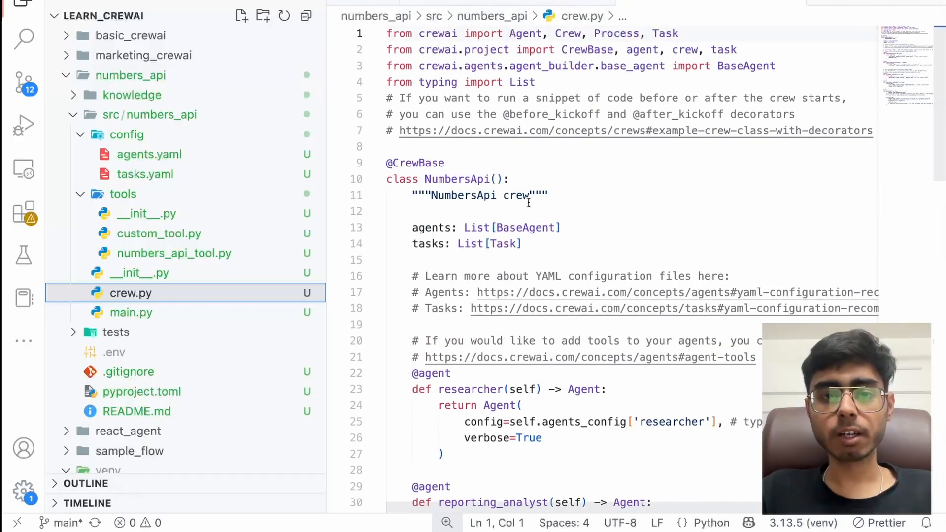
{"action": "scroll", "scroll_direction": "down", "scroll_amount": 3}
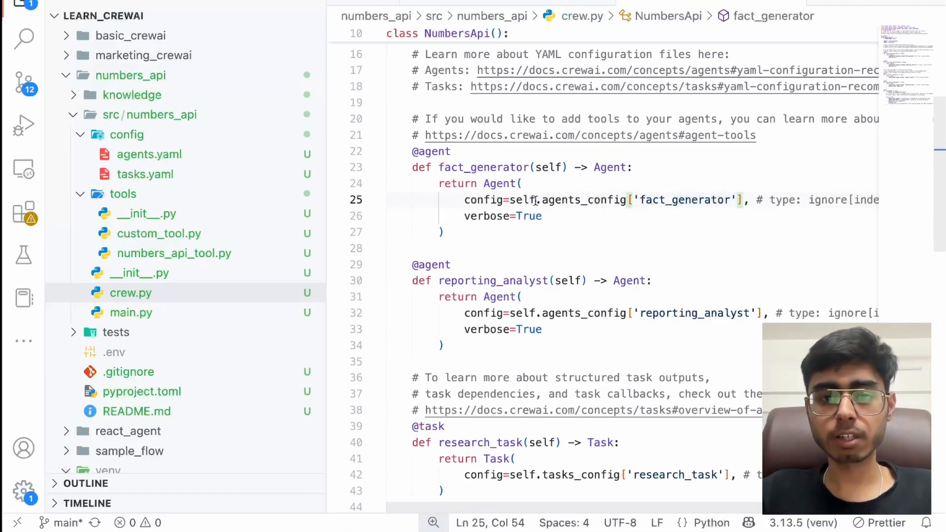
{"action": "scroll", "scroll_direction": "up", "scroll_amount": 3}
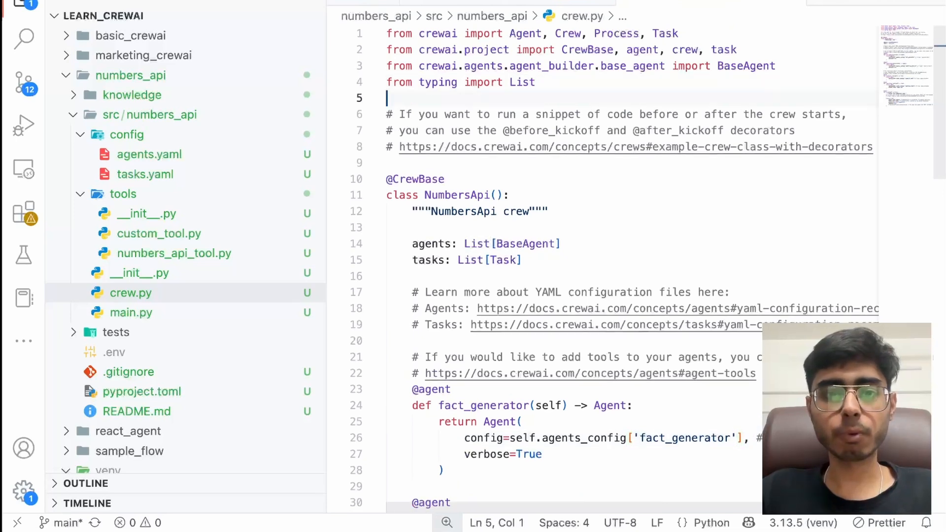
{"action": "type", "text": "from numbers_api.src.numbers_api.tools.numbers_api_tool import NumbersAPITool"}
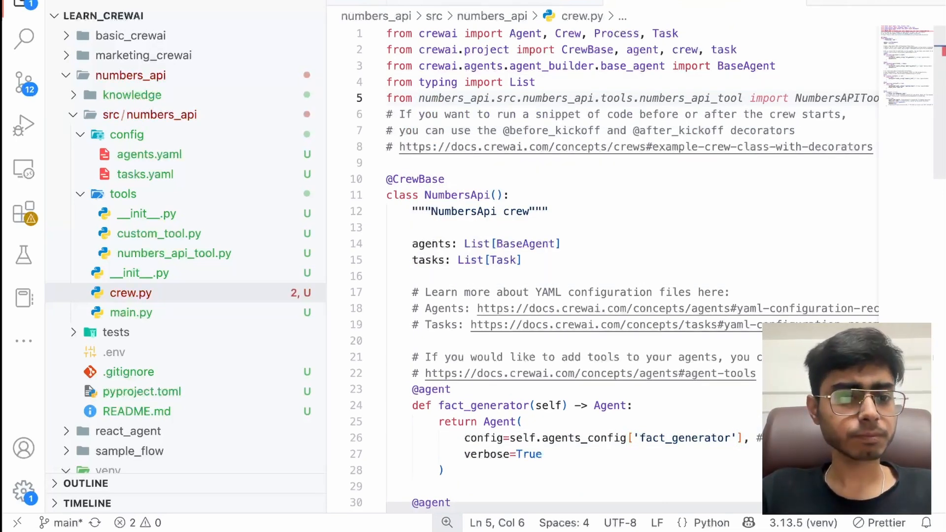
{"action": "type", "text": "from tools import BaseTool"}
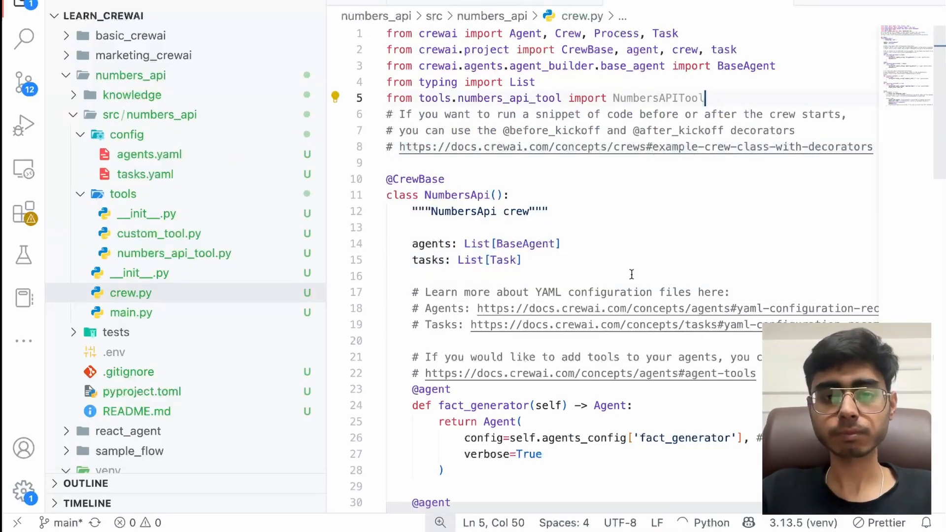
Give the fact_generator Agent tools=[NumbersAPITool()]
{"action": "scroll", "scroll_direction": "down", "scroll_amount": 3}
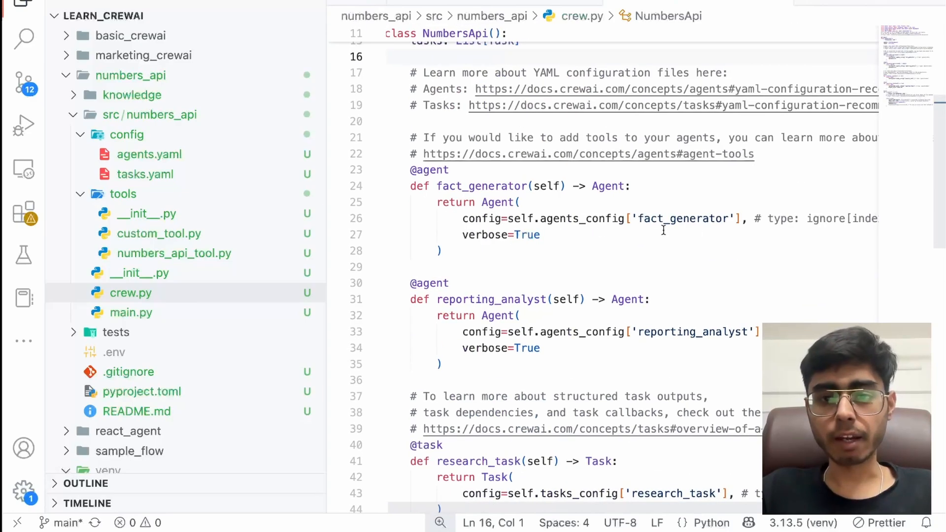
{"action": "left_click", "coordinate": [735, 219]}
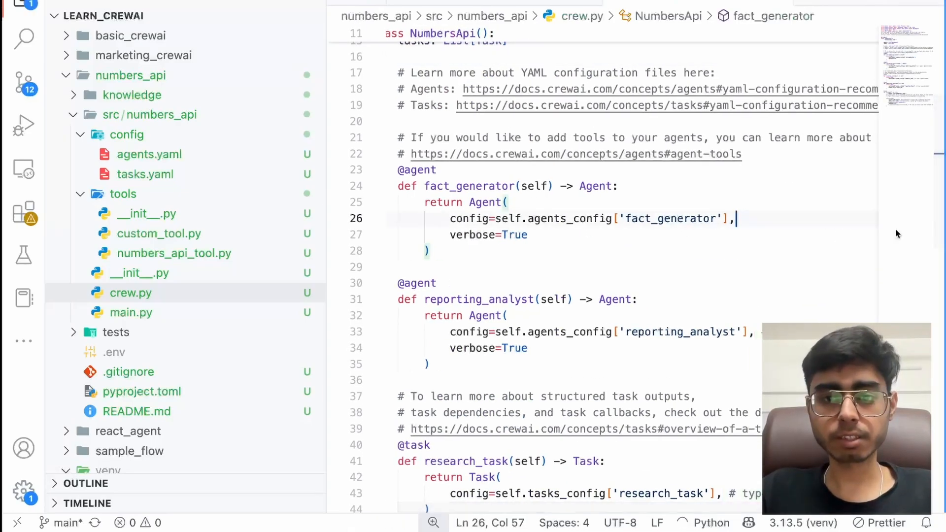
{"action": "type", "text": "tools=[NumbersAPITool()],"}
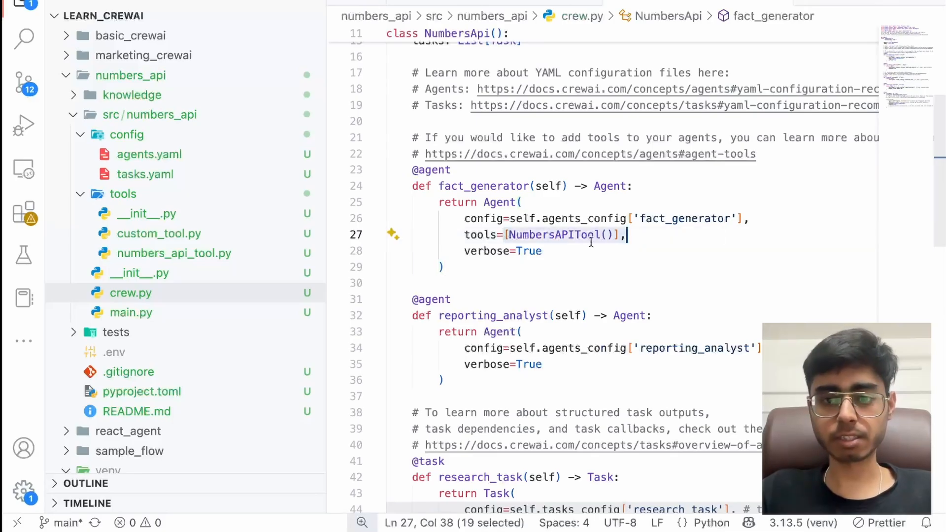
{"action": "scroll", "scroll_direction": "down", "scroll_amount": 3}
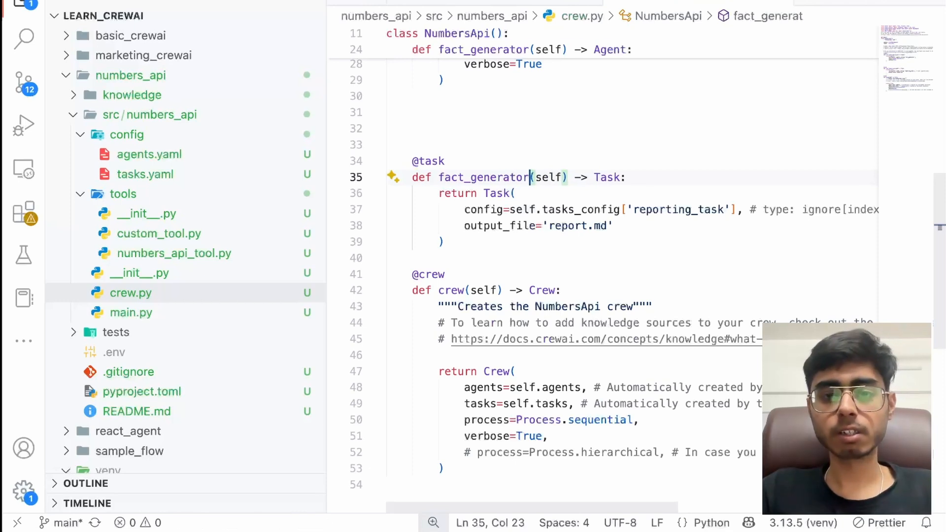
Rename the task to fact_generator_task with agents=[self.fact_generator] and verbose=True
{"action": "type", "text": "_task"}
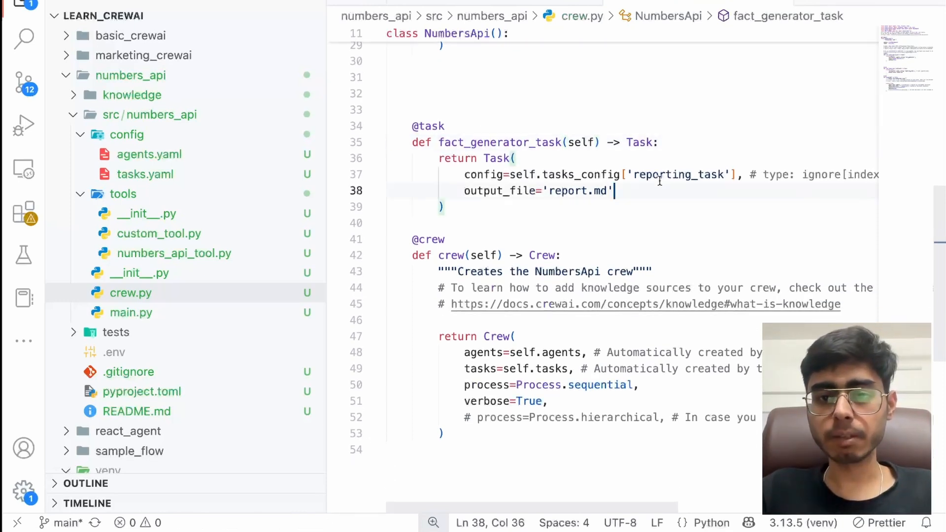
{"action": "left_click", "coordinate": [144, 173]}
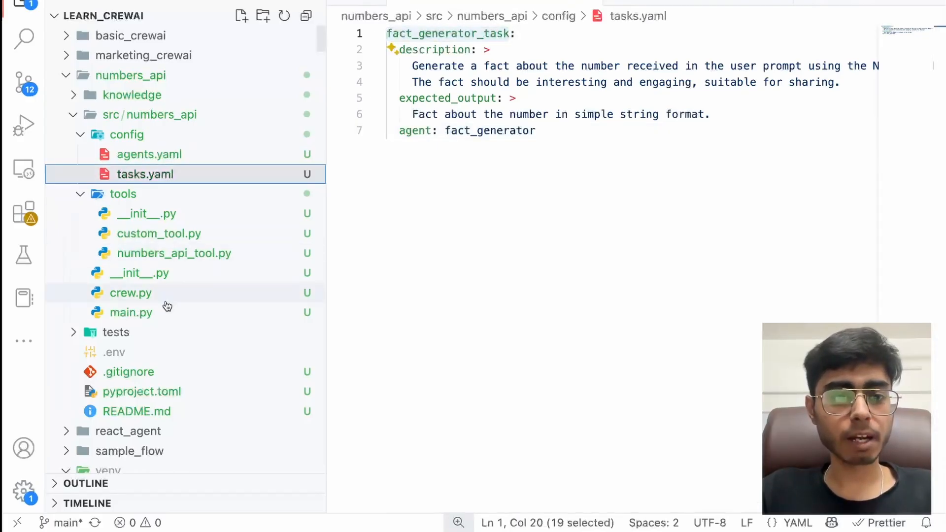
{"action": "left_click", "coordinate": [130, 292]}
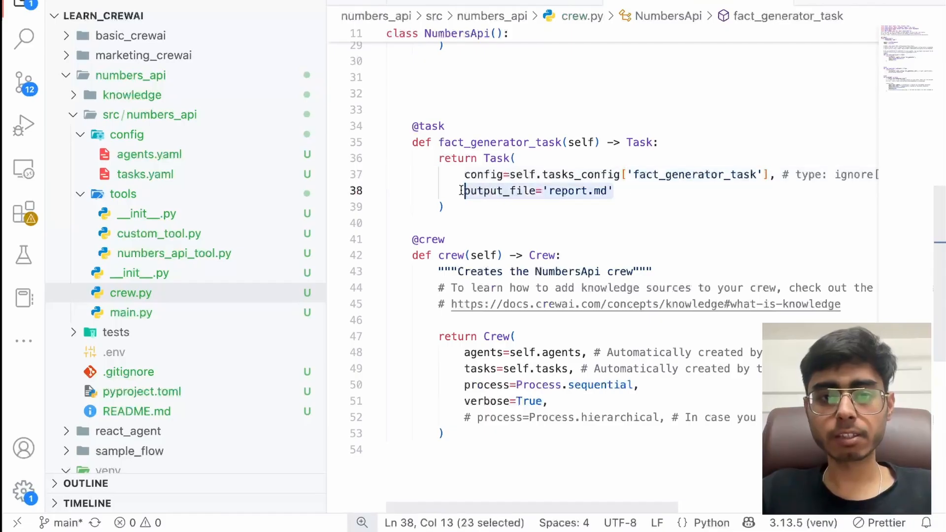
{"action": "type", "text": "agents=[self.fact_generator],"}
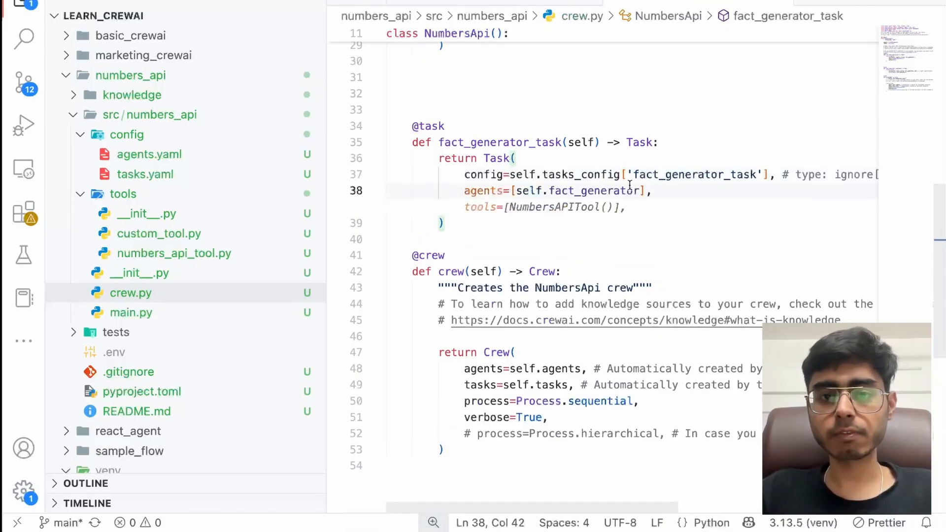
{"action": "left_click", "coordinate": [628, 207]}
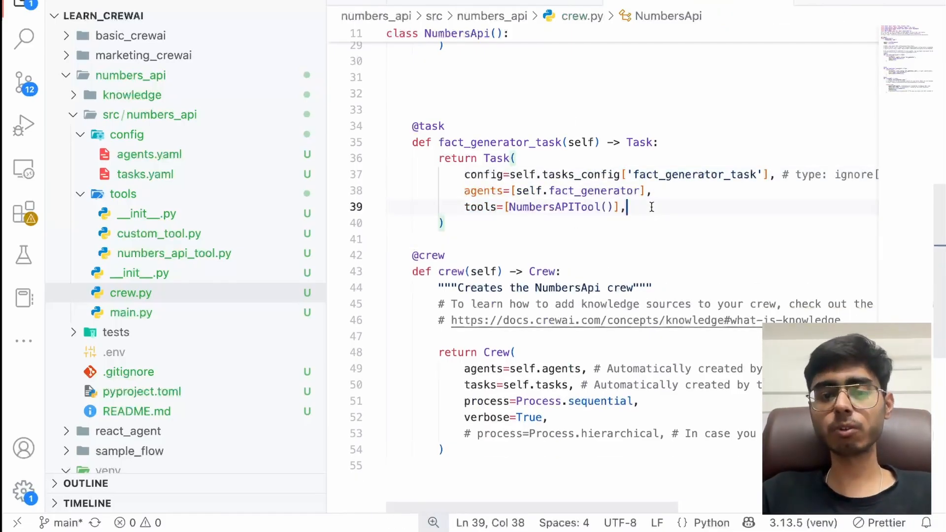
{"action": "type", "text": "verbose=True"}
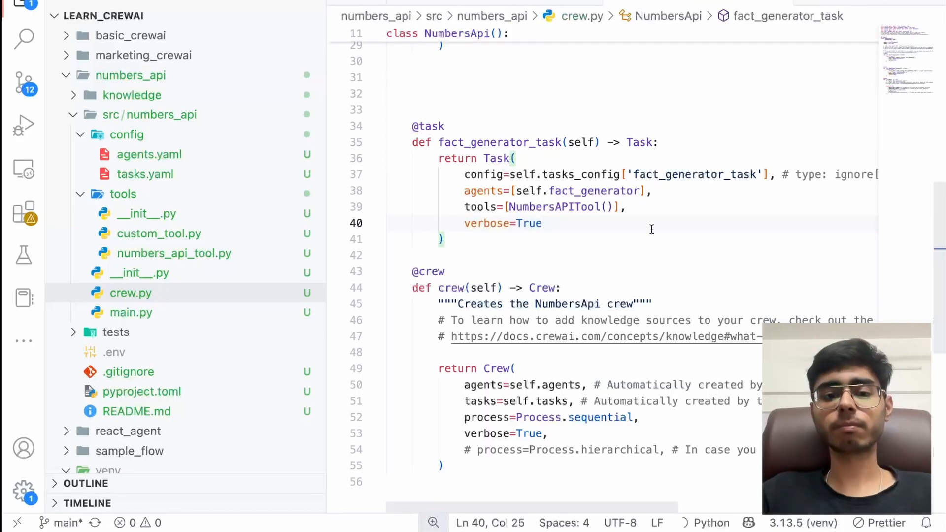
Review the whole crew.py — imports, agent, task and sequential crew — for consistency
{"action": "scroll", "scroll_direction": "down", "scroll_amount": 3}
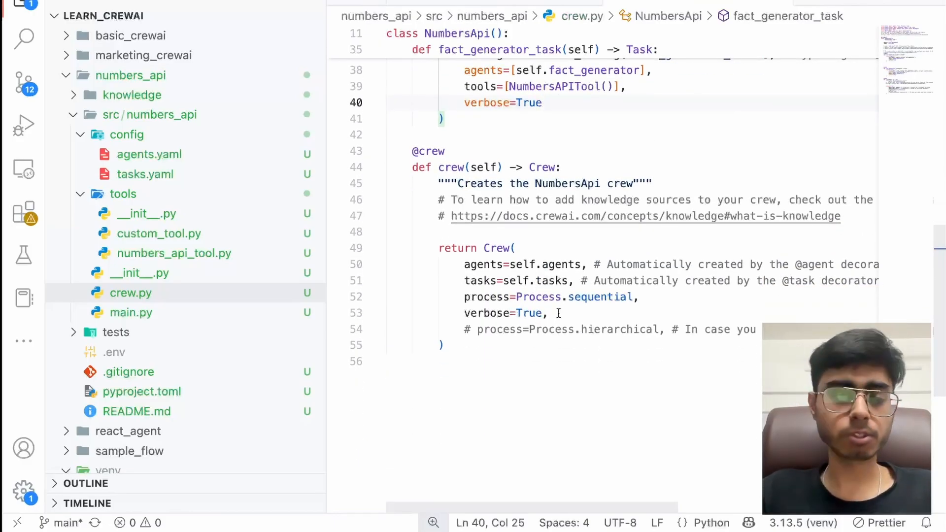
{"action": "scroll", "scroll_direction": "up", "scroll_amount": 3}
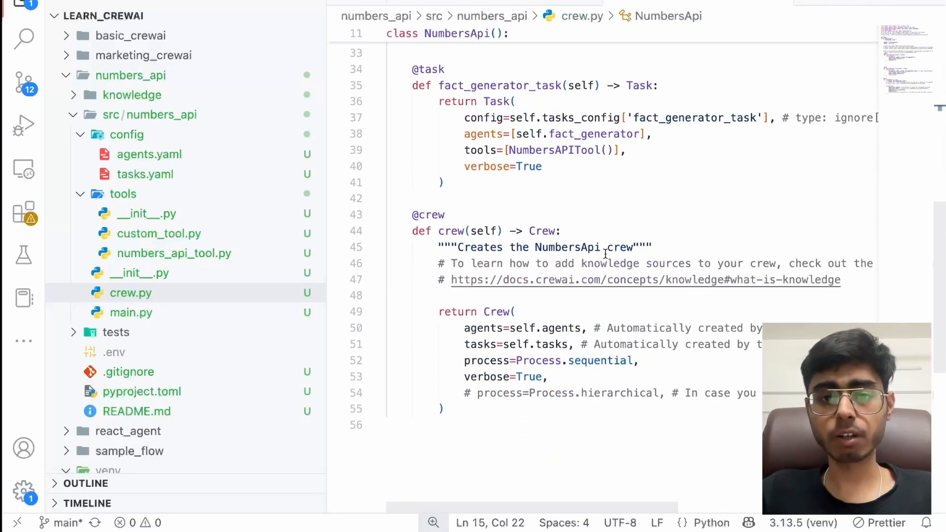
{"action": "scroll", "scroll_direction": "up", "scroll_amount": 3}
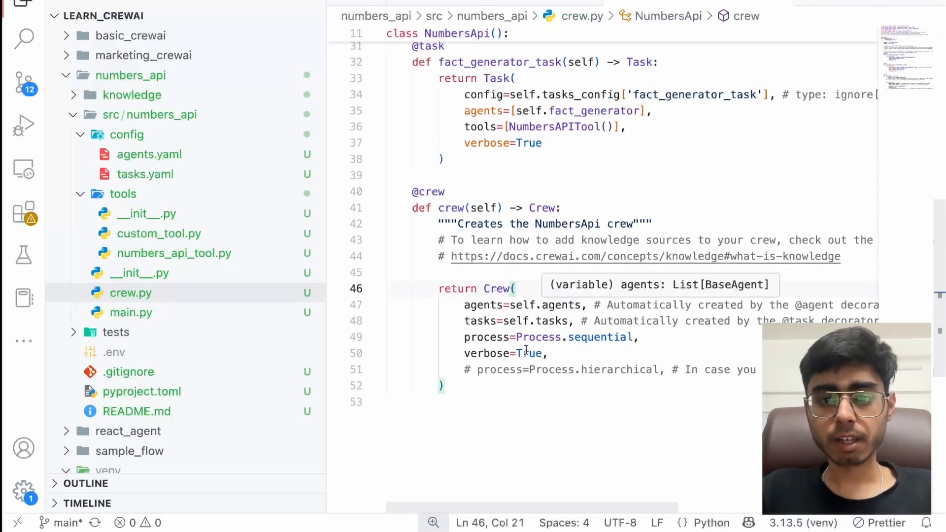
{"action": "scroll", "scroll_direction": "up", "scroll_amount": 3}
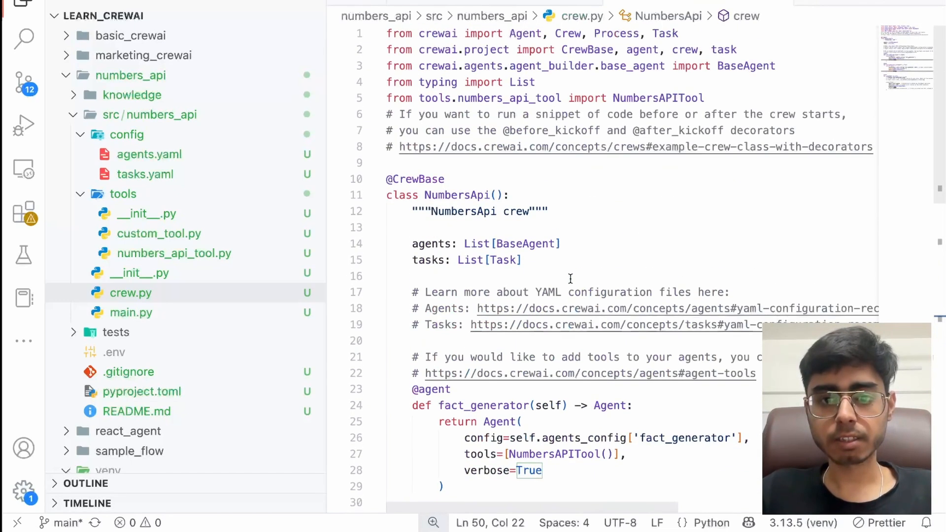
{"action": "scroll", "scroll_direction": "down", "scroll_amount": 3}
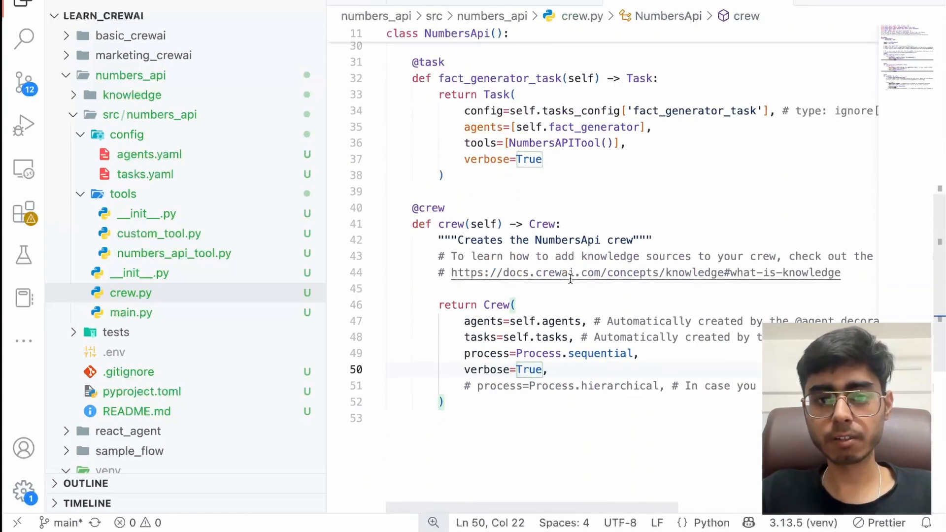
{"action": "scroll", "scroll_direction": "up", "scroll_amount": 3}
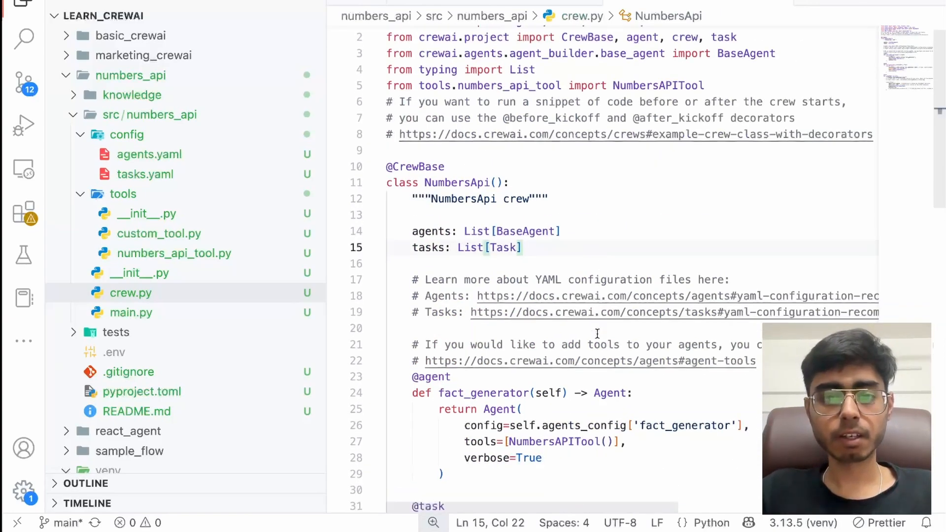
{"action": "scroll", "scroll_direction": "down", "scroll_amount": 3}
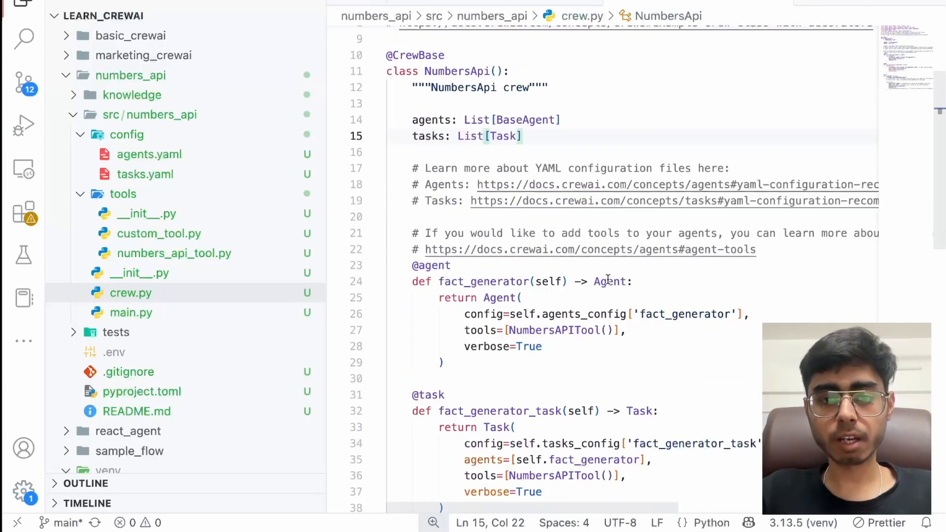
{"action": "scroll", "scroll_direction": "down", "scroll_amount": 3}
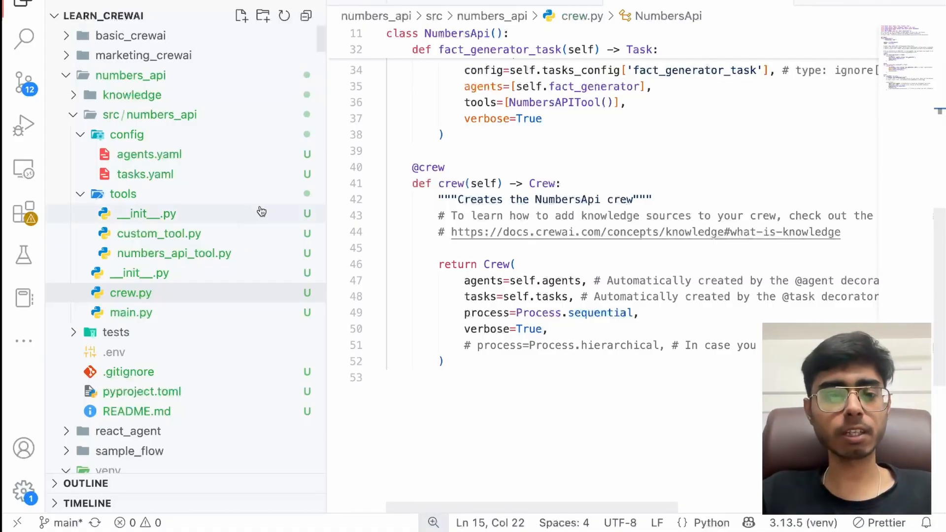
Check the prompt input passed to the crew in main.py
{"action": "left_click", "coordinate": [131, 313]}
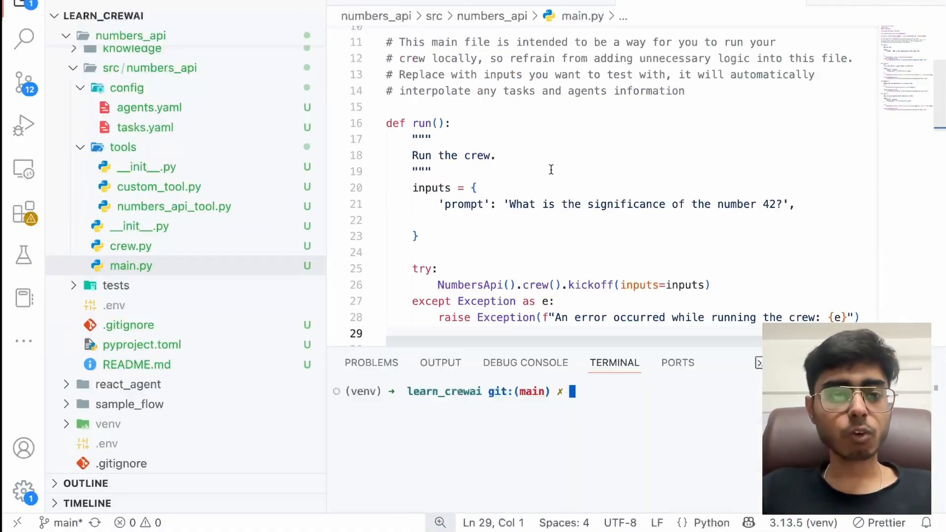
{"action": "left_click", "coordinate": [431, 204]}
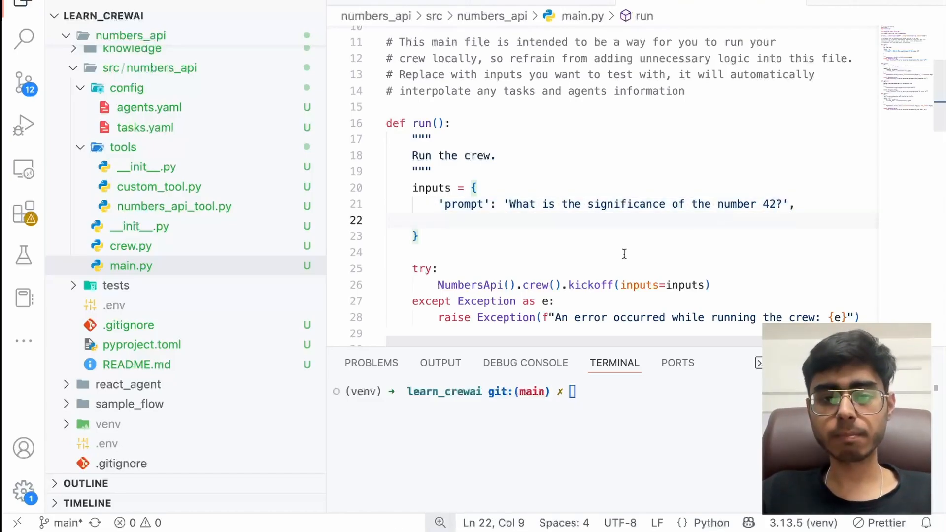
{"action": "scroll", "scroll_direction": "down", "scroll_amount": 3}
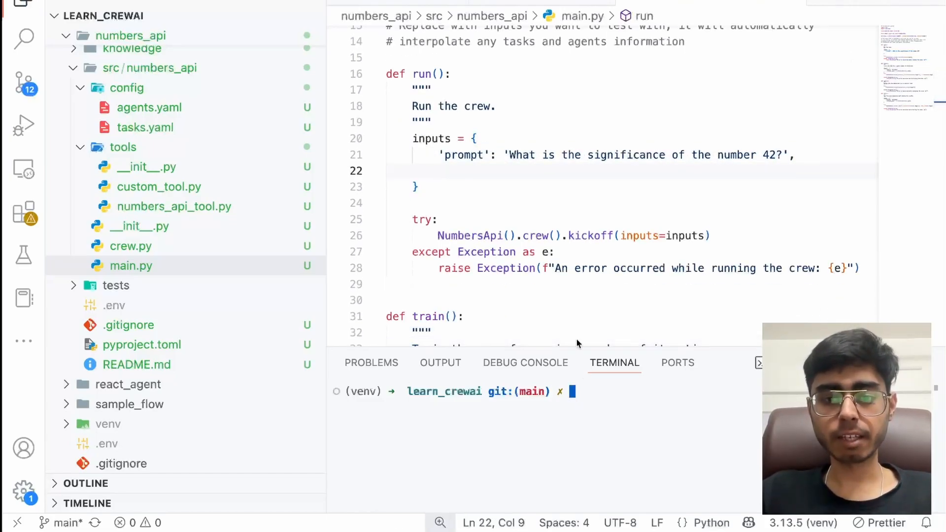
In the terminal, cd into numbers_api and start crewai run
{"action": "type", "text": "cd"}
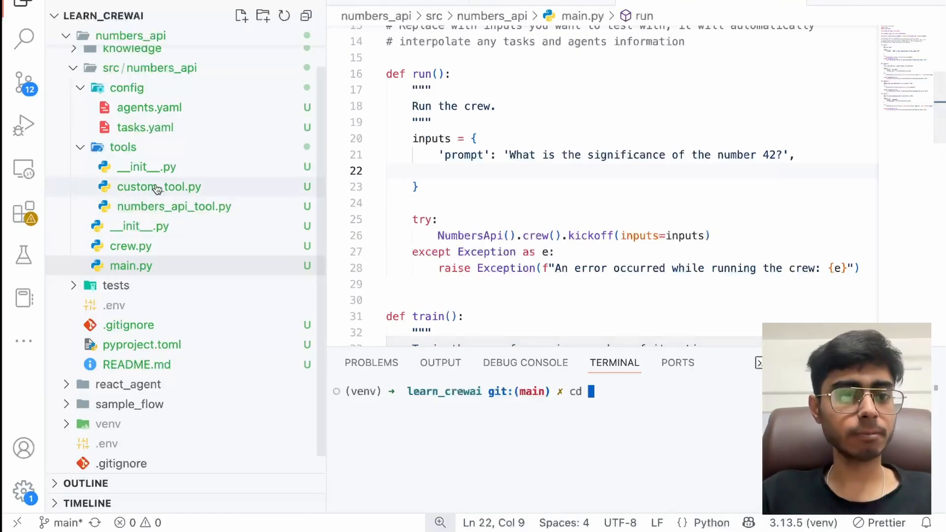
{"action": "type", "text": "number"}
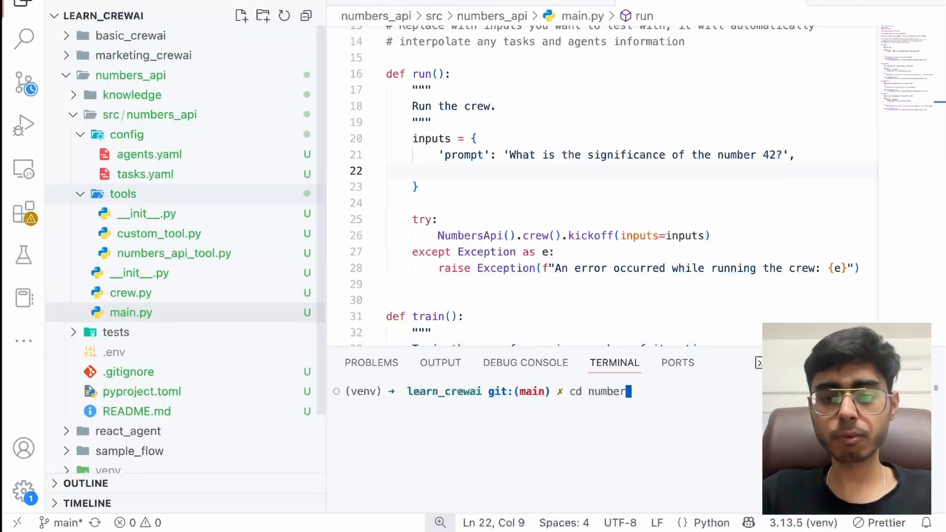
{"action": "type", "text": "s_ap"}
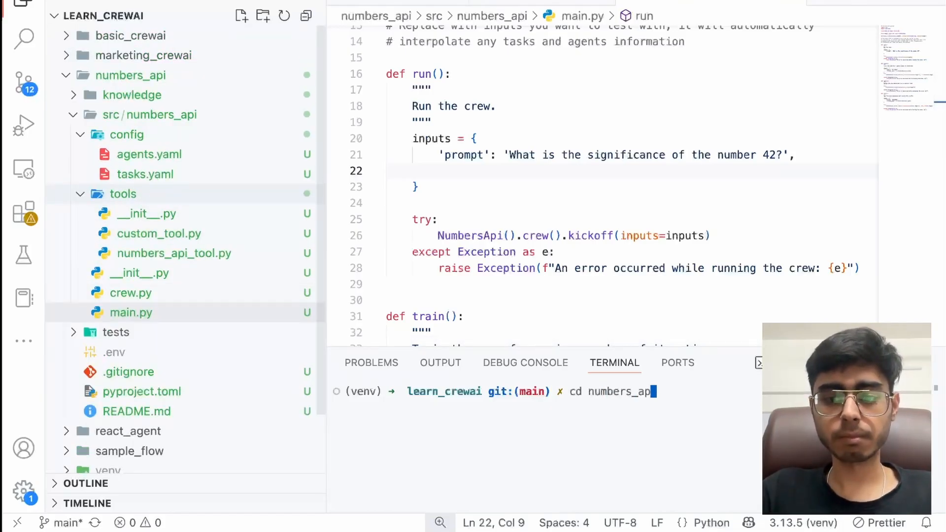
{"action": "key", "text": "Return"}
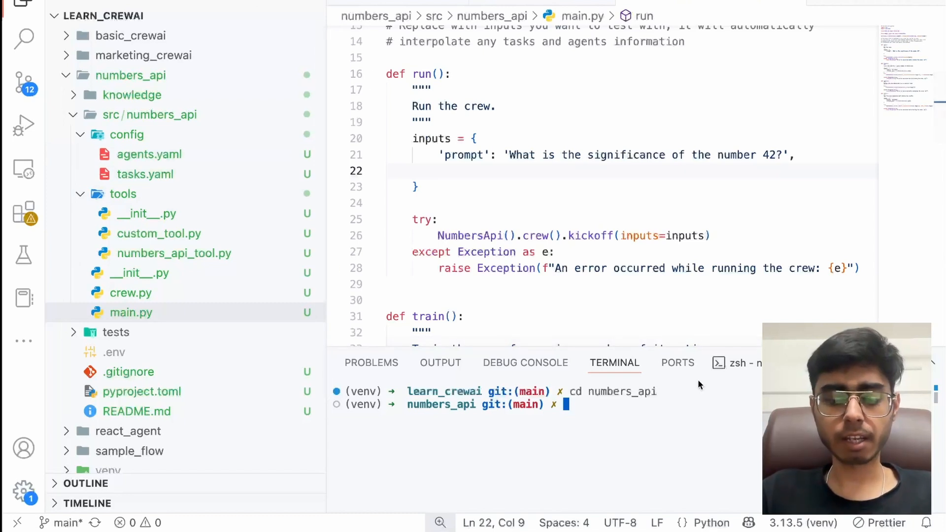
{"action": "type", "text": "crewai run"}
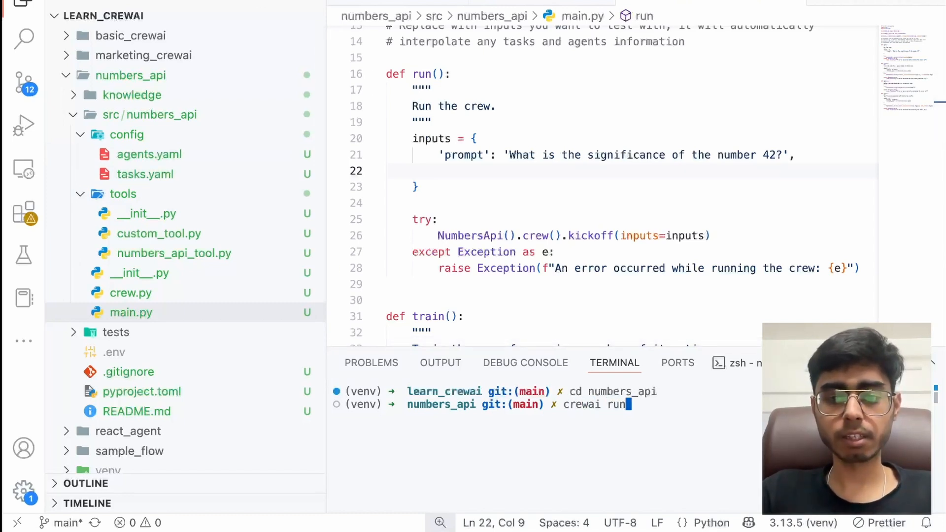
{"action": "key", "text": "Return"}
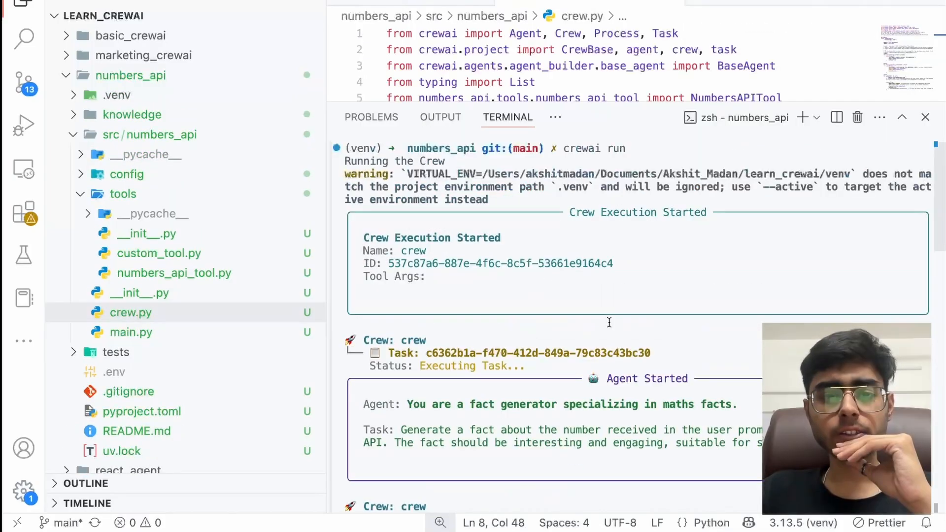
Scroll through the crew run output showing the Numbers API math fact about 7
{"action": "scroll", "scroll_direction": "down", "scroll_amount": 3}
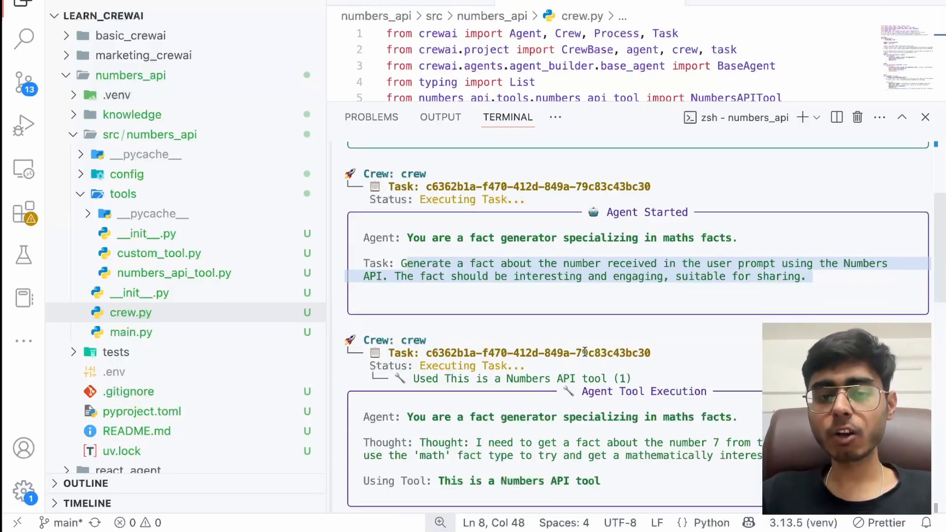
{"action": "scroll", "scroll_direction": "down", "scroll_amount": 3}
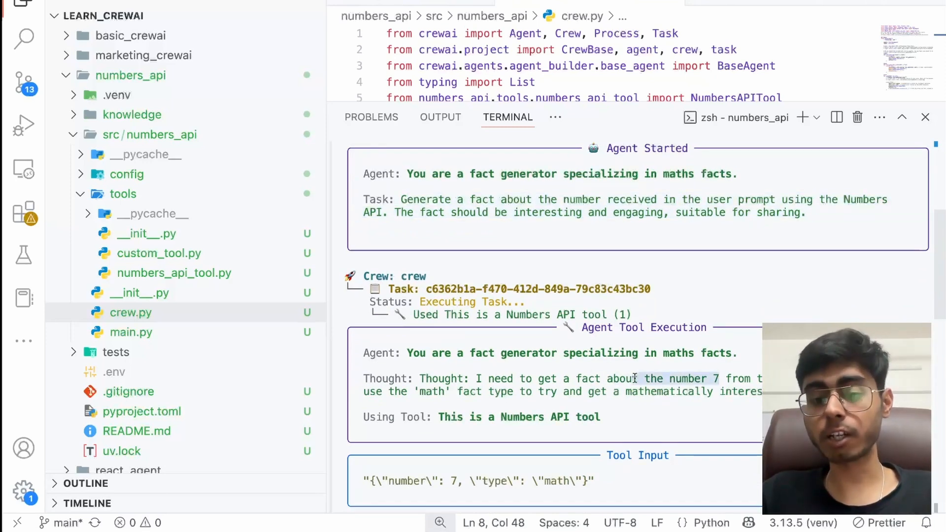
{"action": "scroll", "scroll_direction": "down", "scroll_amount": 3}
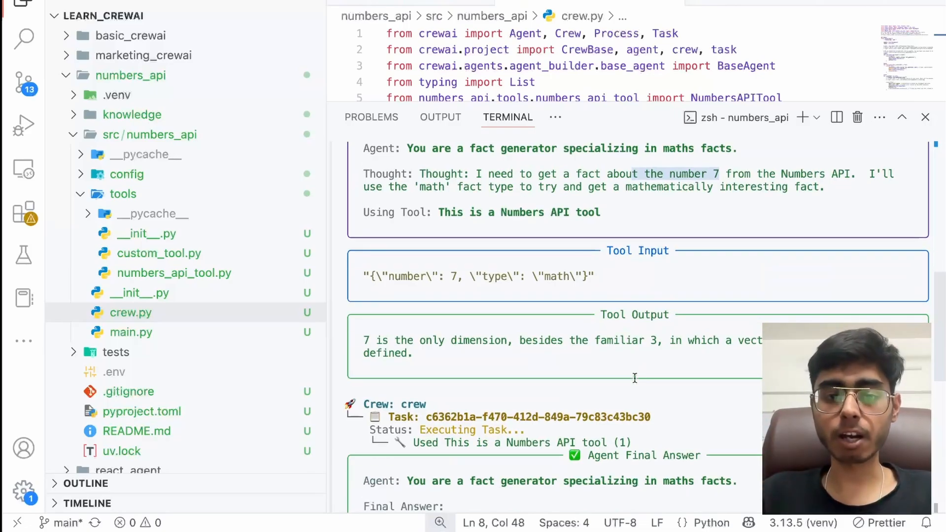
{"action": "scroll", "scroll_direction": "down", "scroll_amount": 3}
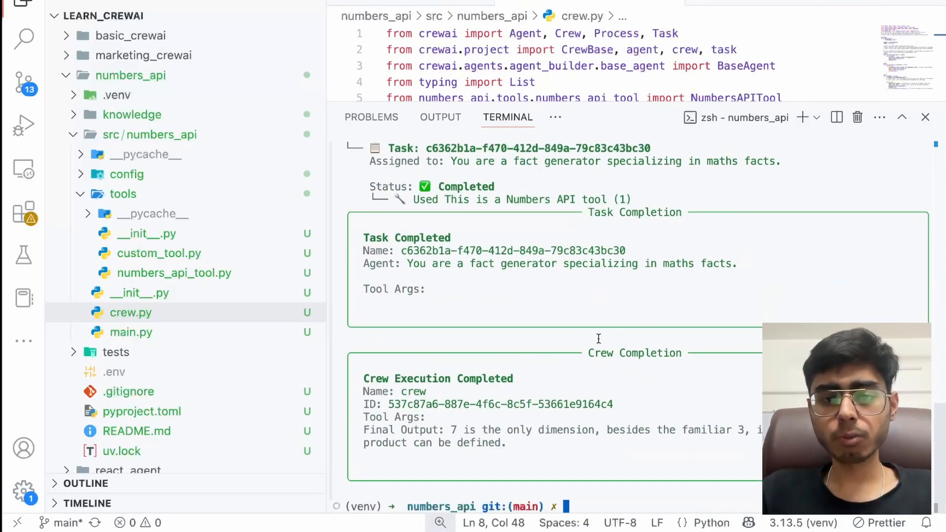
{"action": "scroll", "scroll_direction": "up", "scroll_amount": 3}
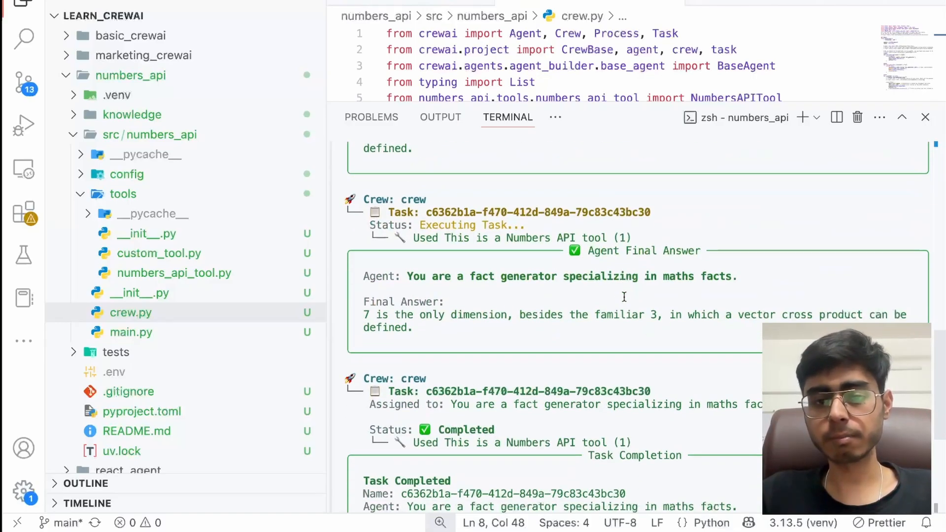
{"action": "scroll", "scroll_direction": "down", "scroll_amount": 3}
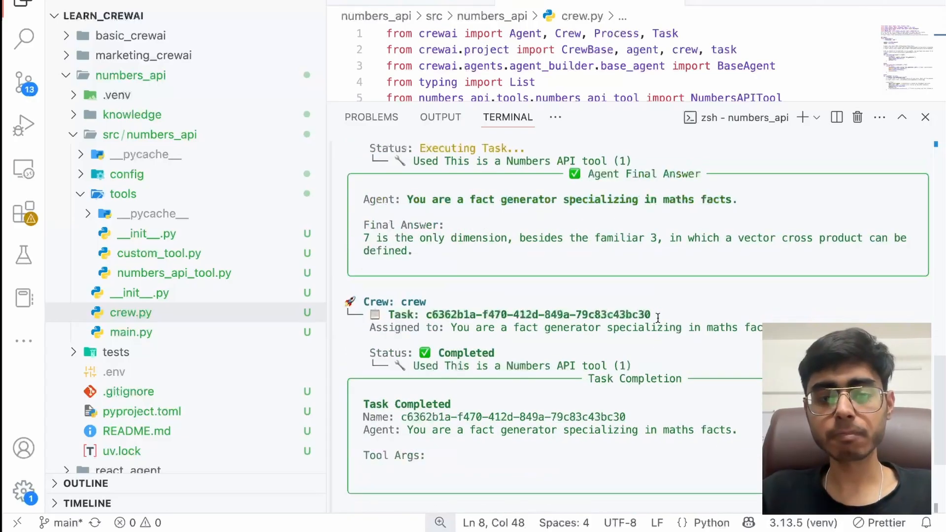
{"action": "scroll", "scroll_direction": "down", "scroll_amount": 3}
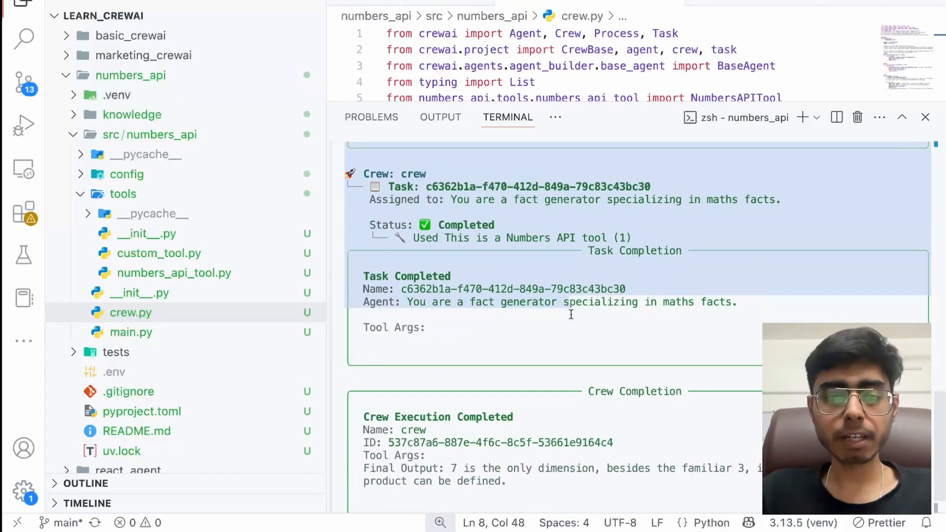
{"action": "scroll", "scroll_direction": "down", "scroll_amount": 3}
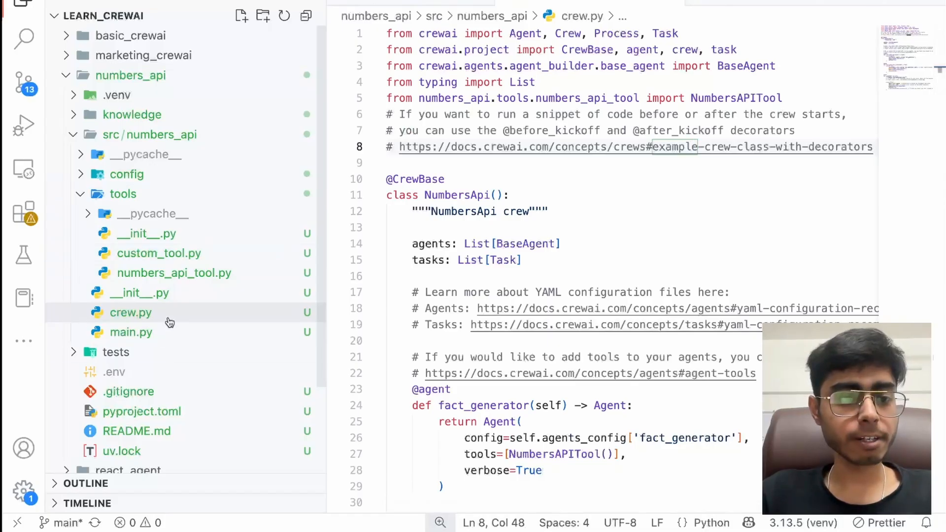
{"action": "mouse_move", "coordinate": [163, 155]}
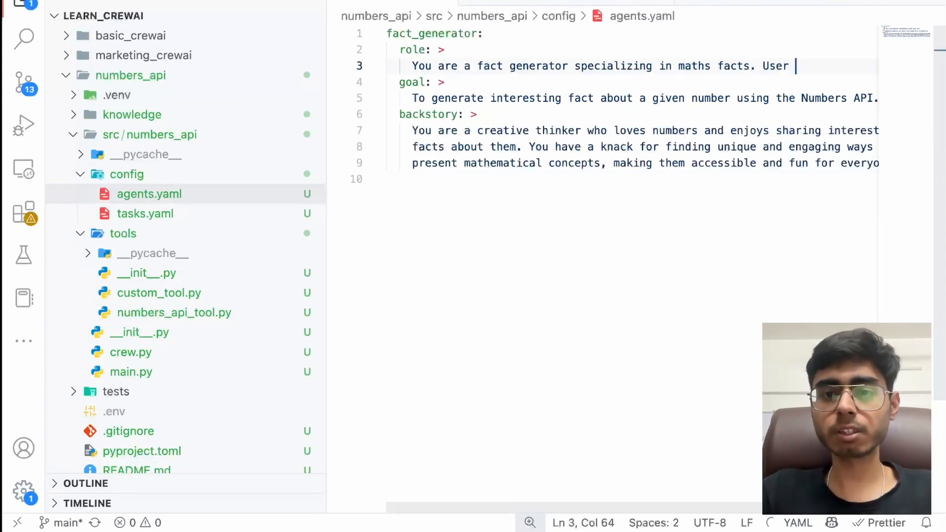
Add the {prompt} placeholder to the fact generator's goal in agents.yaml
{"action": "key", "text": "Backspace"}
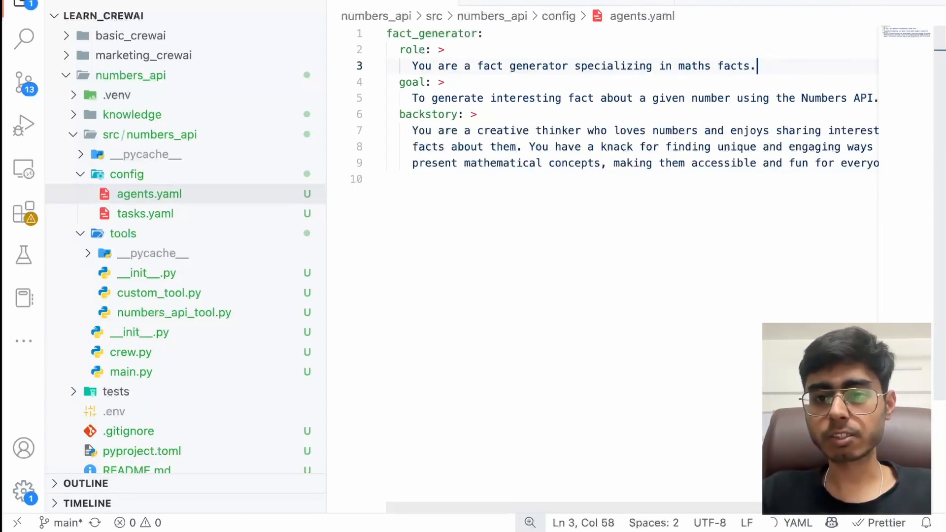
{"action": "scroll", "scroll_direction": "right", "scroll_amount": 3}
{"action": "type", "text": " The user prompt is"}
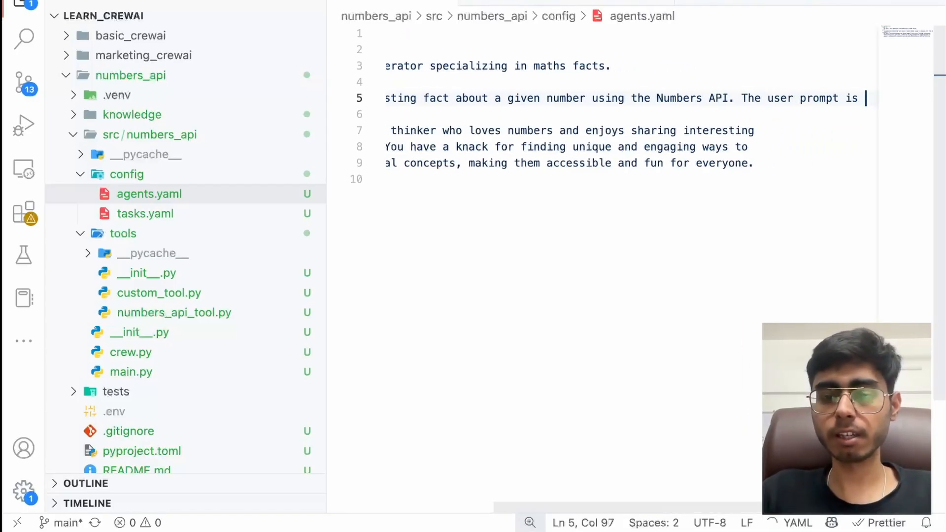
{"action": "type", "text": "{prompt}"}
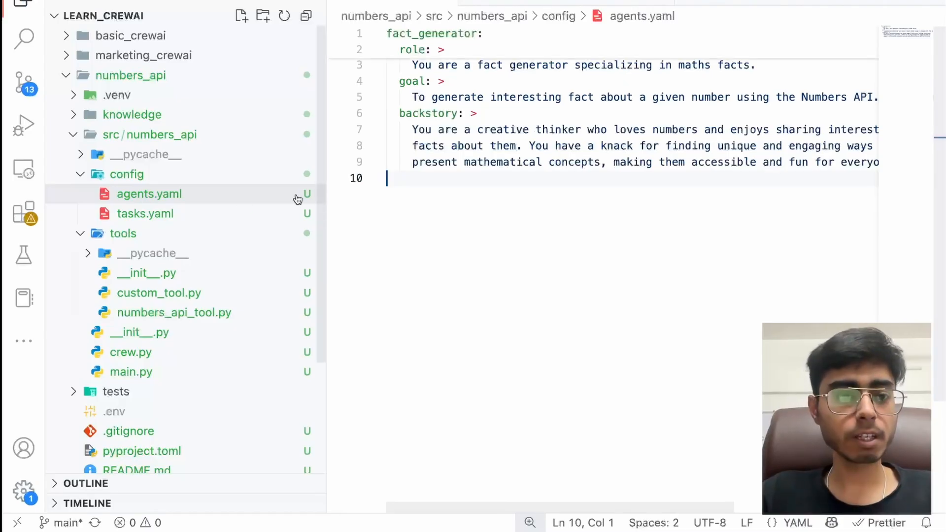
Add the prompt to the fact_generator_task description in tasks.yaml
{"action": "left_click", "coordinate": [145, 214]}
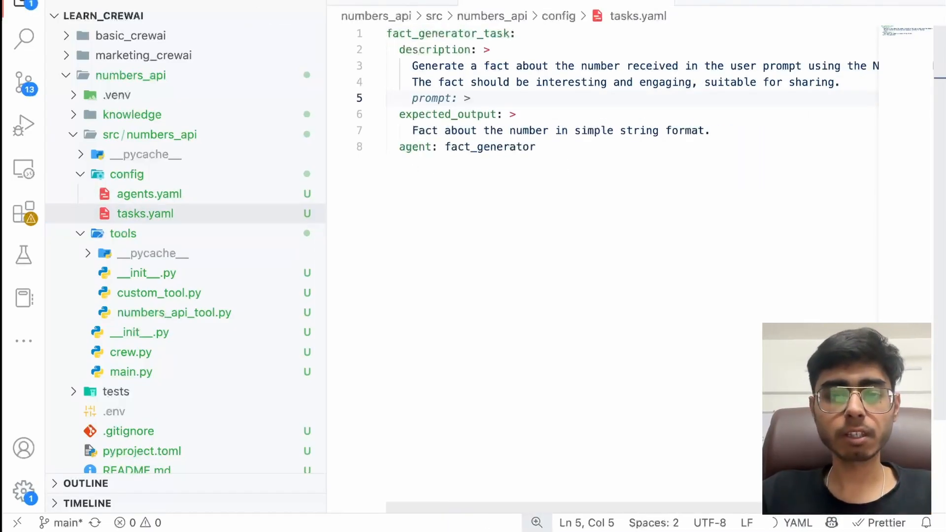
{"action": "type", "text": "The p"}
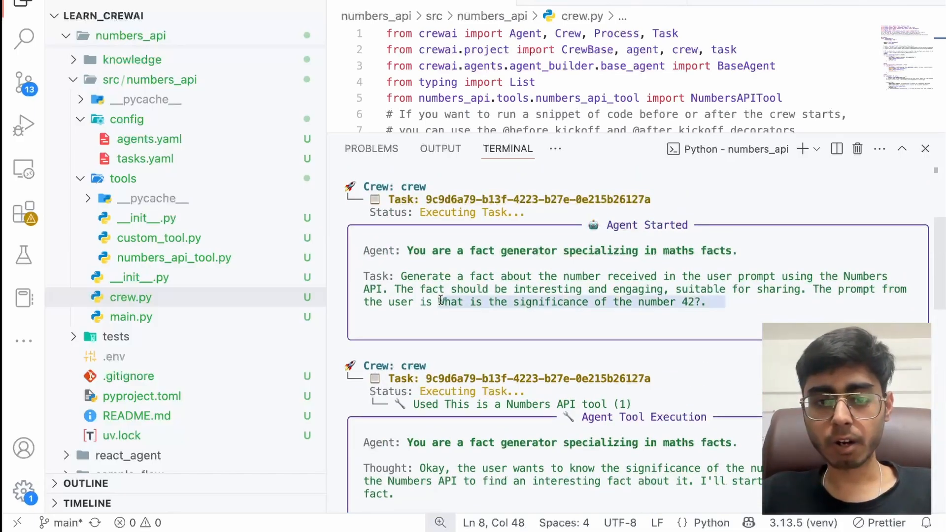
Scroll the rerun output showing the trivia fact that 42 is the pips on two dice
{"action": "scroll", "scroll_direction": "down", "scroll_amount": 3}
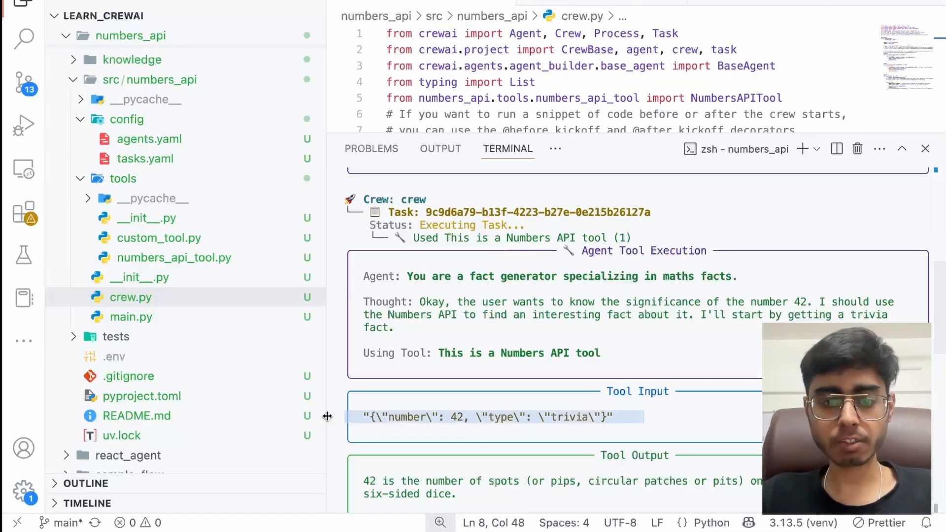
{"action": "scroll", "scroll_direction": "down", "scroll_amount": 3}
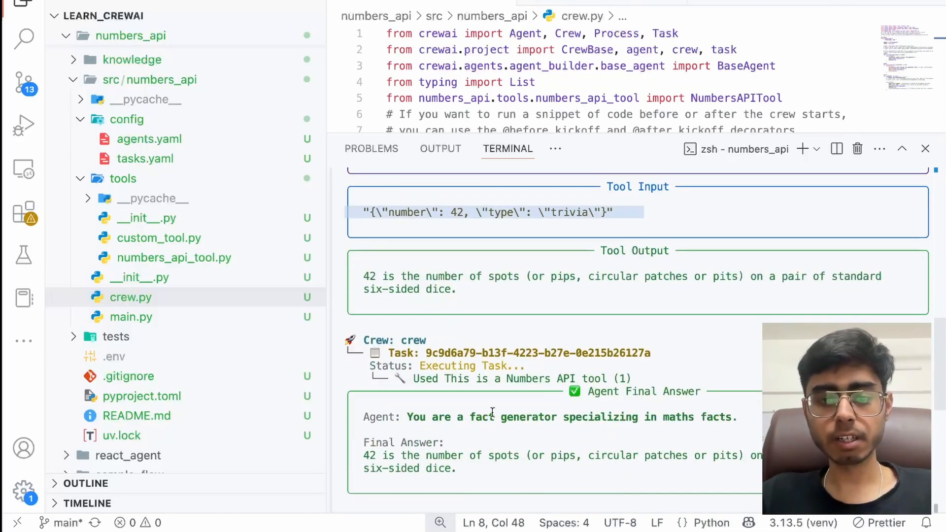
{"action": "scroll", "scroll_direction": "down", "scroll_amount": 3}
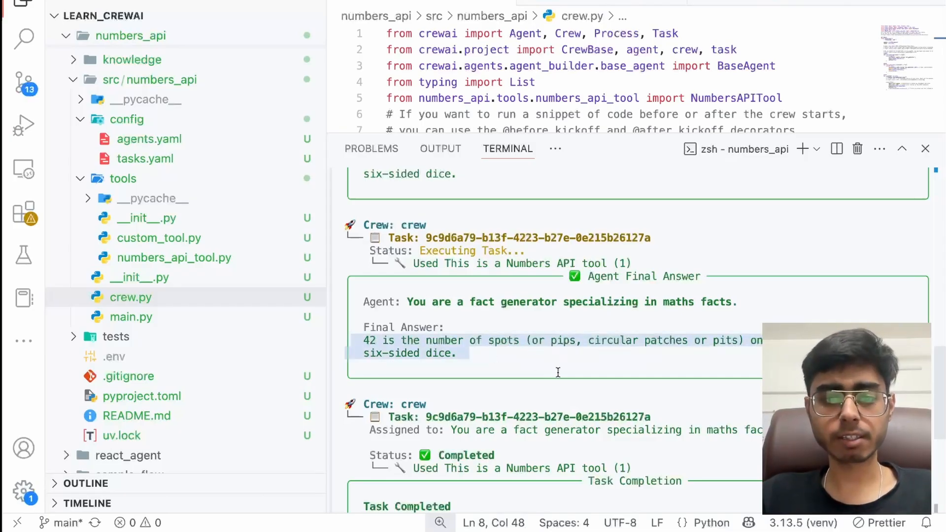
{"action": "scroll", "scroll_direction": "down", "scroll_amount": 3}
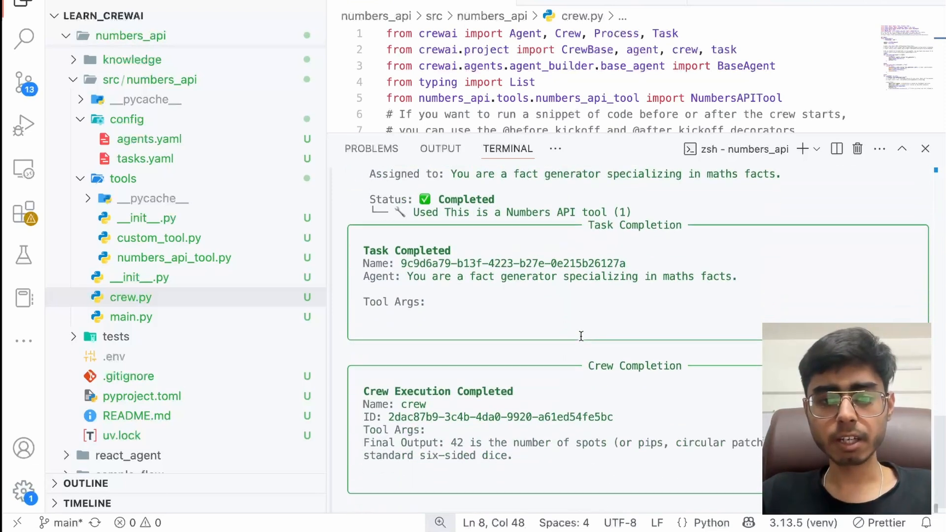
{"action": "scroll", "scroll_direction": "down", "scroll_amount": 3}
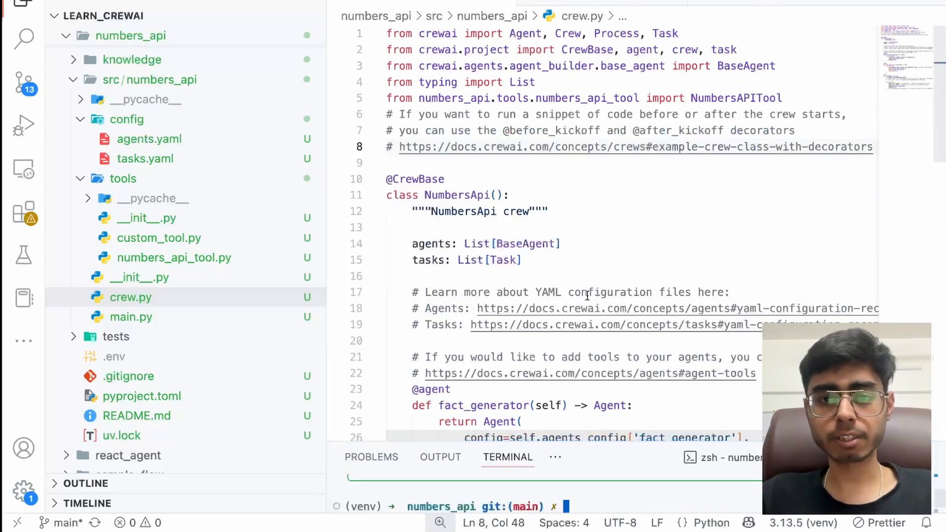
Change main.py's prompt to 'What is the significance of date 2nd december?'
{"action": "left_click", "coordinate": [130, 316]}
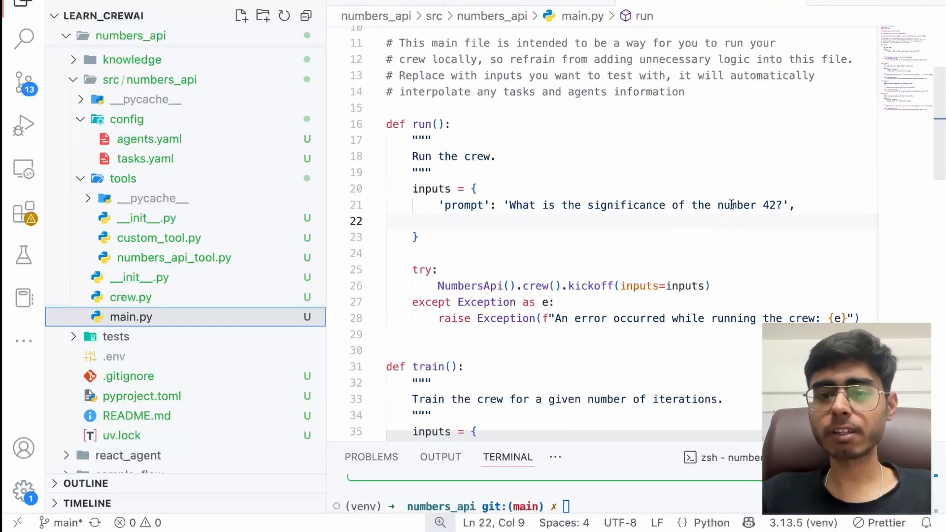
{"action": "key", "text": "Backspace"}
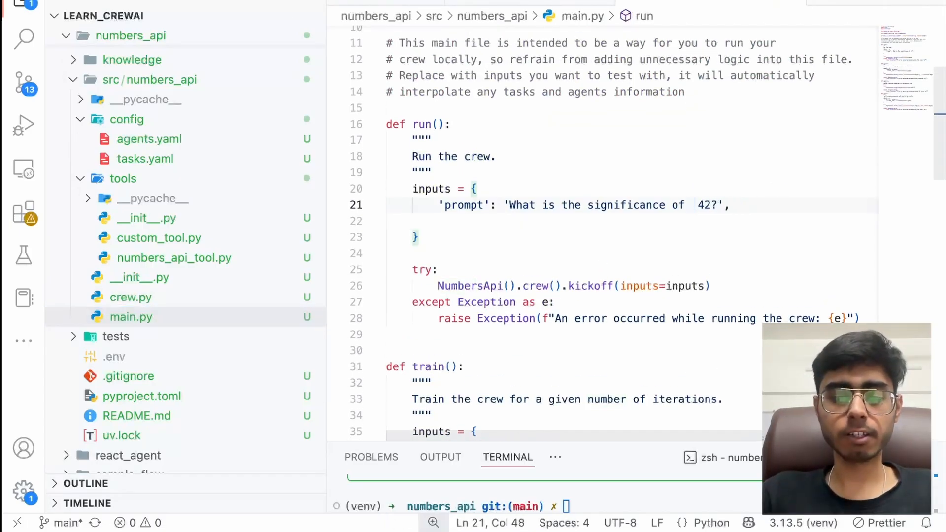
{"action": "type", "text": "date"}
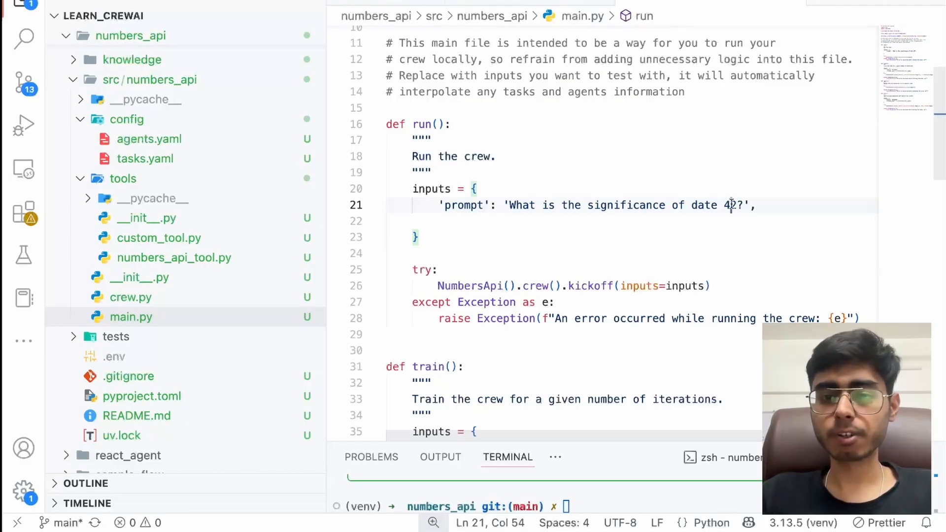
{"action": "double_click", "coordinate": [729, 205]}
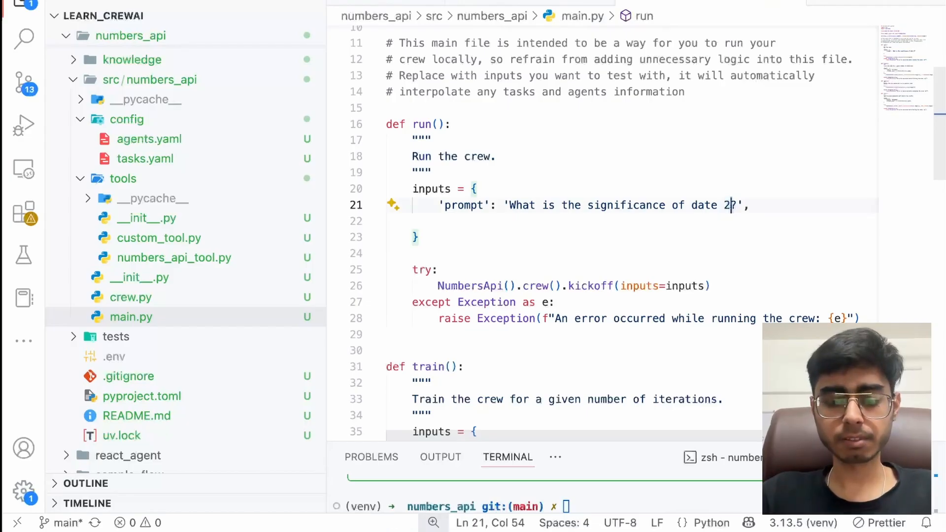
{"action": "type", "text": "nd december"}
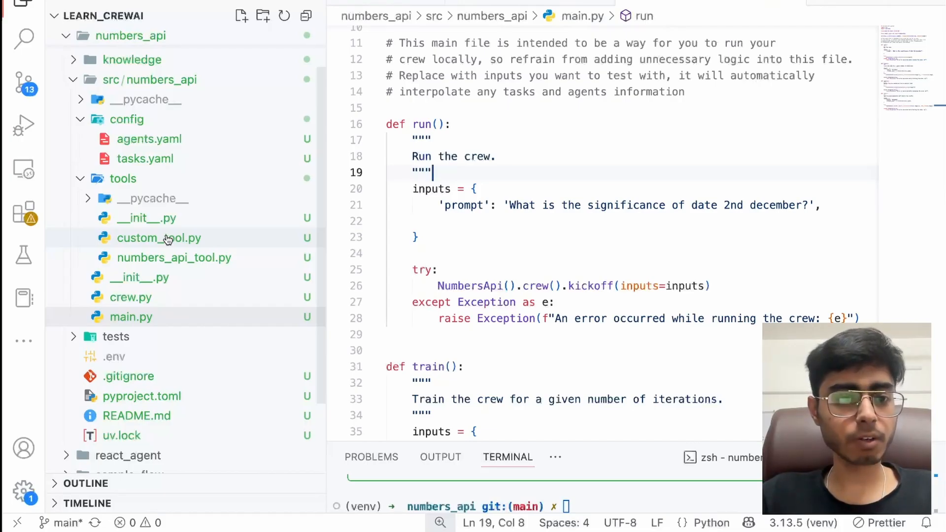
{"action": "left_click", "coordinate": [175, 257]}
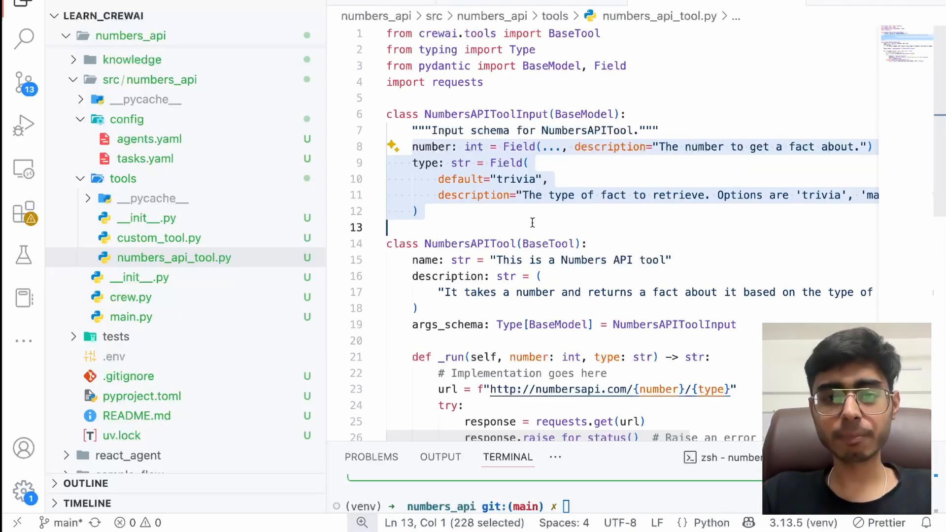
{"action": "mouse_move", "coordinate": [547, 211]}
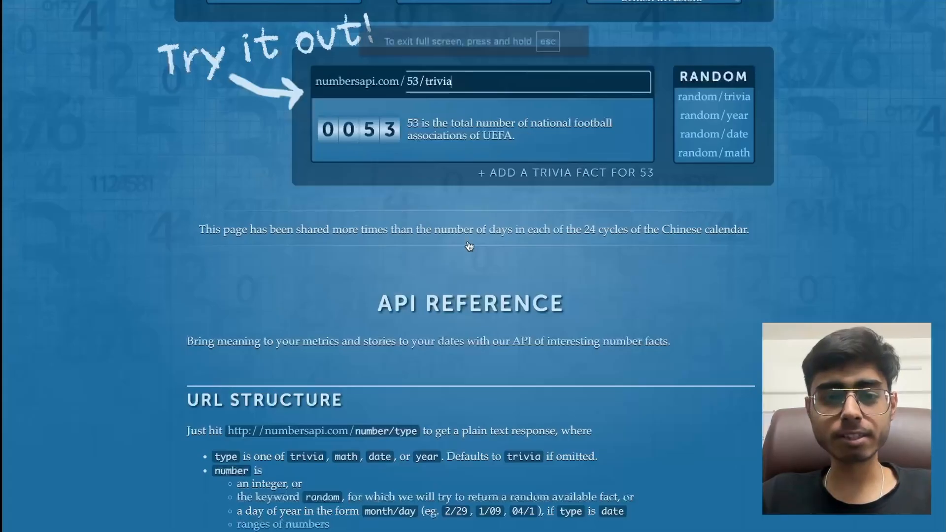
{"action": "scroll", "scroll_direction": "down", "scroll_amount": 3}
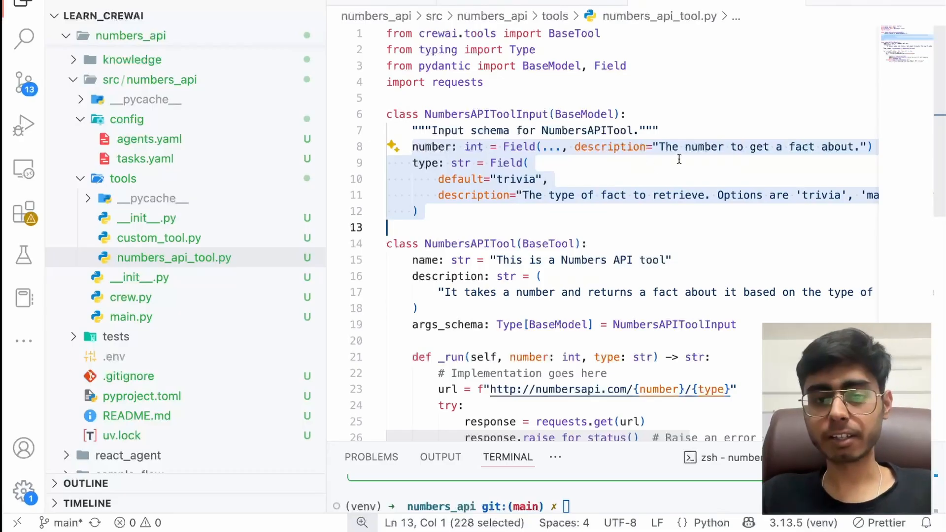
Change main.py's prompt to ask about the significance of the year instead of a date
{"action": "left_click", "coordinate": [131, 316]}
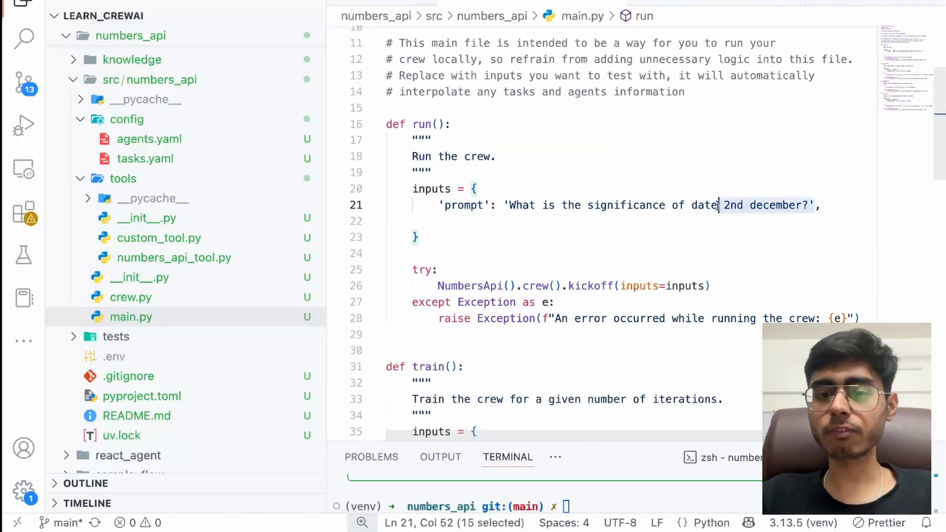
{"action": "type", "text": "the yeat"}
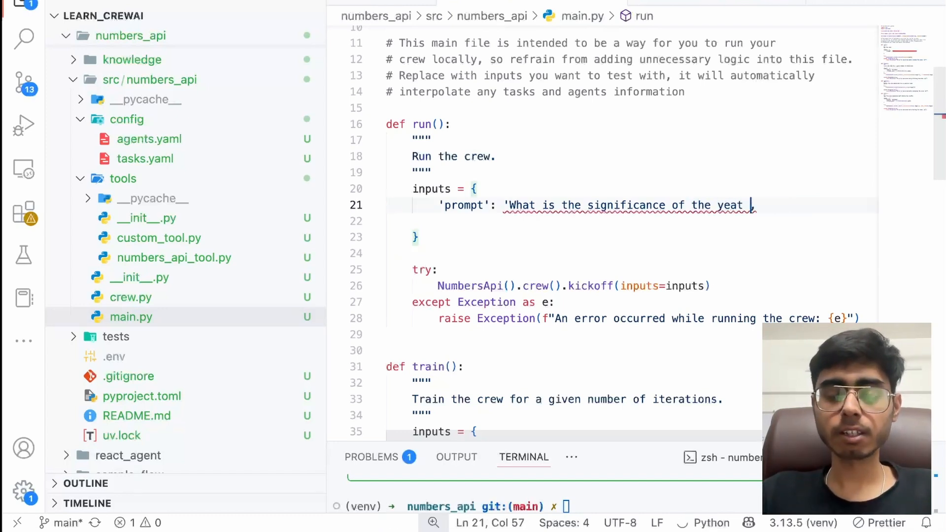
{"action": "type", "text": "2023?'"}
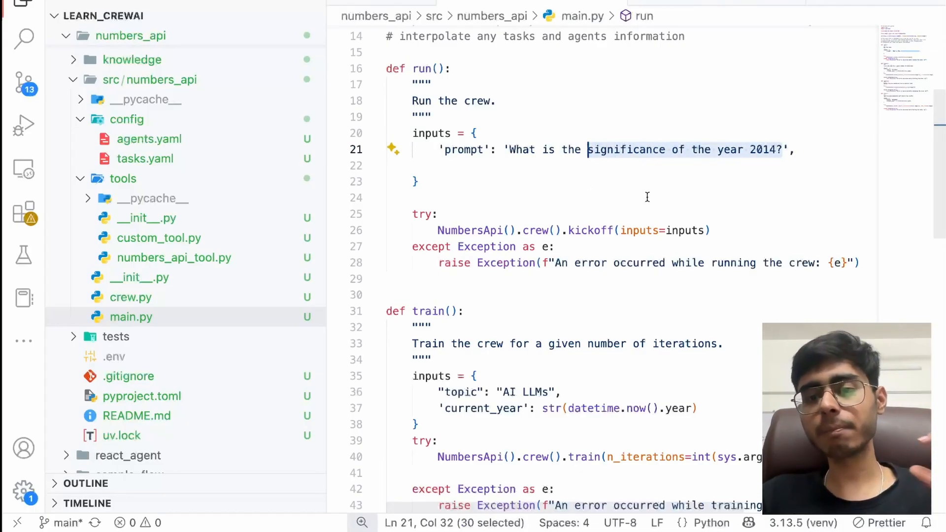
{"action": "mouse_move", "coordinate": [658, 216]}
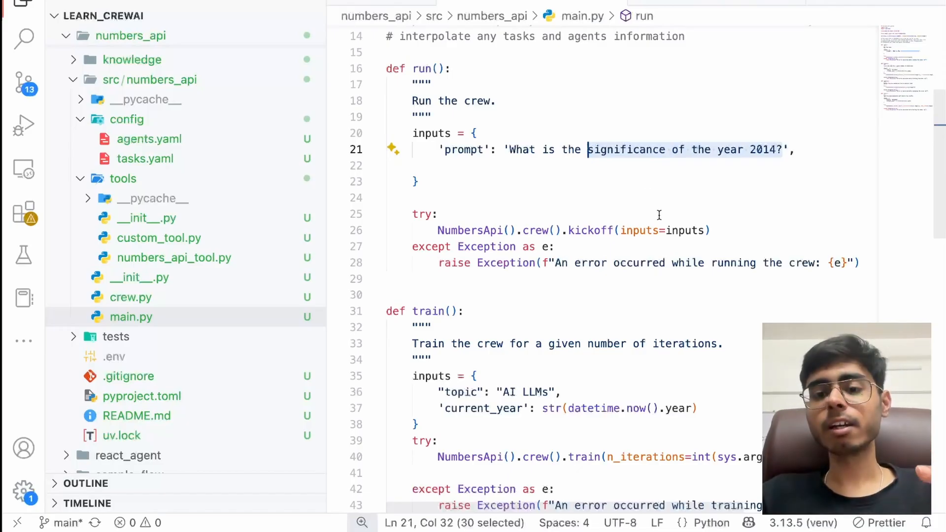